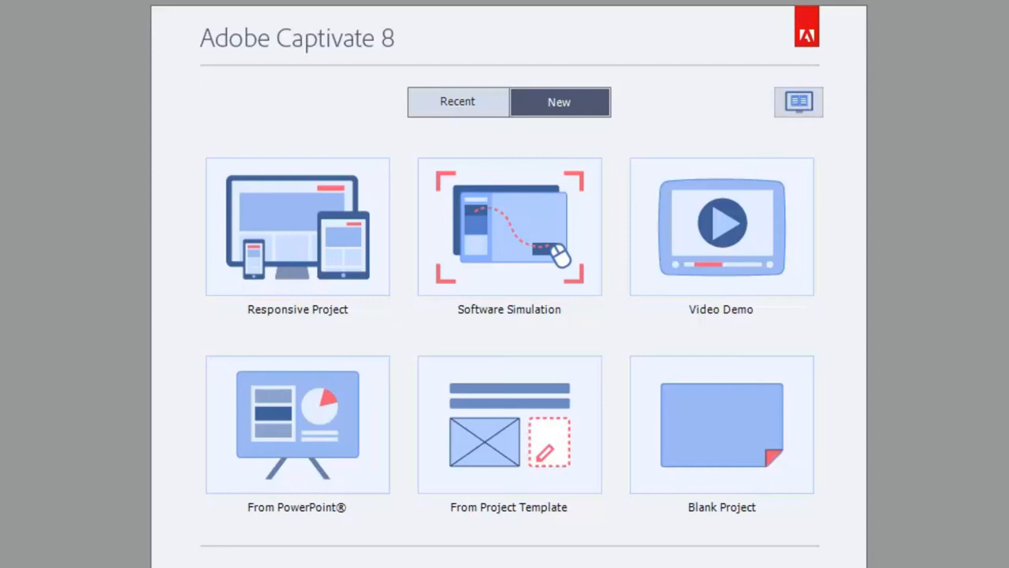
# Step: Create a new Blank Project at the default size
pyautogui.click(722, 424)
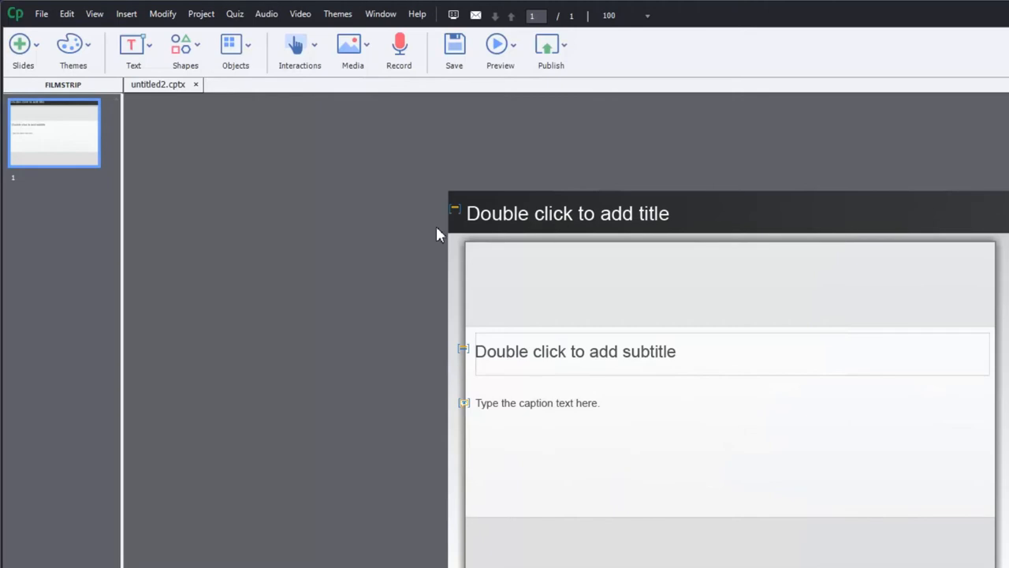
# Step: Apply the Blank theme to untitled2, accepting the loss of style overrides
pyautogui.click(73, 47)
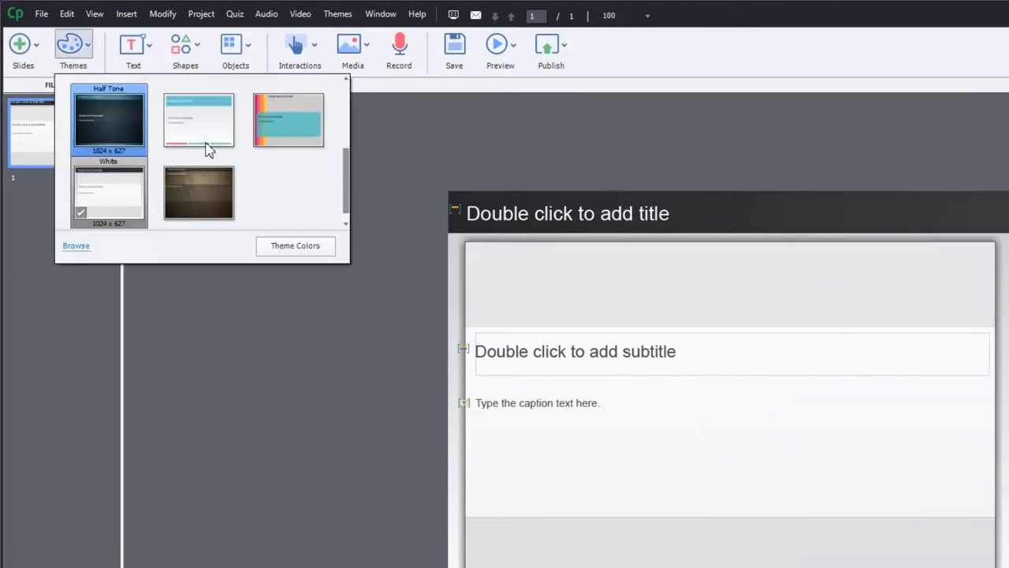
pyautogui.click(198, 192)
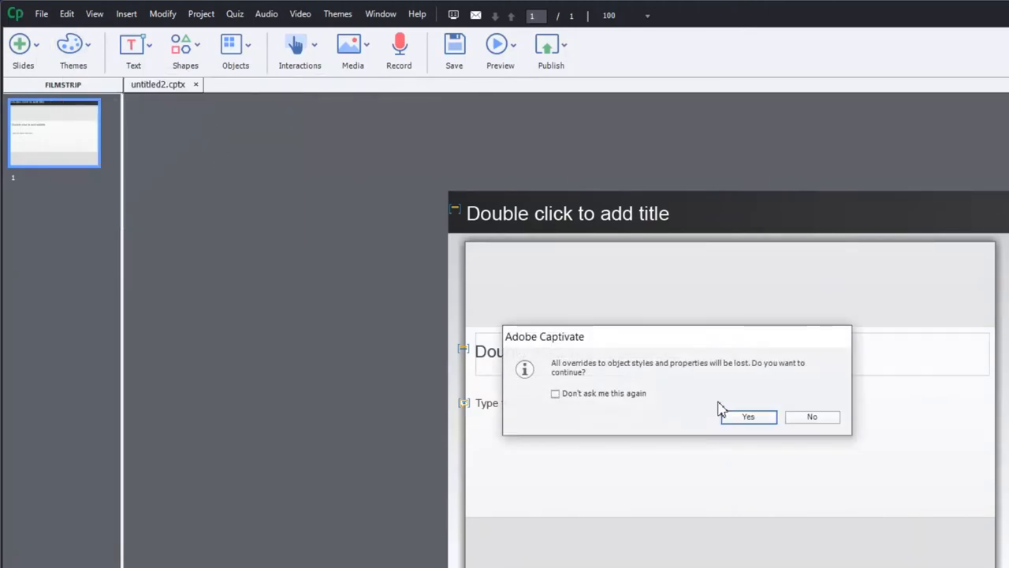
pyautogui.moveTo(115, 509)
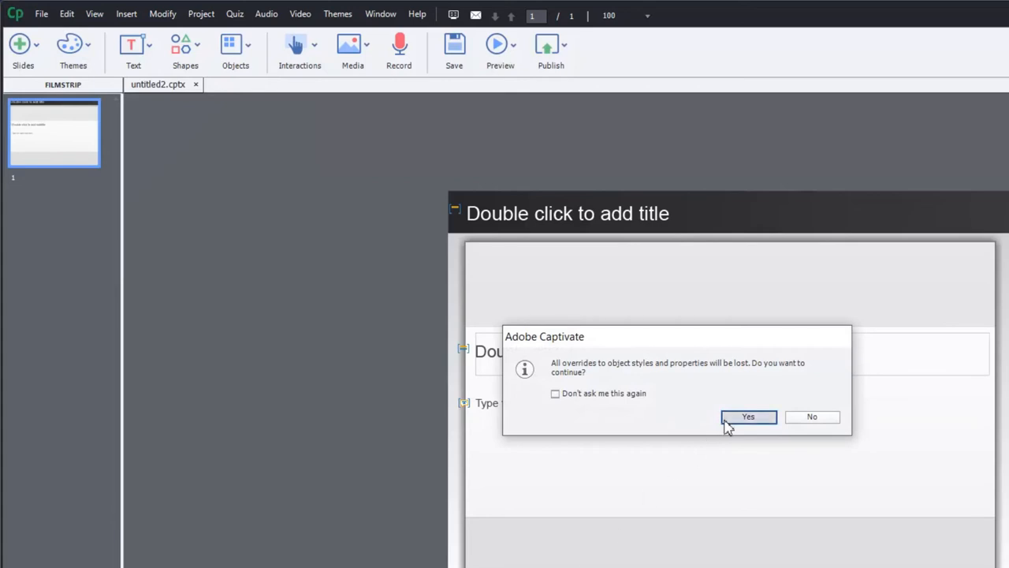
pyautogui.click(748, 416)
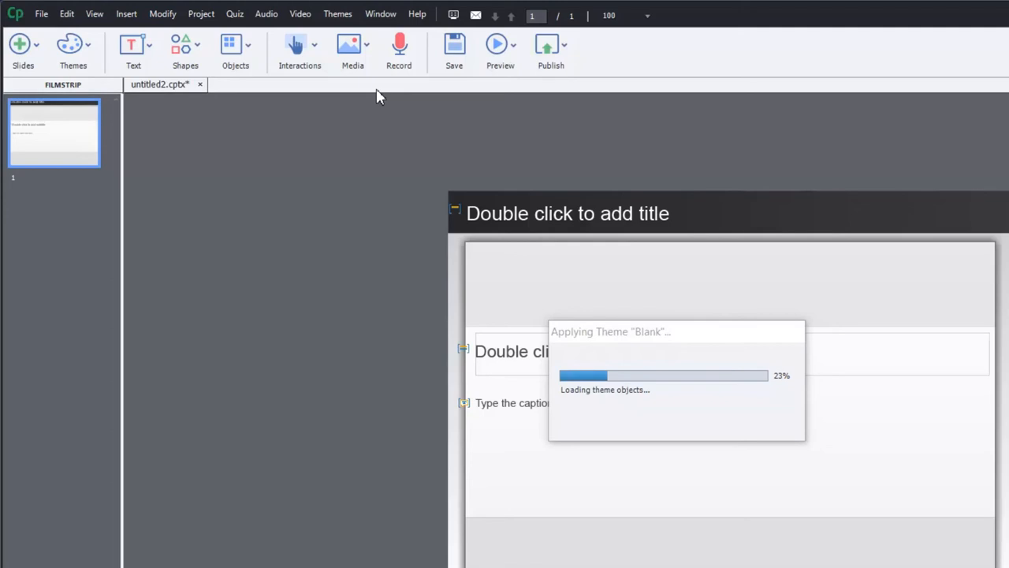
pyautogui.moveTo(394, 197)
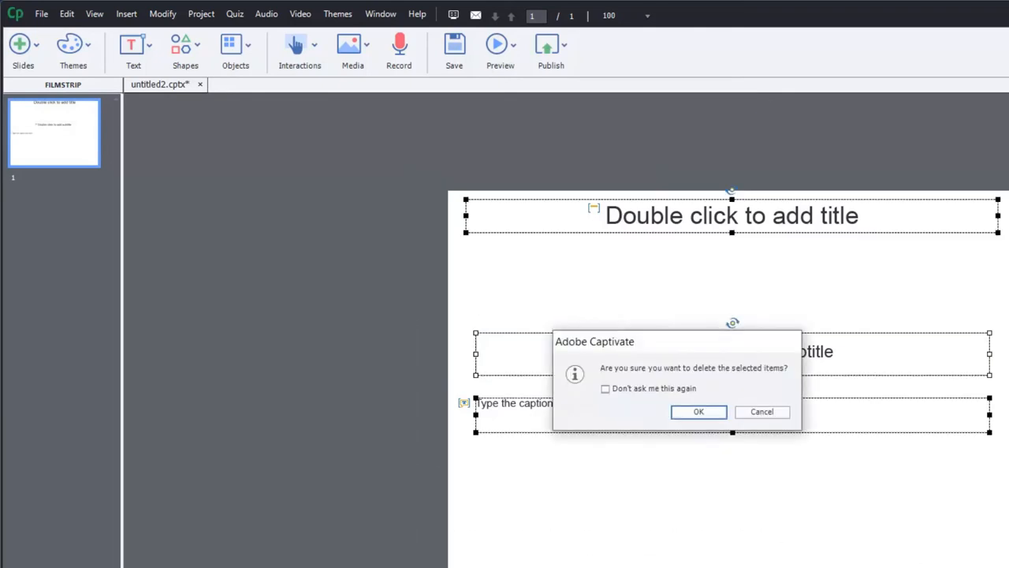
# Step: Confirm deleting the placeholder text boxes, leaving the slide blank, and add SmartShape_1
pyautogui.click(698, 412)
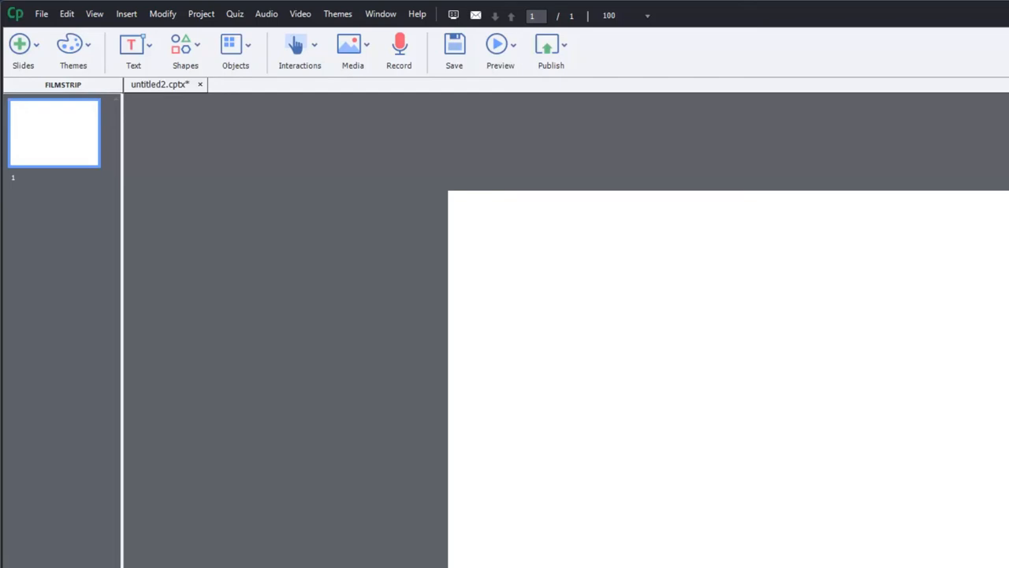
pyautogui.moveTo(263, 147)
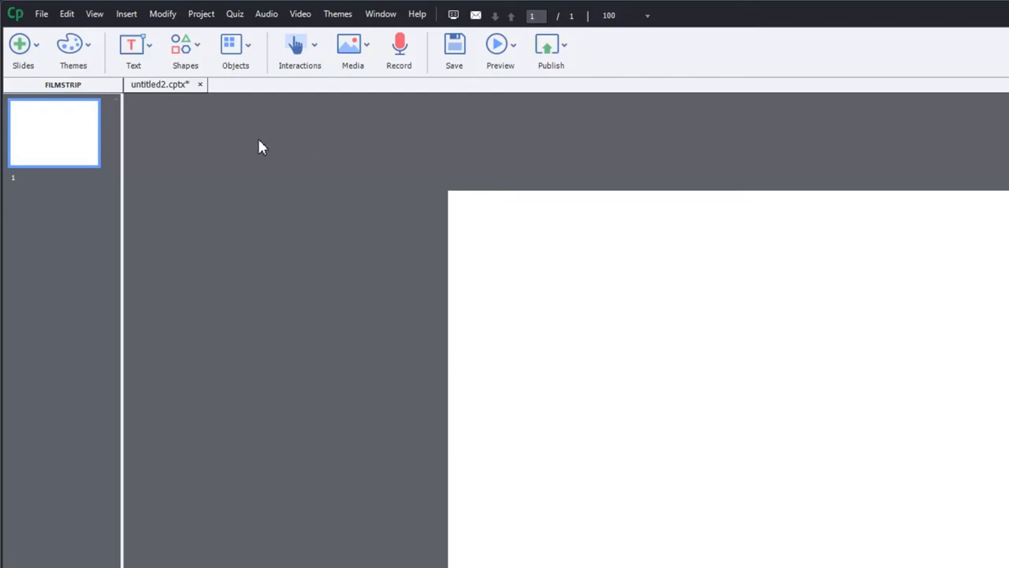
pyautogui.moveTo(249, 151)
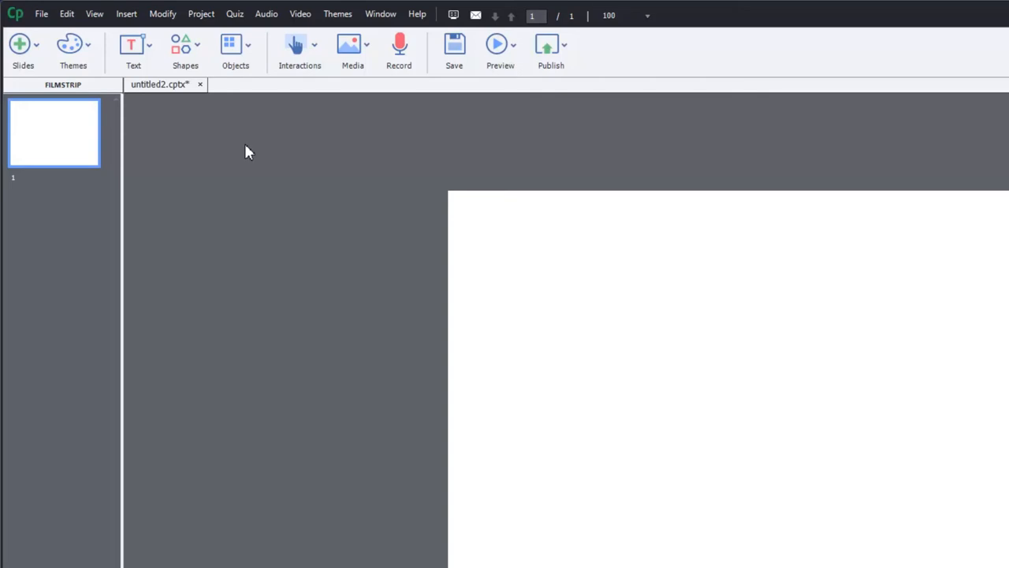
pyautogui.click(185, 49)
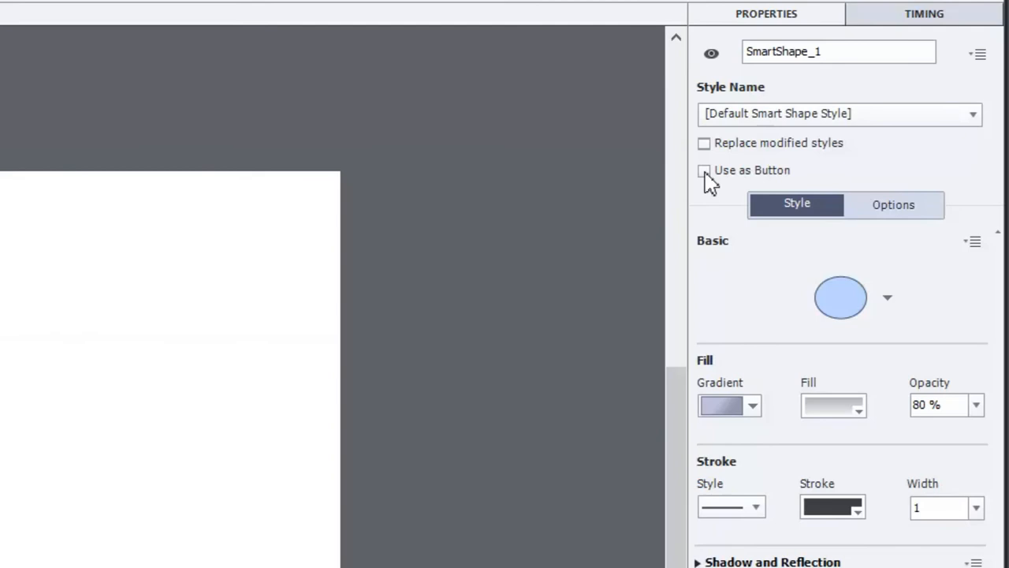
# Step: Check Use as Button for SmartShape_1 and disable its Down and Rollover states
pyautogui.click(703, 171)
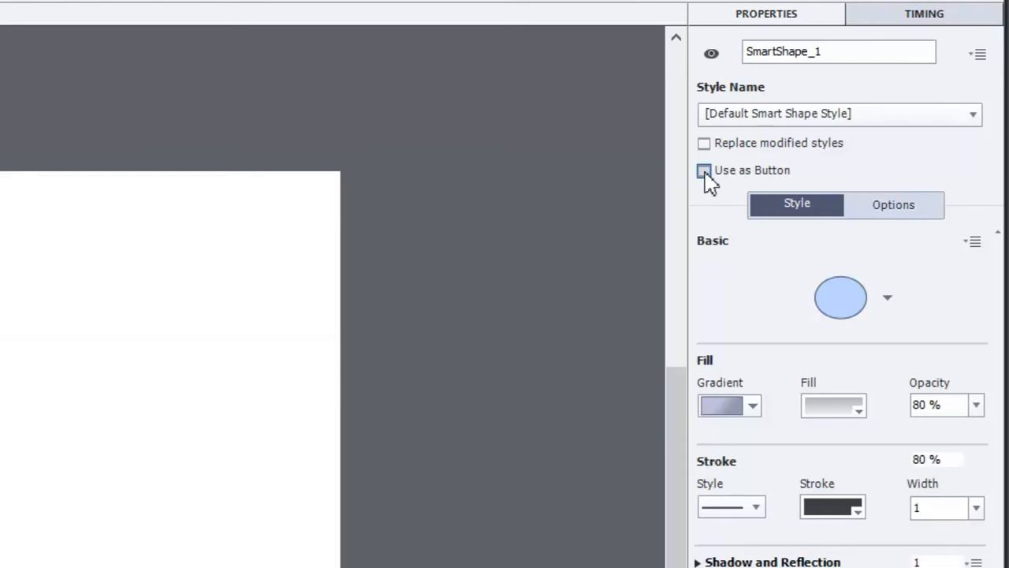
pyautogui.click(704, 170)
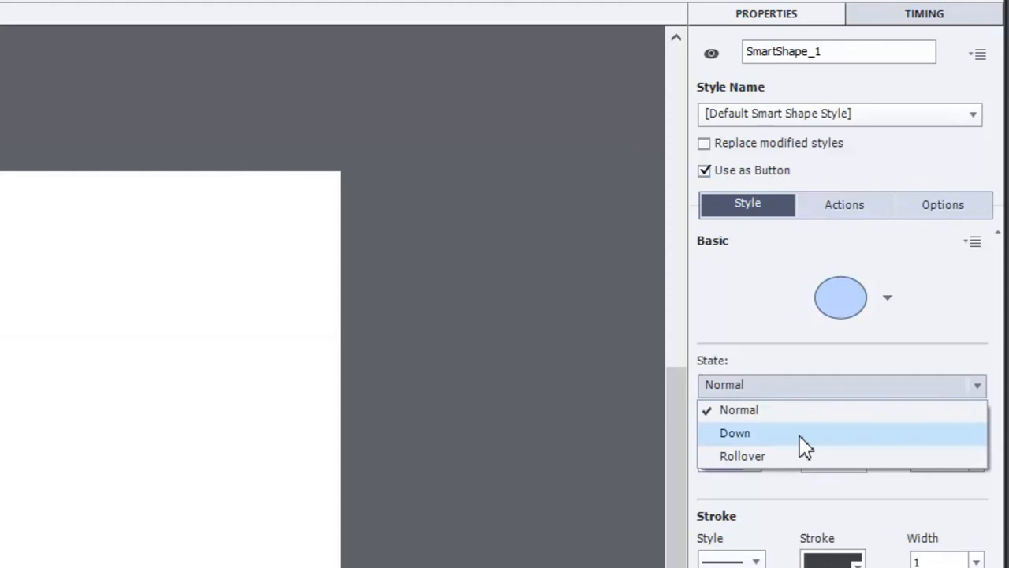
pyautogui.click(739, 409)
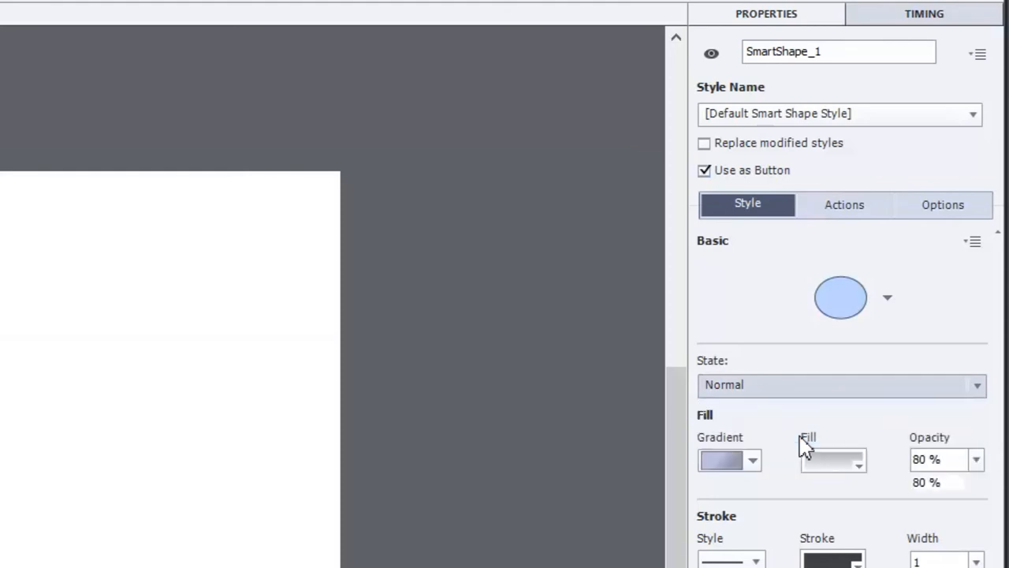
pyautogui.click(841, 384)
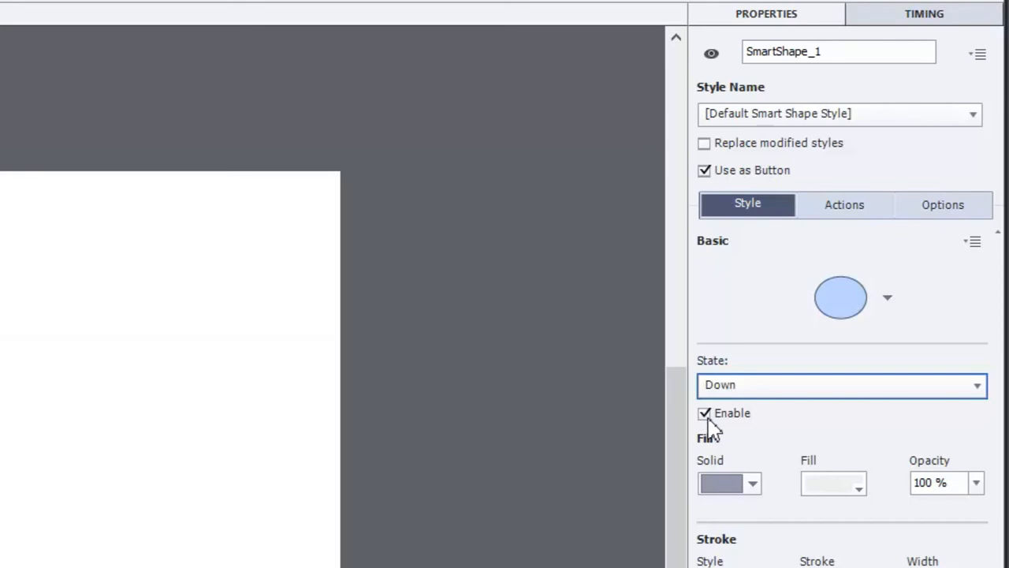
pyautogui.click(704, 412)
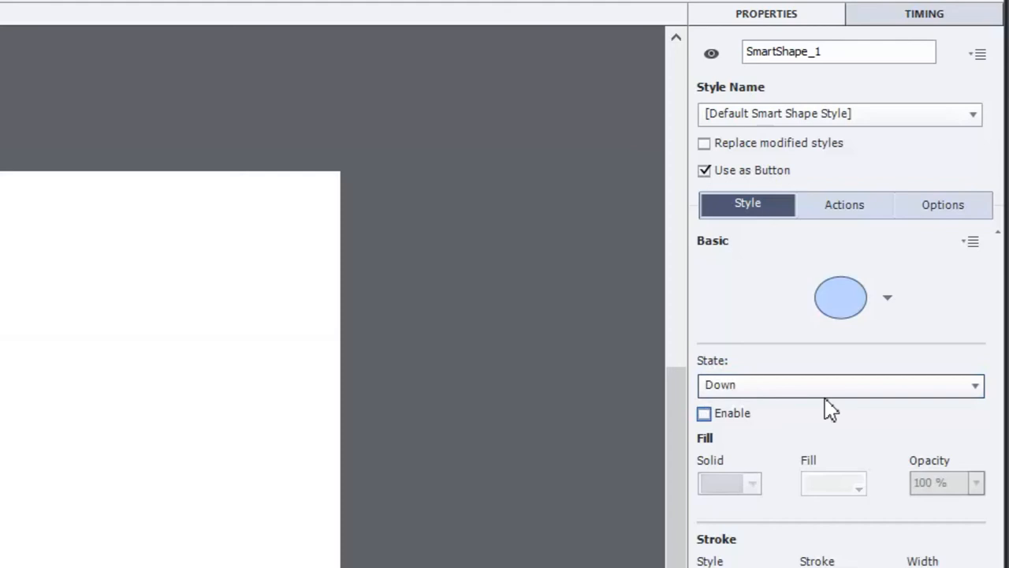
pyautogui.click(840, 385)
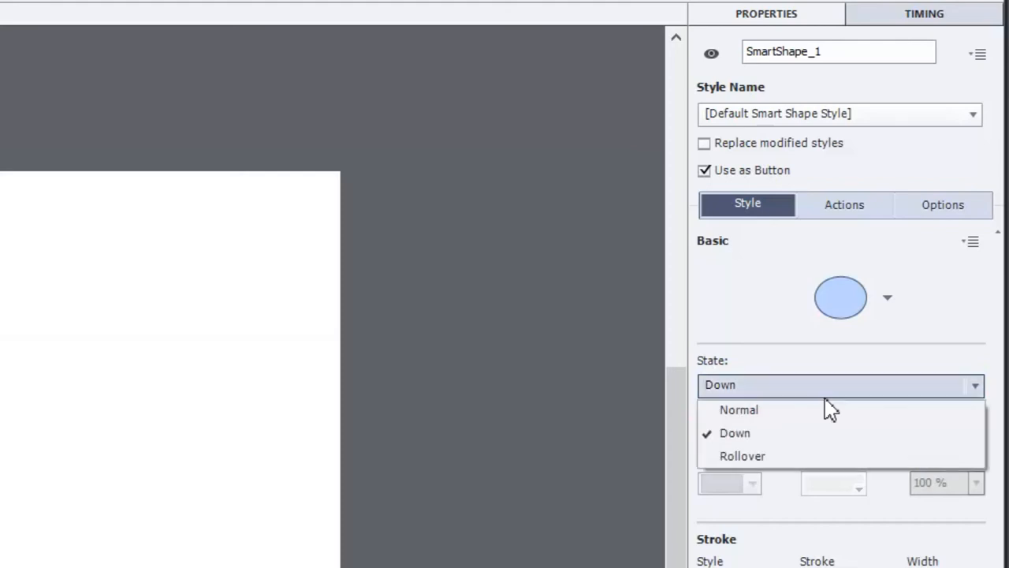
pyautogui.click(742, 455)
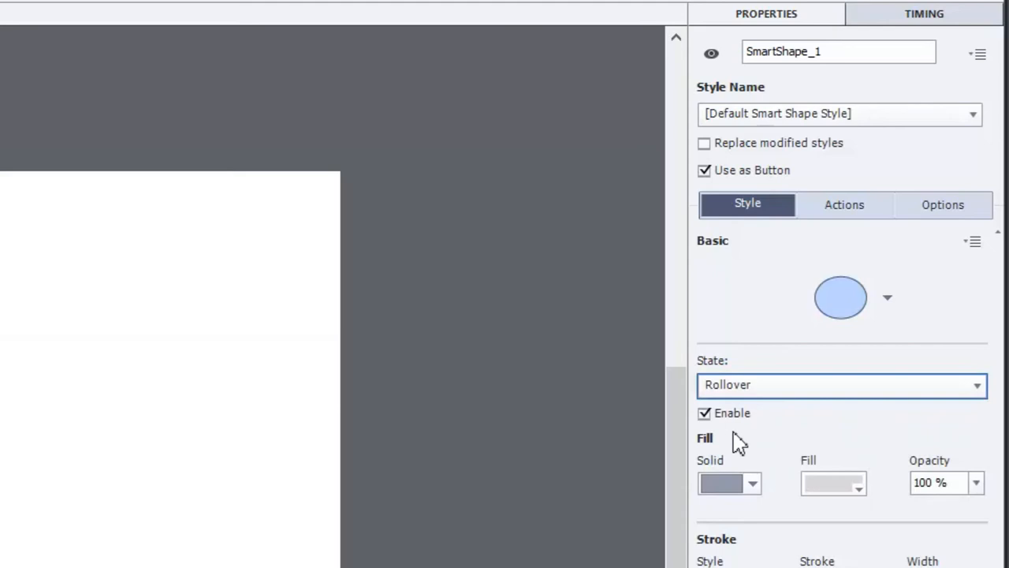
pyautogui.click(703, 412)
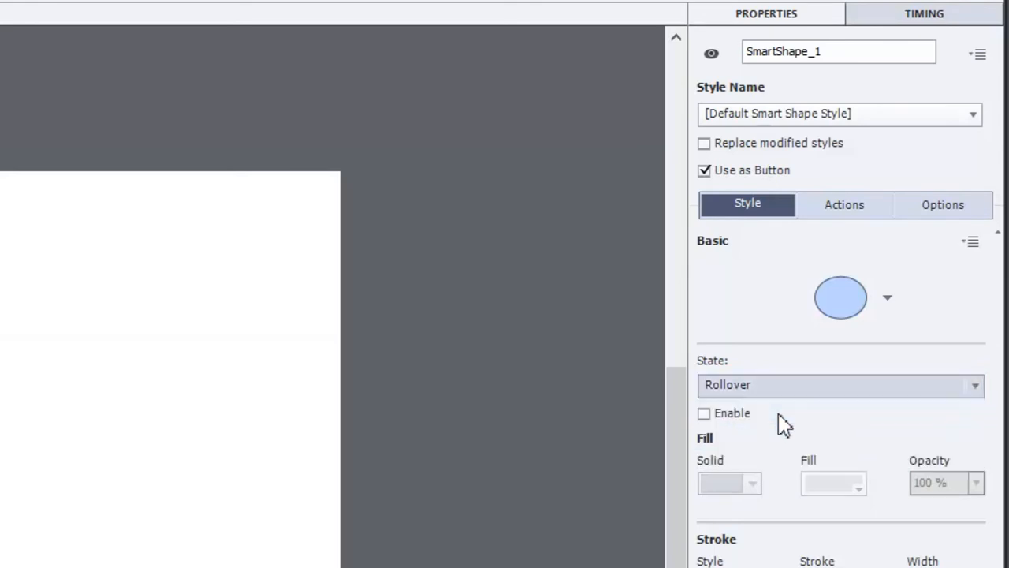
pyautogui.click(841, 385)
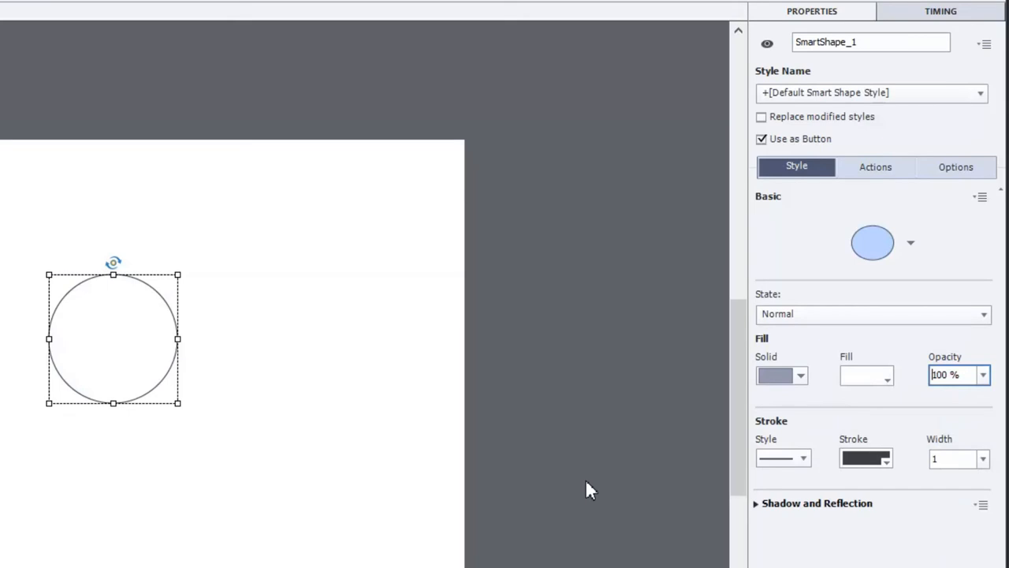
pyautogui.moveTo(921, 506)
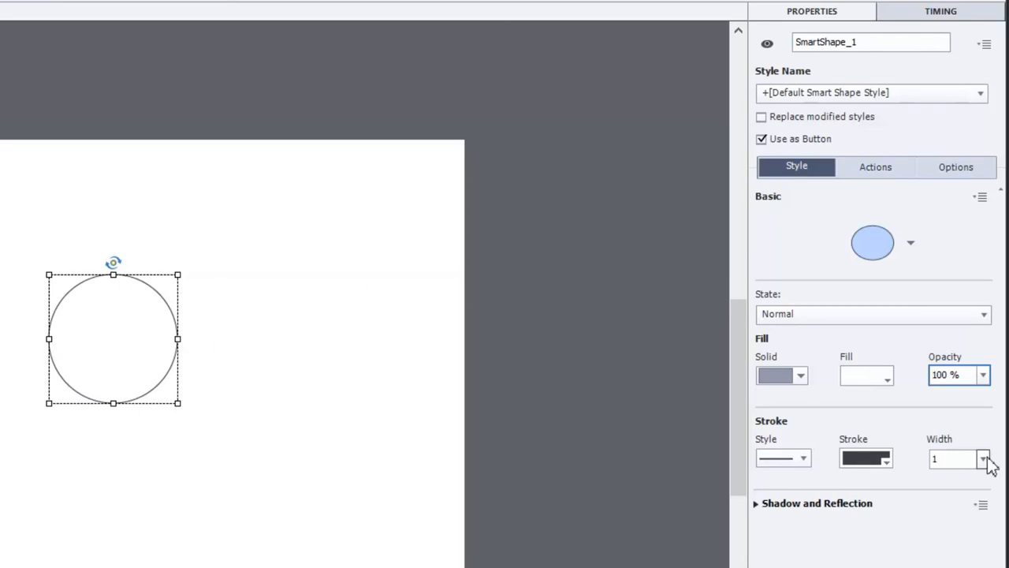
# Step: Set SmartShape_1's stroke width to 40, making a thick dark ring
pyautogui.click(954, 458)
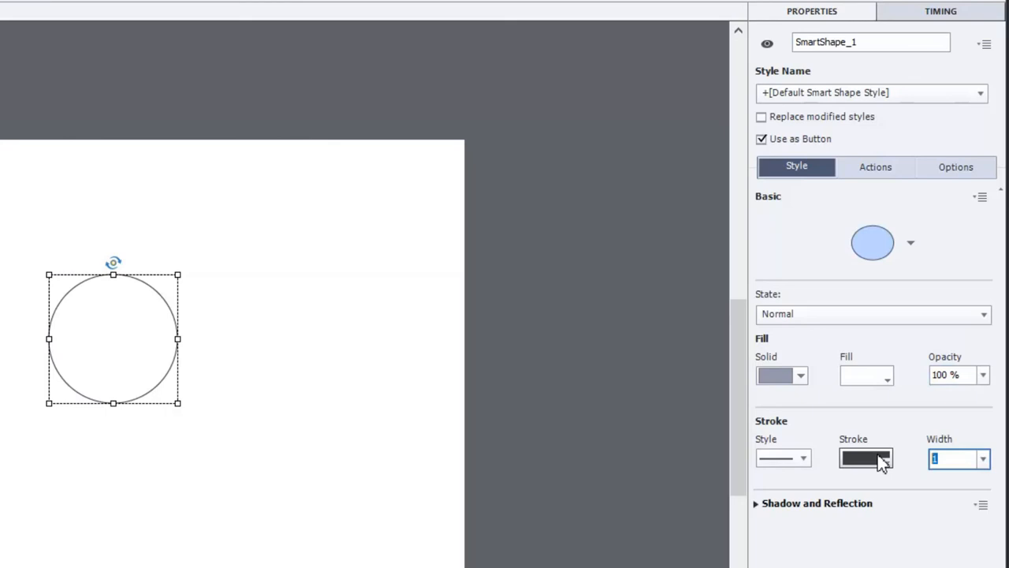
pyautogui.write('20')
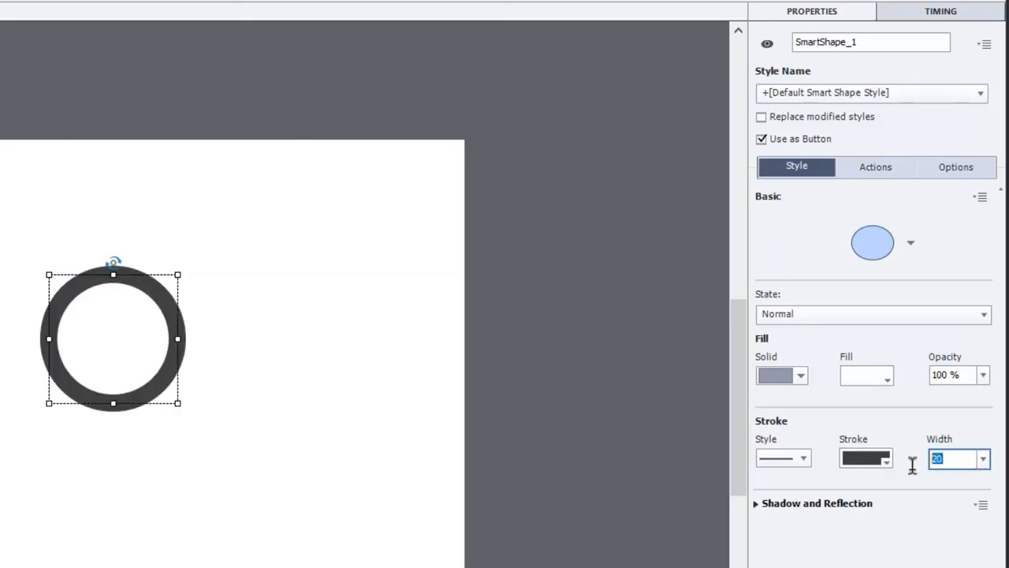
pyautogui.write('40')
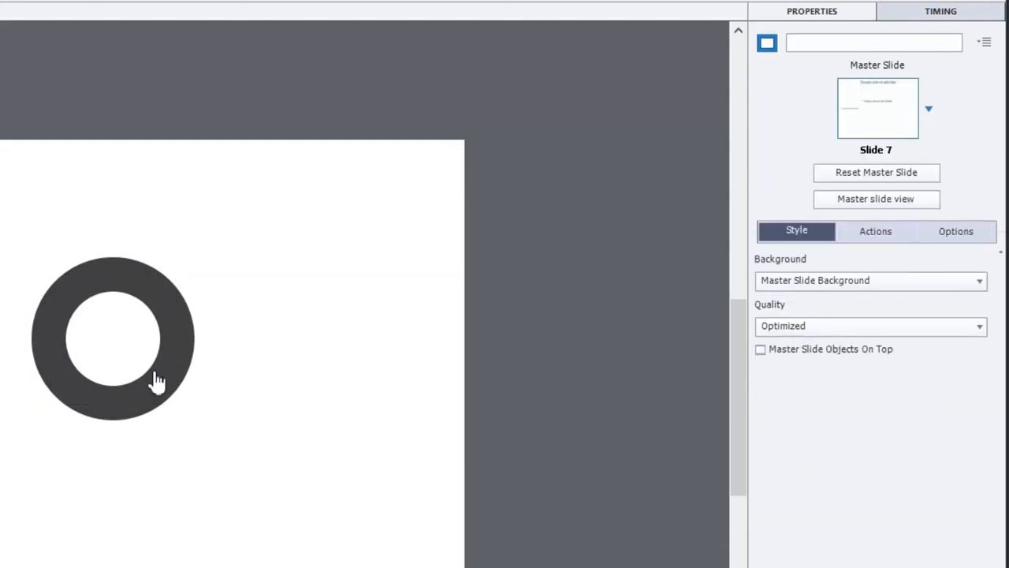
pyautogui.moveTo(225, 411)
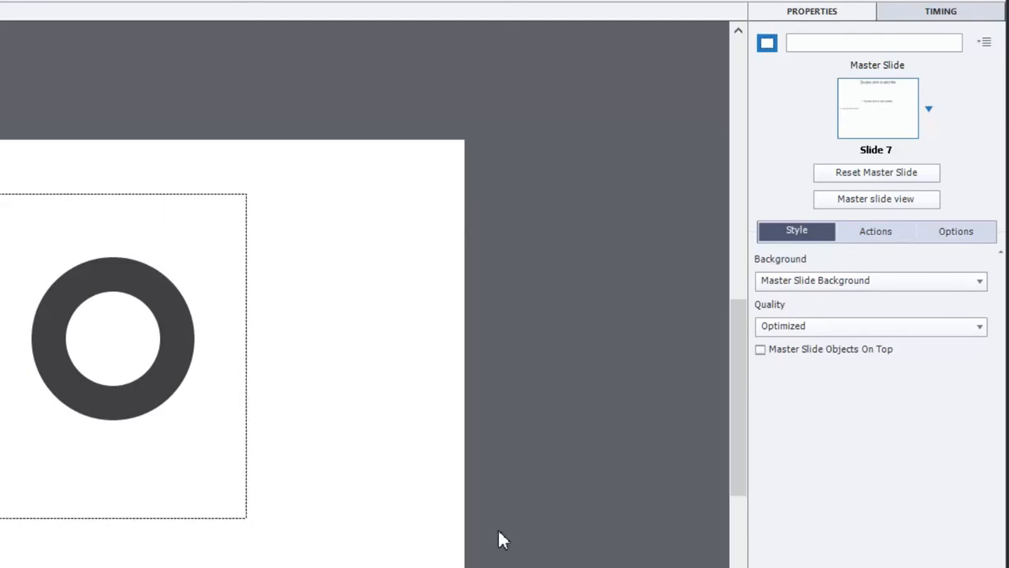
pyautogui.click(113, 339)
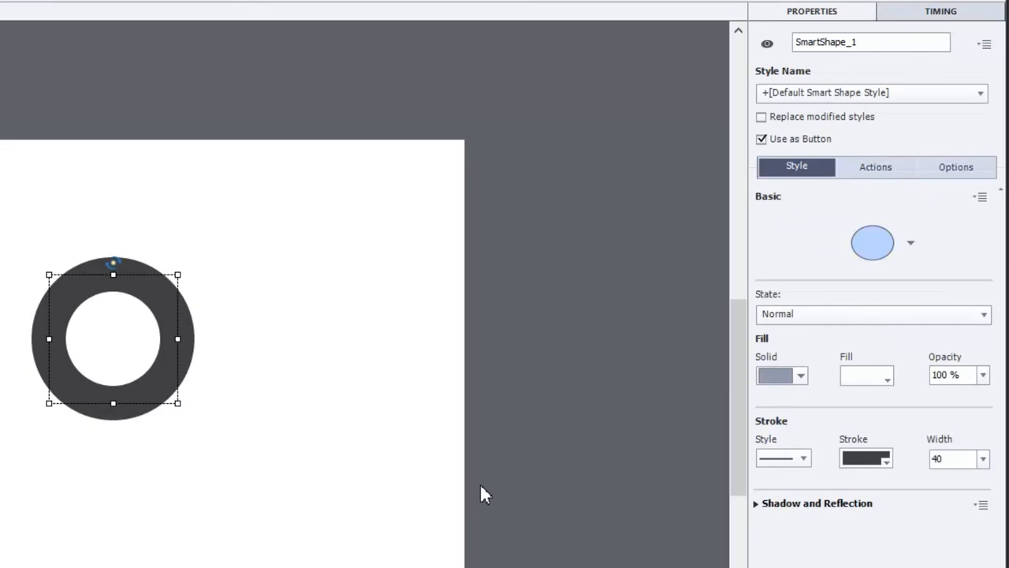
pyautogui.moveTo(962, 232)
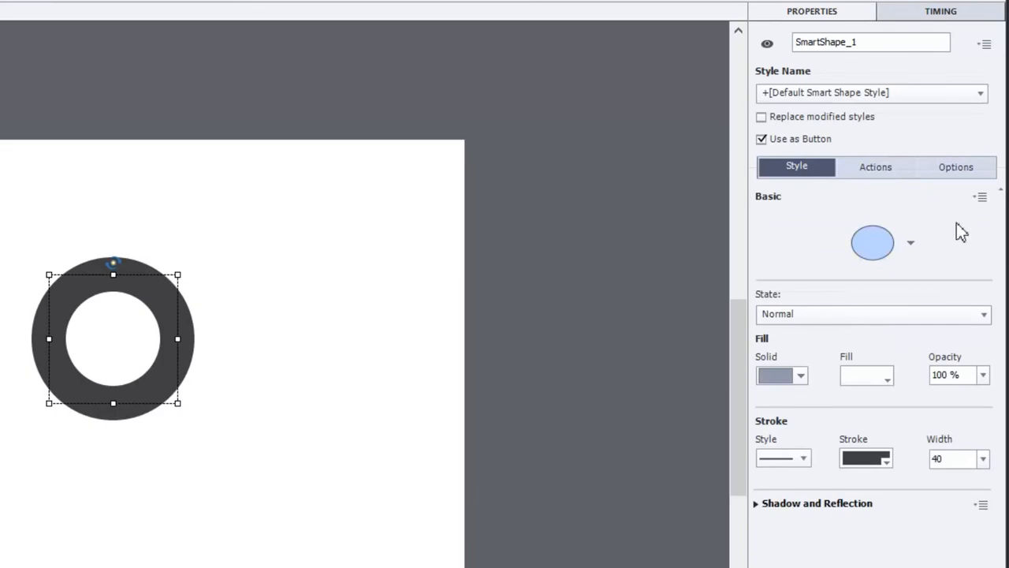
# Step: Enable Hand Cursor and Disable Click Sound in SmartShape_1's Actions settings
pyautogui.click(876, 166)
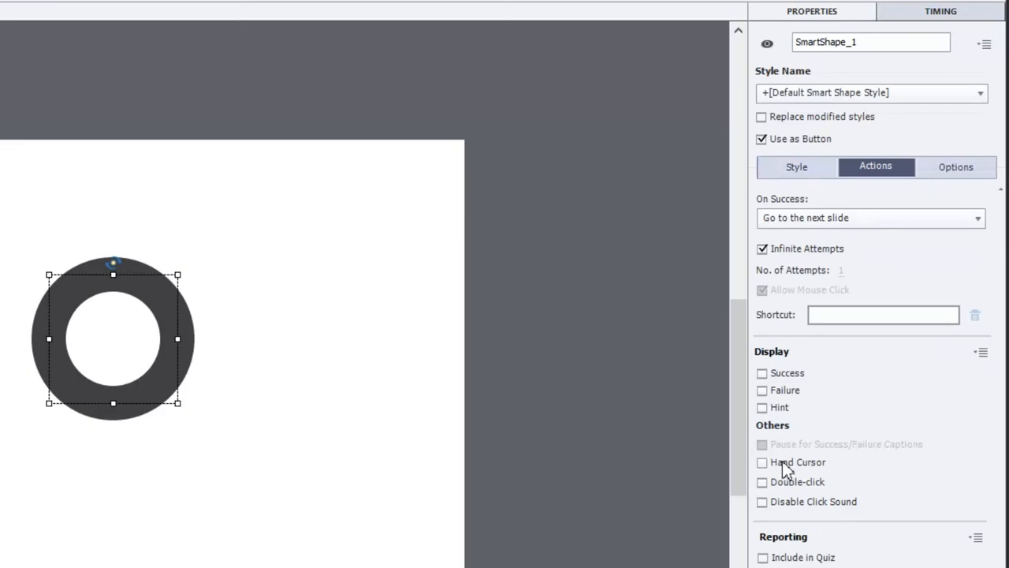
pyautogui.click(762, 462)
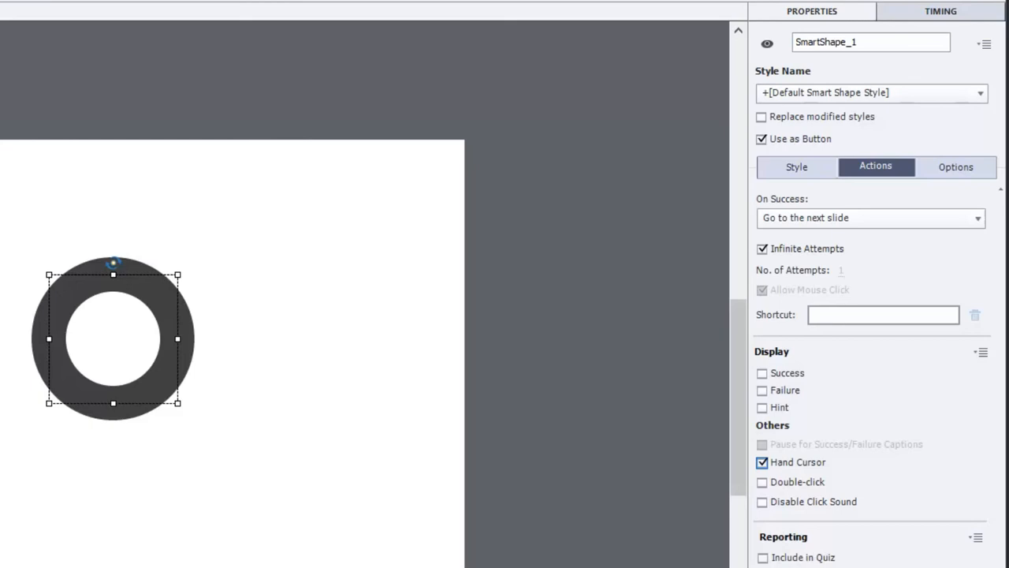
pyautogui.click(762, 501)
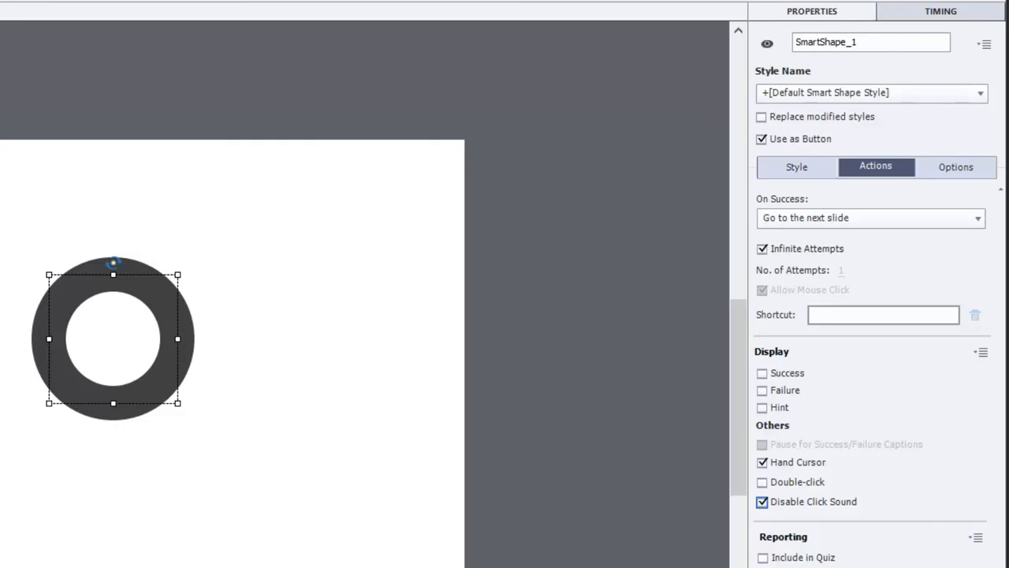
pyautogui.moveTo(614, 438)
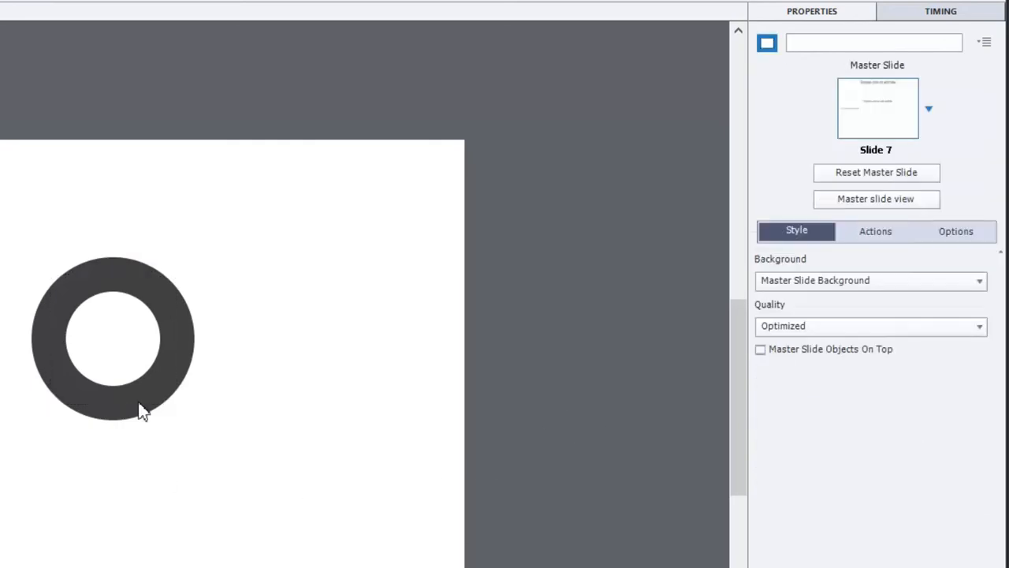
pyautogui.click(113, 339)
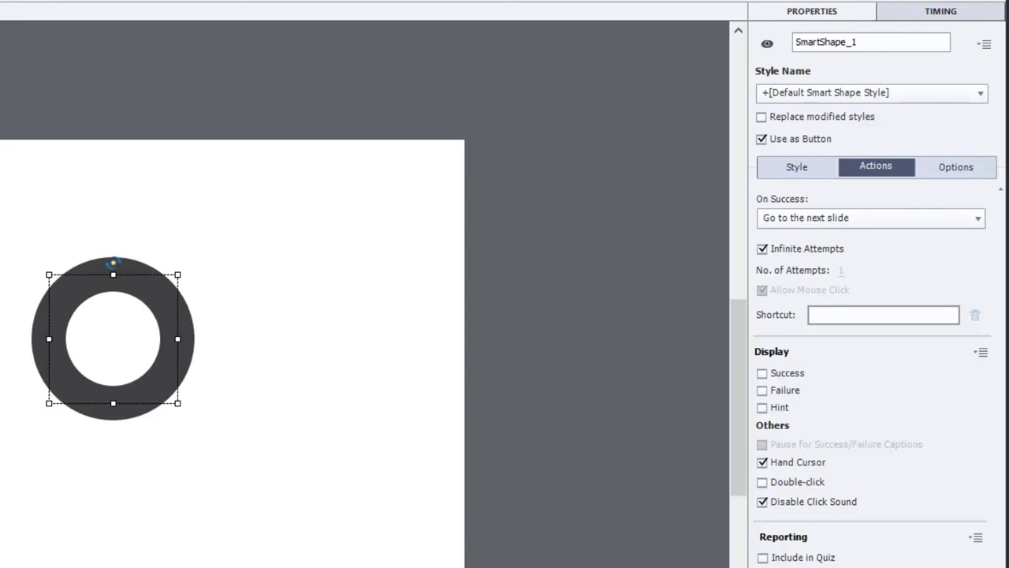
pyautogui.moveTo(150, 343)
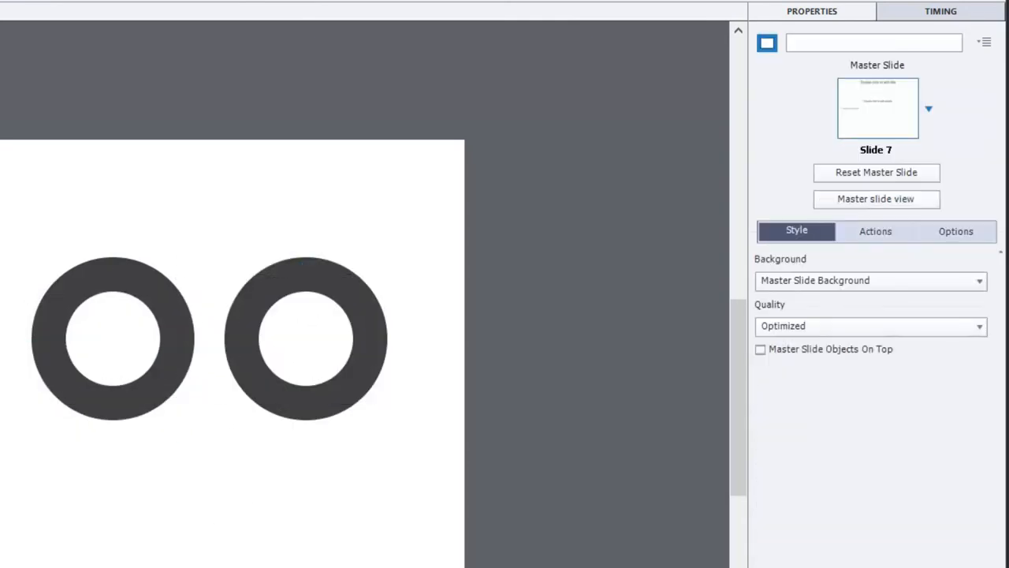
# Step: Fill the duplicated ring SmartShape_2's centre with black
pyautogui.click(306, 339)
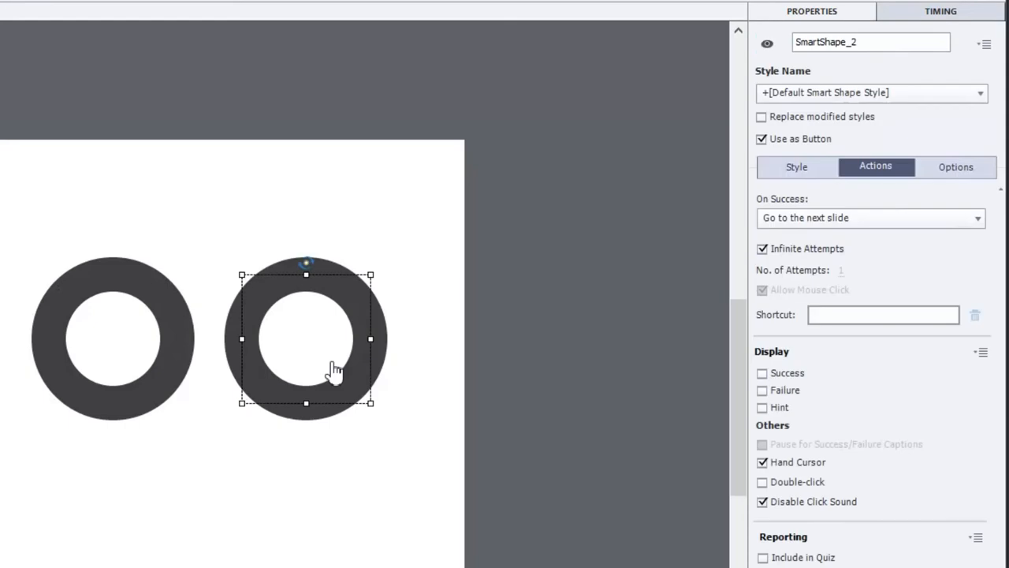
pyautogui.click(797, 167)
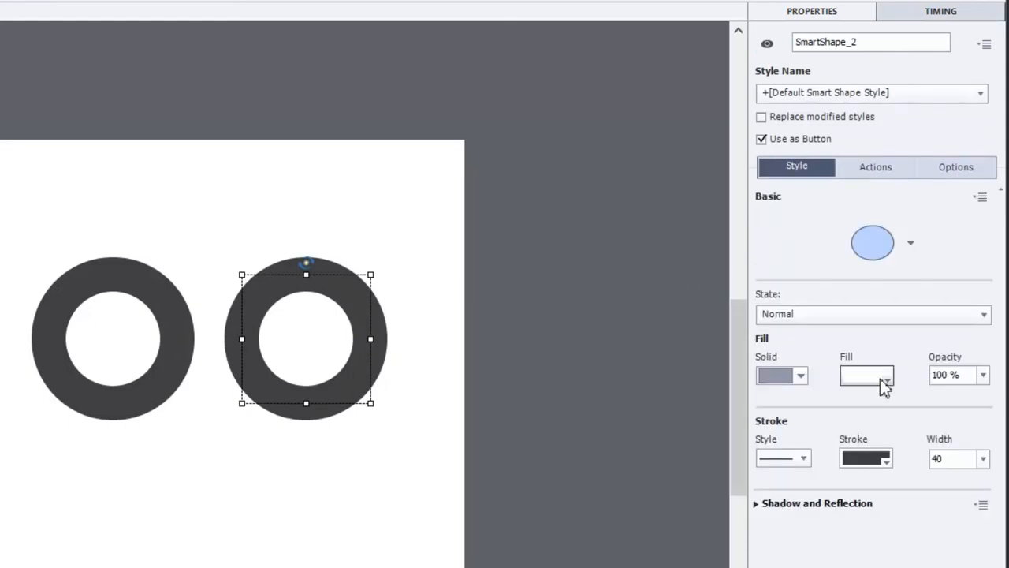
pyautogui.click(886, 381)
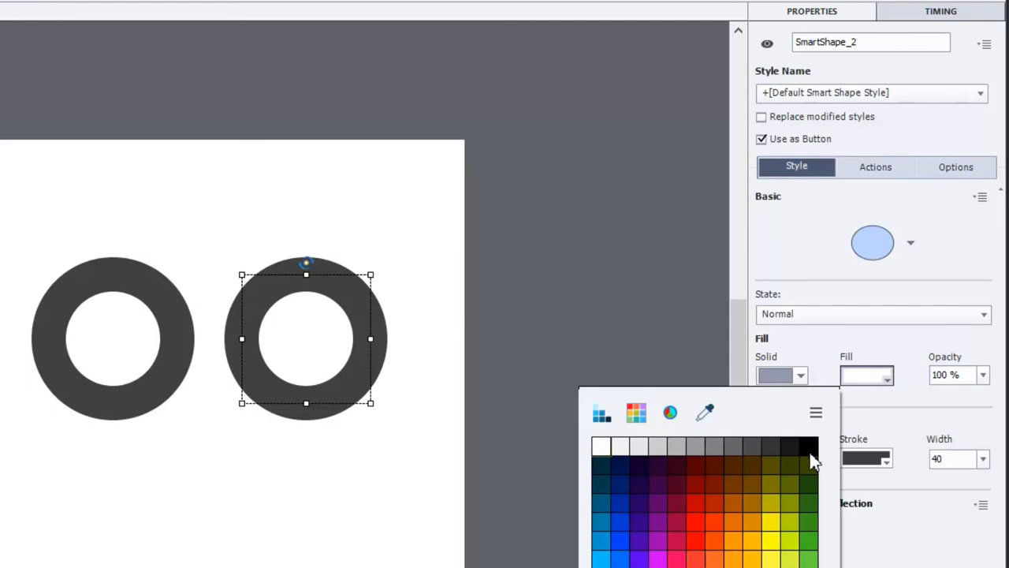
pyautogui.click(812, 447)
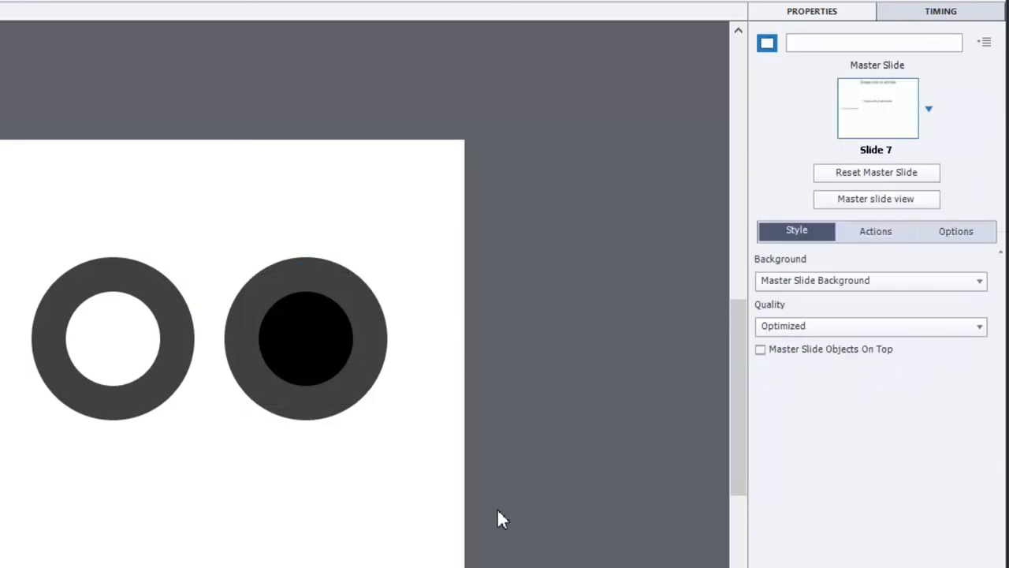
pyautogui.moveTo(143, 332)
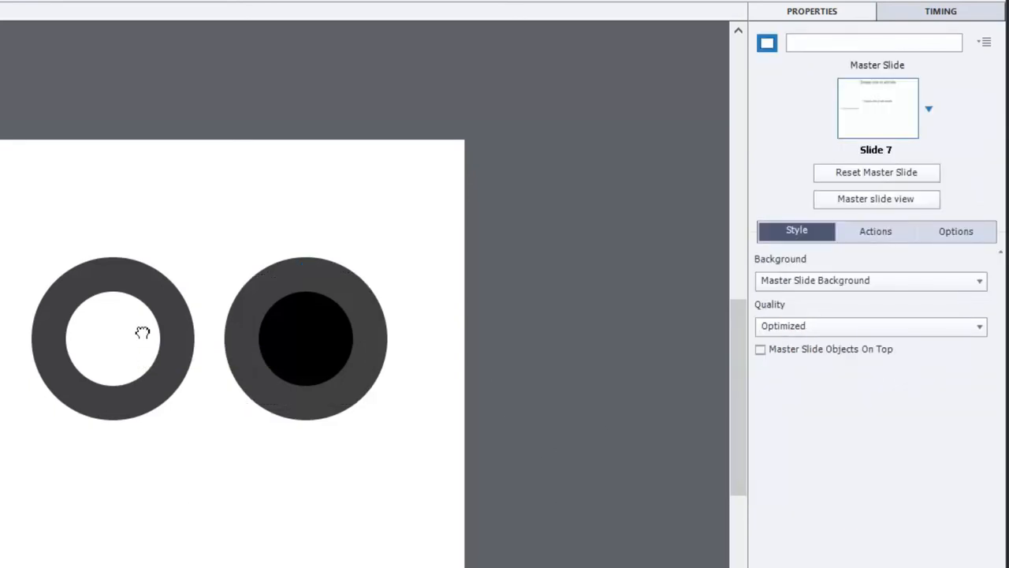
# Step: Name the hollow left ring uncheck_q1_a1
pyautogui.click(113, 339)
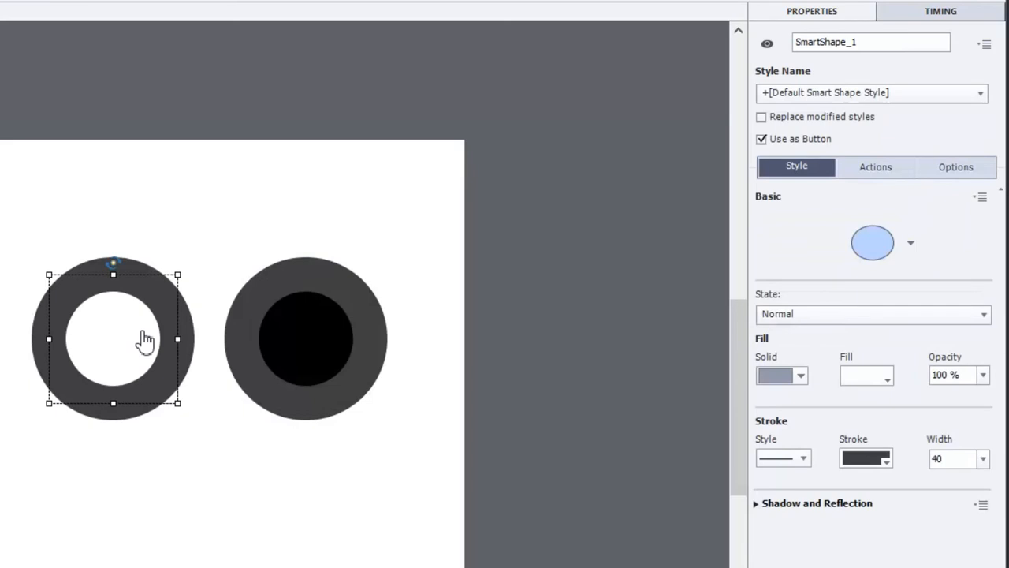
pyautogui.moveTo(331, 377)
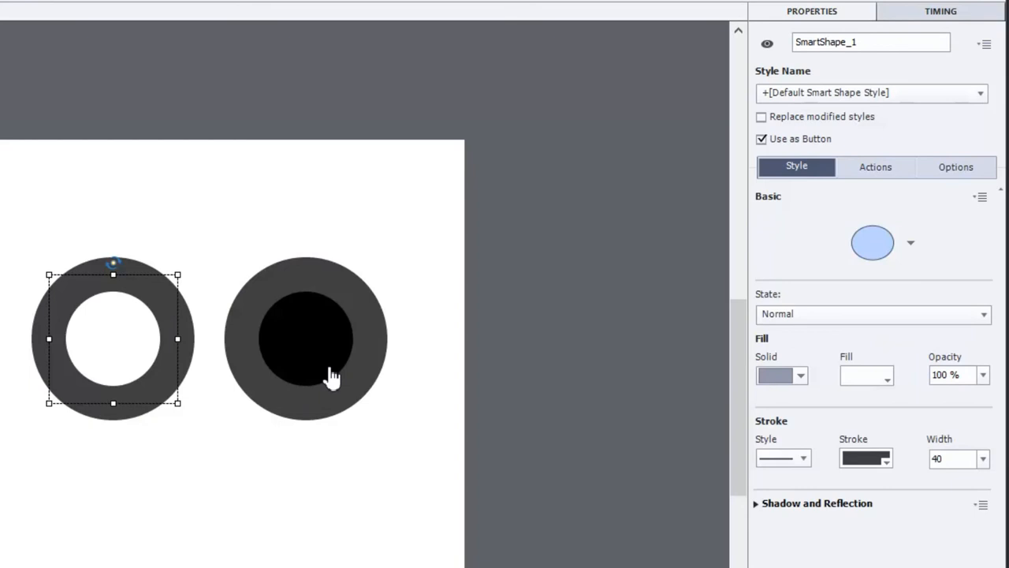
pyautogui.click(305, 339)
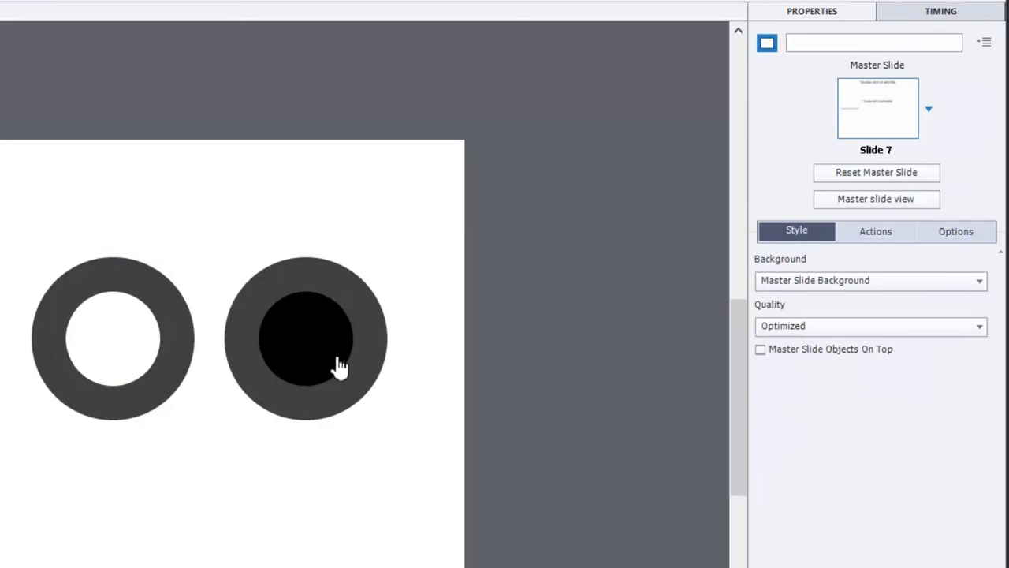
pyautogui.moveTo(337, 363)
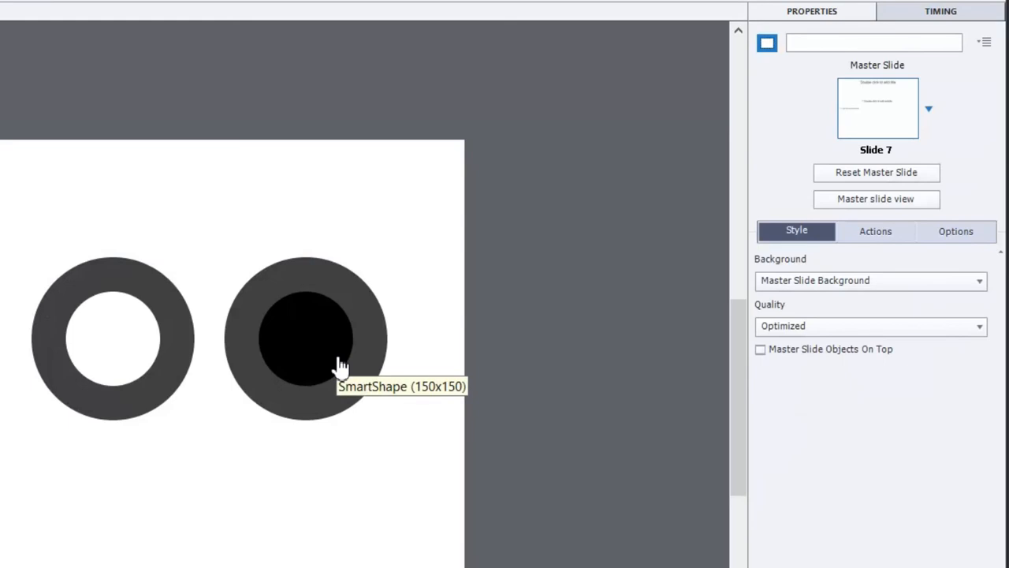
pyautogui.moveTo(221, 386)
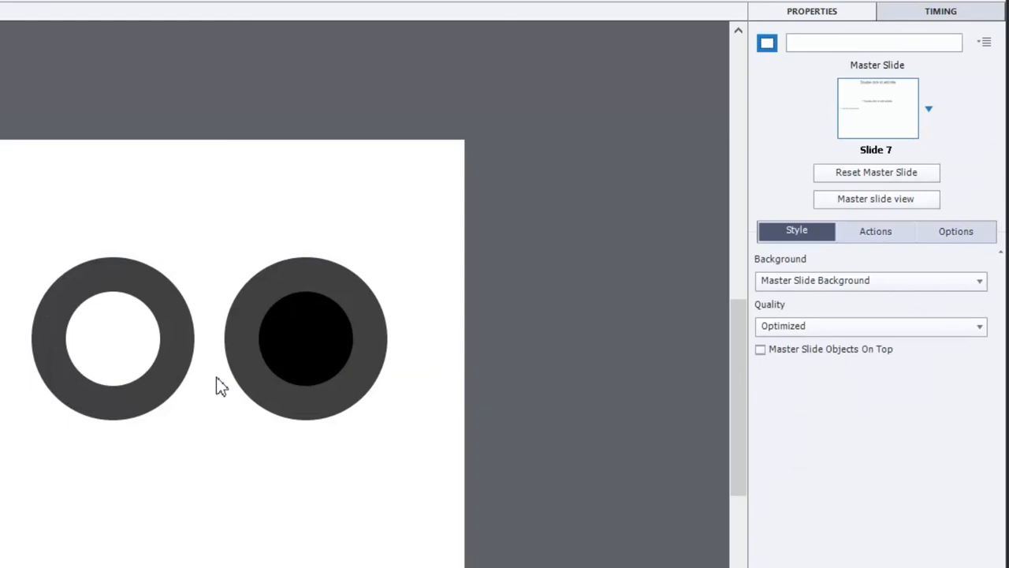
pyautogui.moveTo(99, 314)
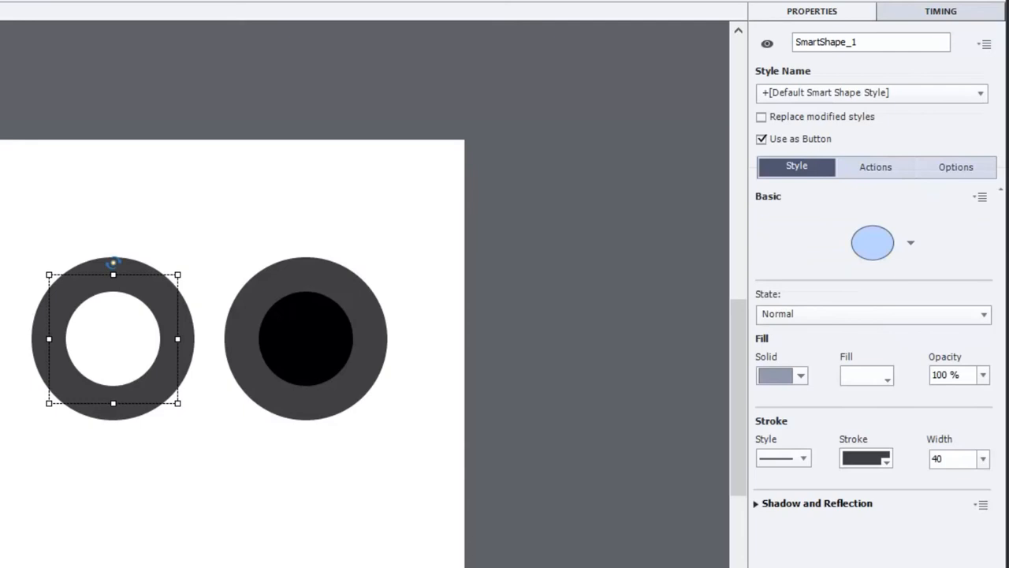
pyautogui.moveTo(505, 178)
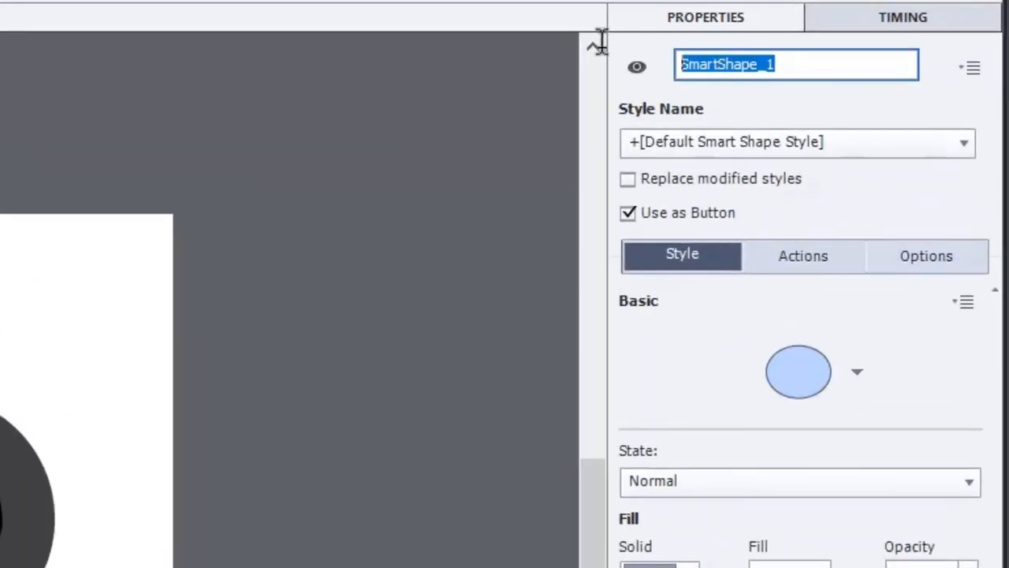
pyautogui.write('uncheck')
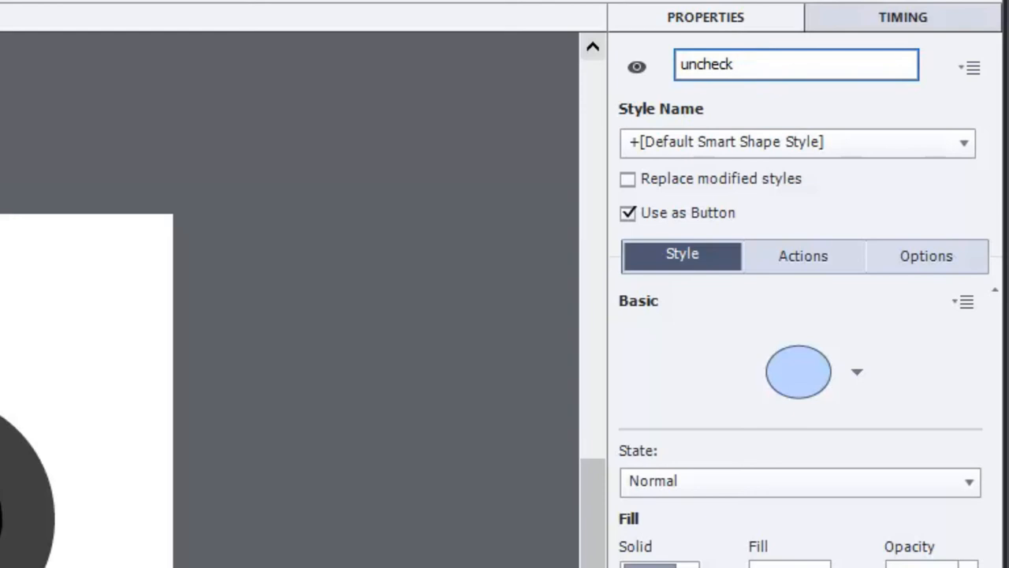
pyautogui.write('q1')
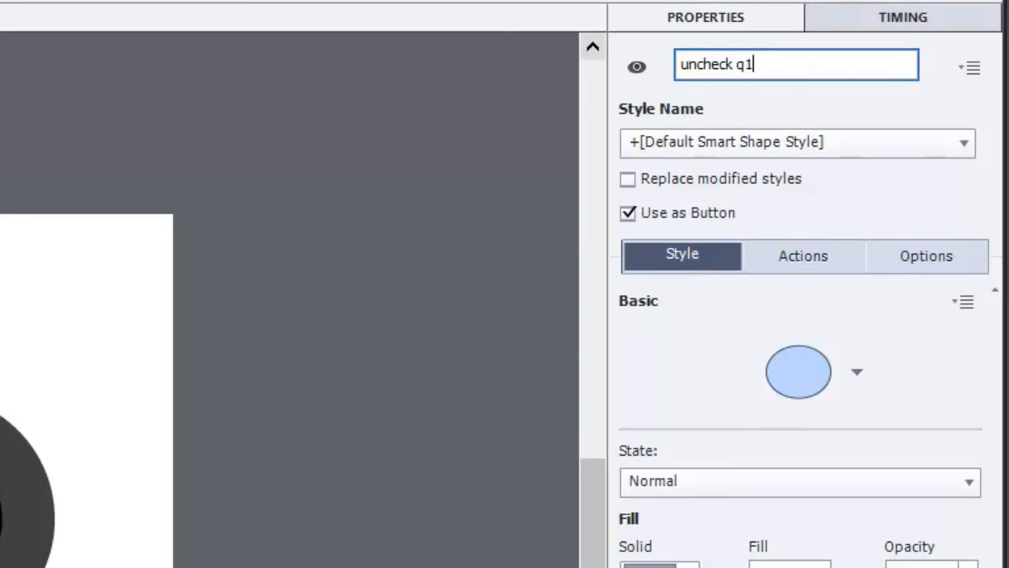
pyautogui.write('" "')
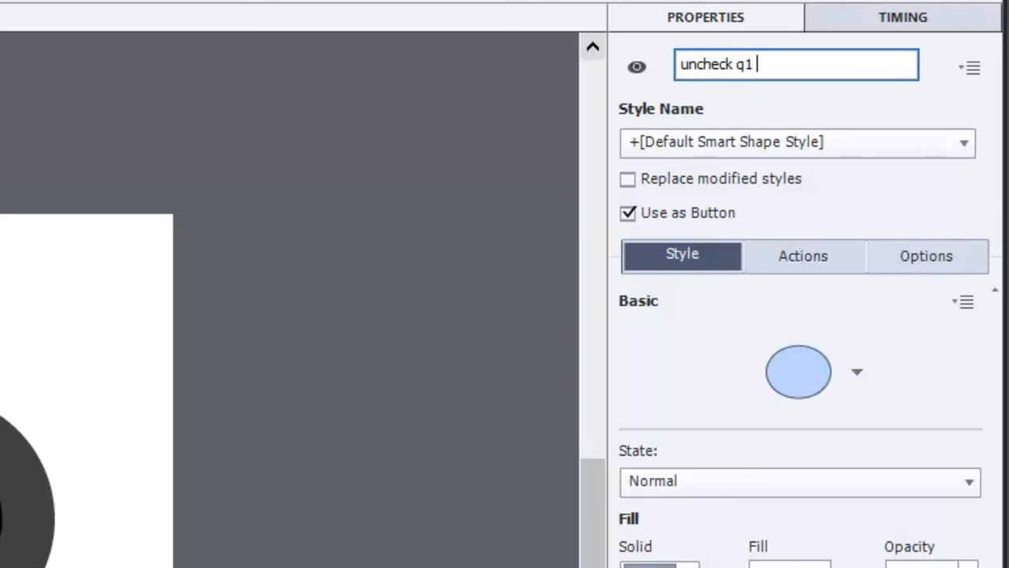
pyautogui.write('a1')
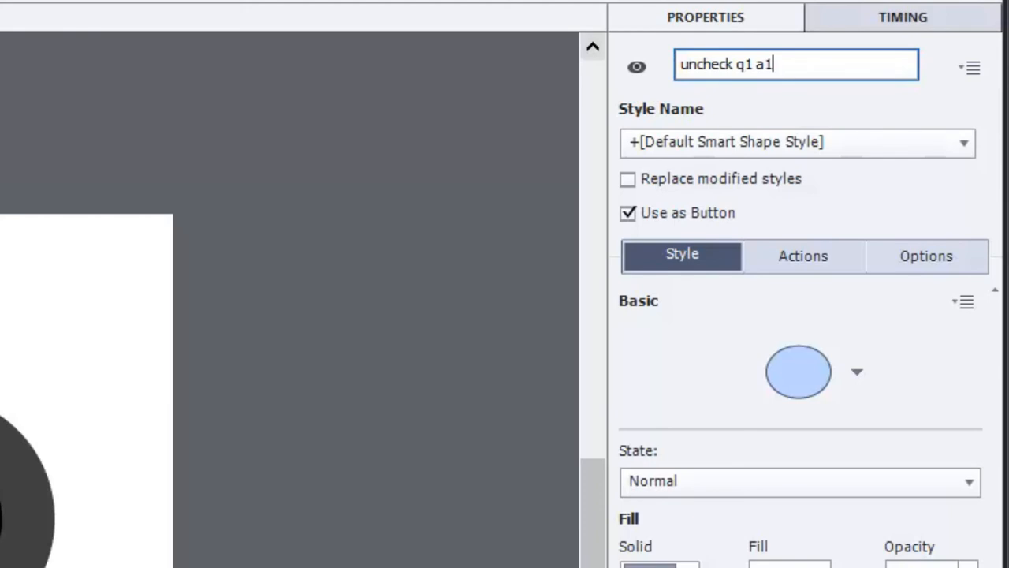
pyautogui.write('uncheck_q1_a1')
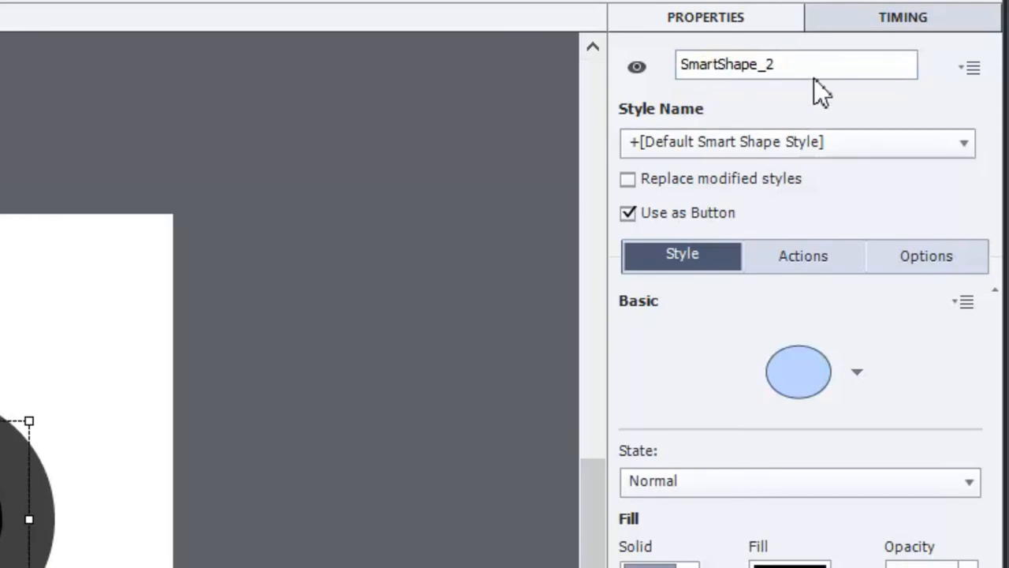
# Step: Name the black-centred ring check_q1_a1
pyautogui.write('check')
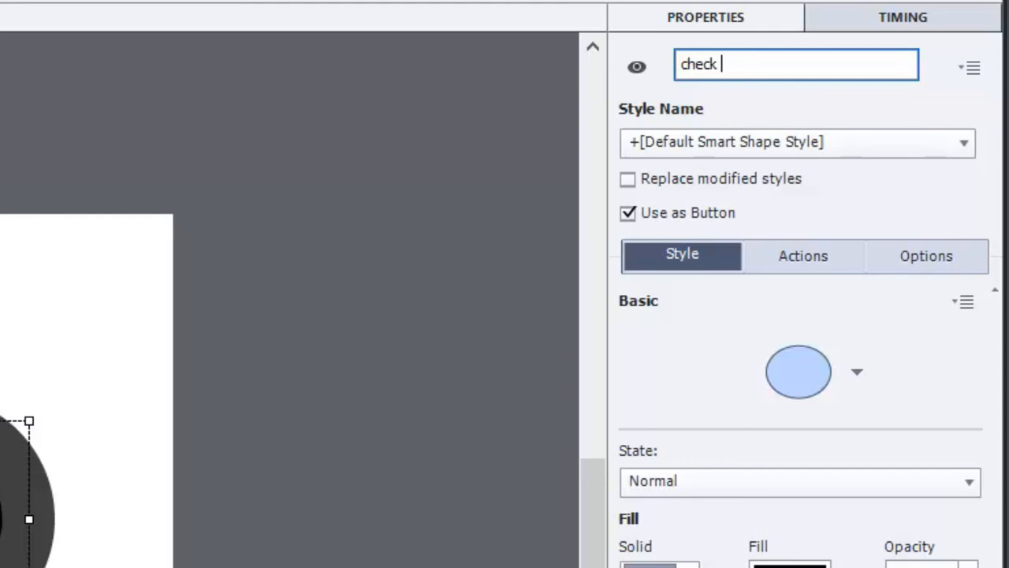
pyautogui.write('q1 a1')
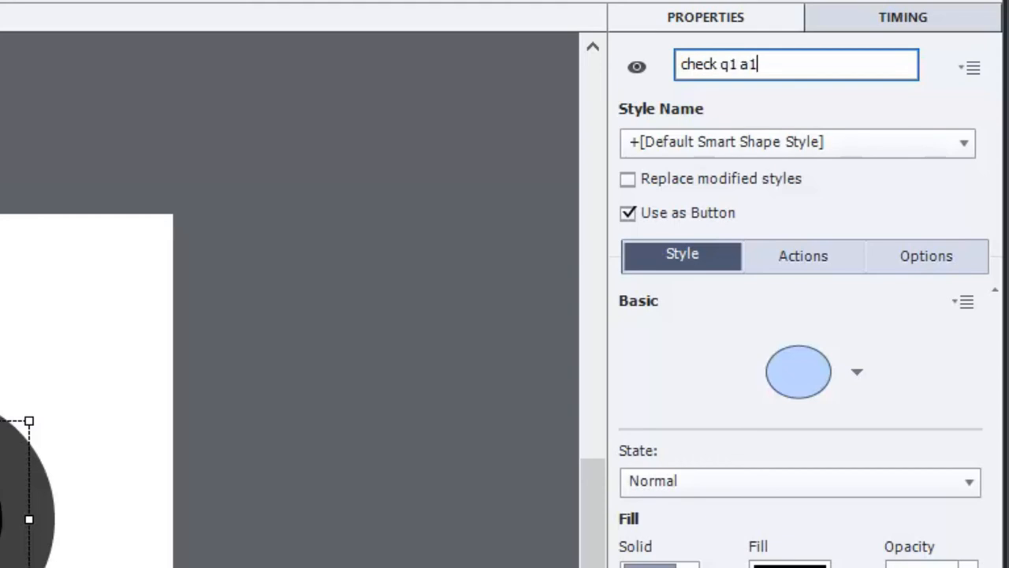
pyautogui.write('check_q1_a1')
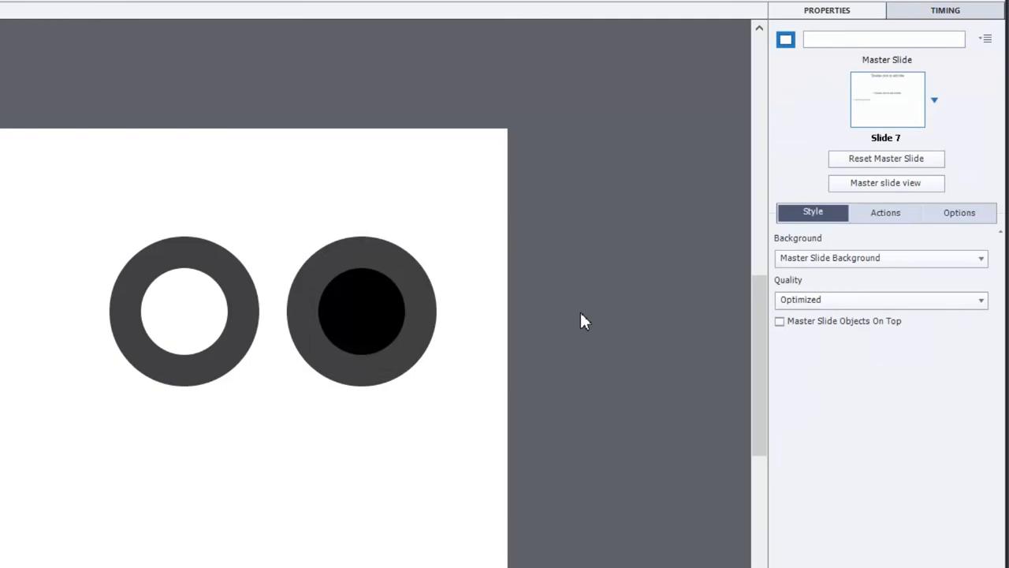
pyautogui.moveTo(349, 466)
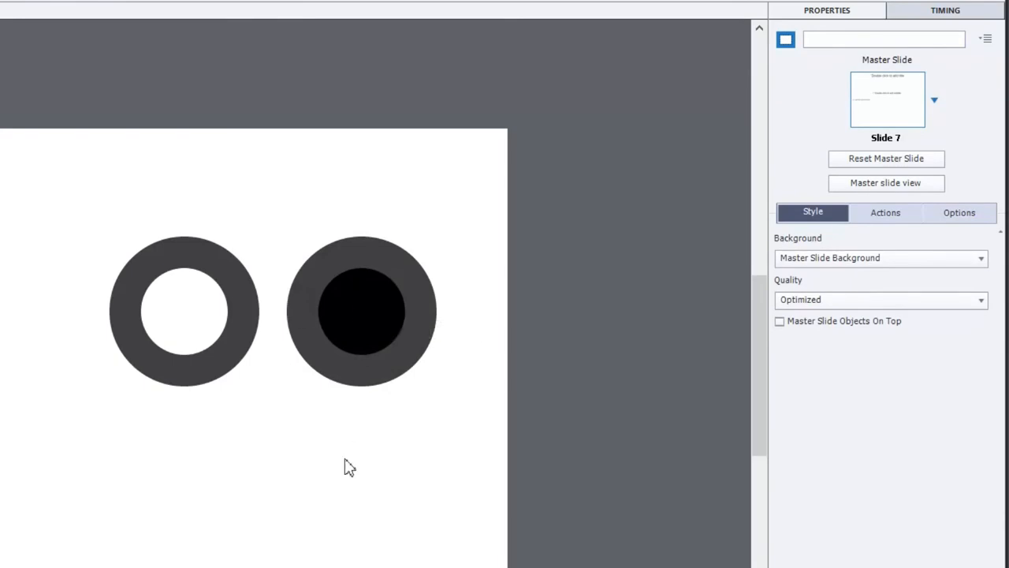
# Step: Turn off Visible in output for check_q1_a1
pyautogui.click(183, 311)
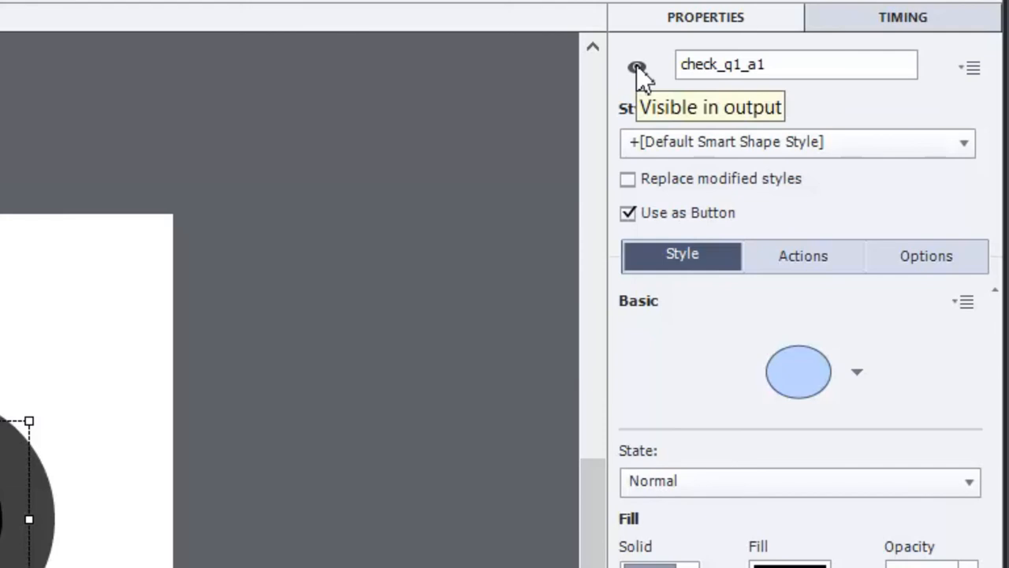
pyautogui.moveTo(637, 67)
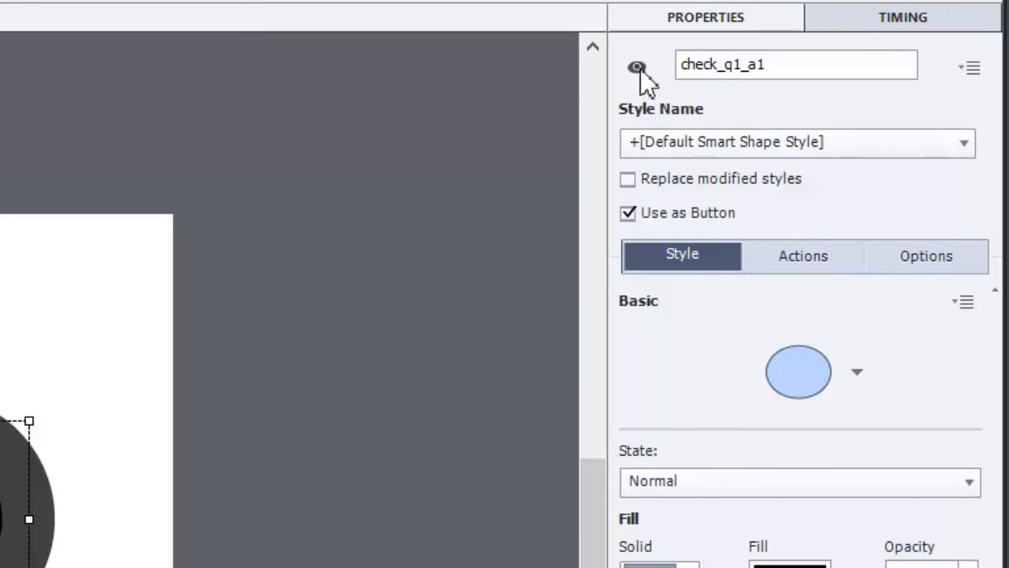
pyautogui.moveTo(636, 68)
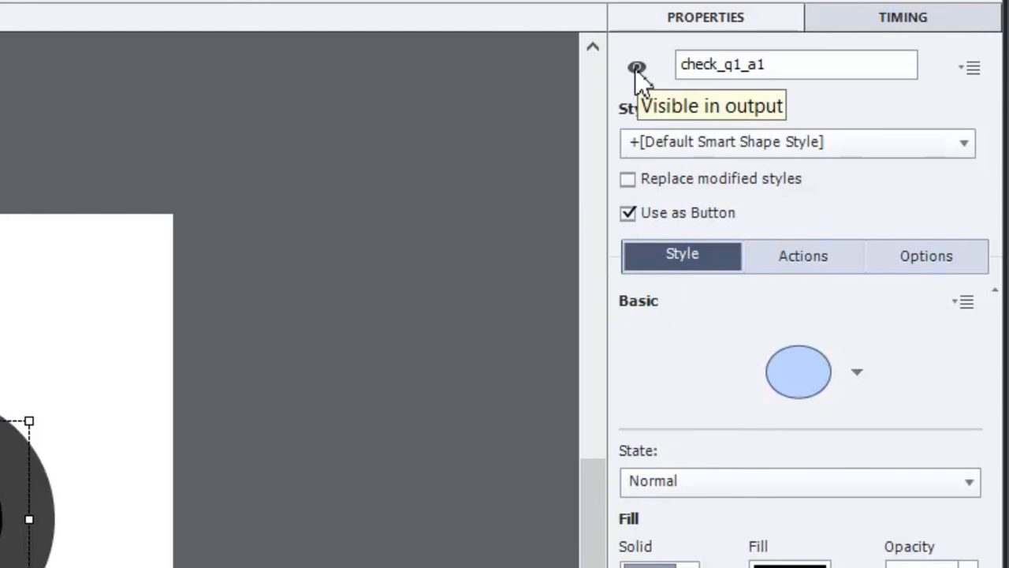
pyautogui.click(636, 66)
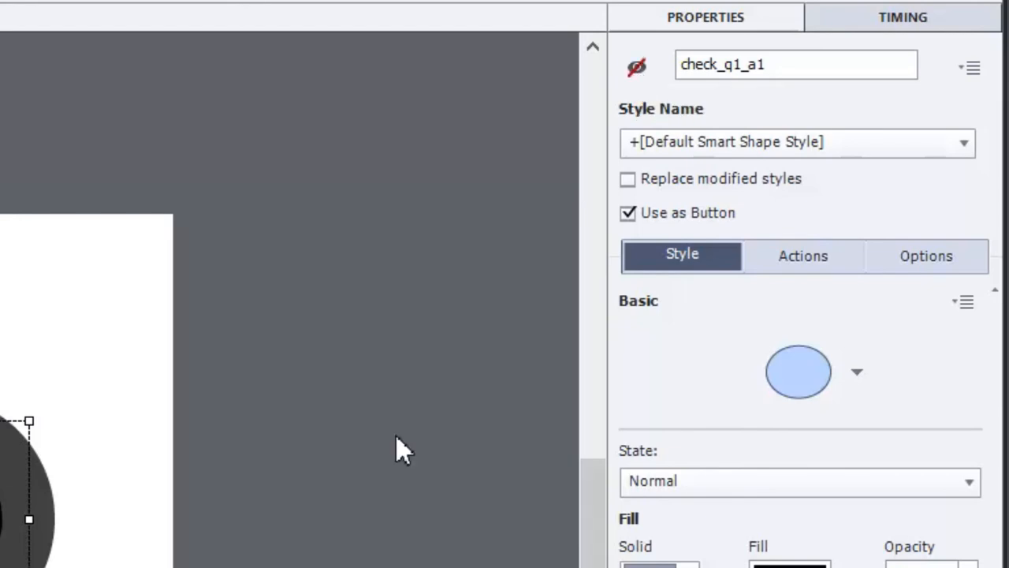
pyautogui.moveTo(355, 497)
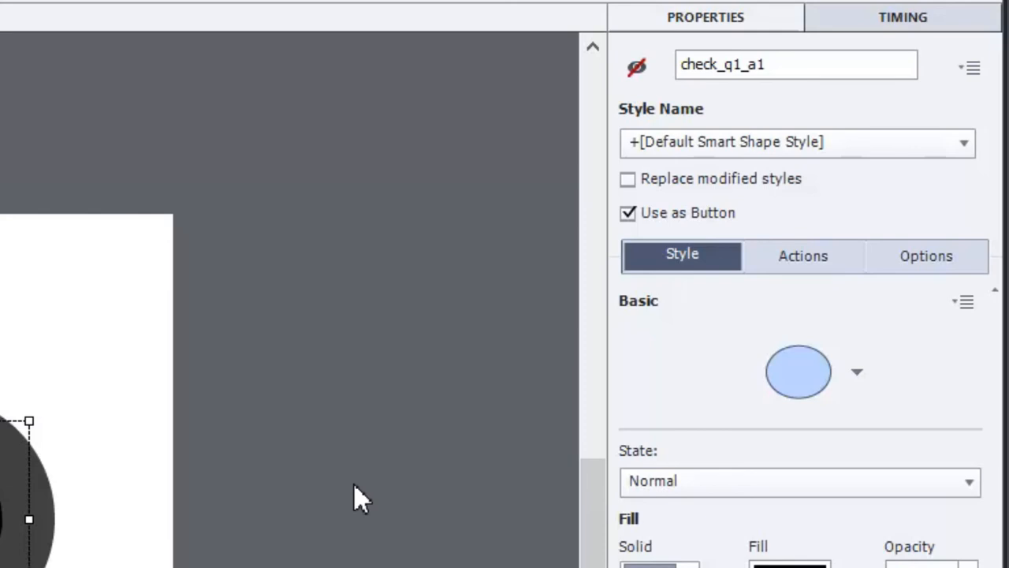
pyautogui.moveTo(615, 130)
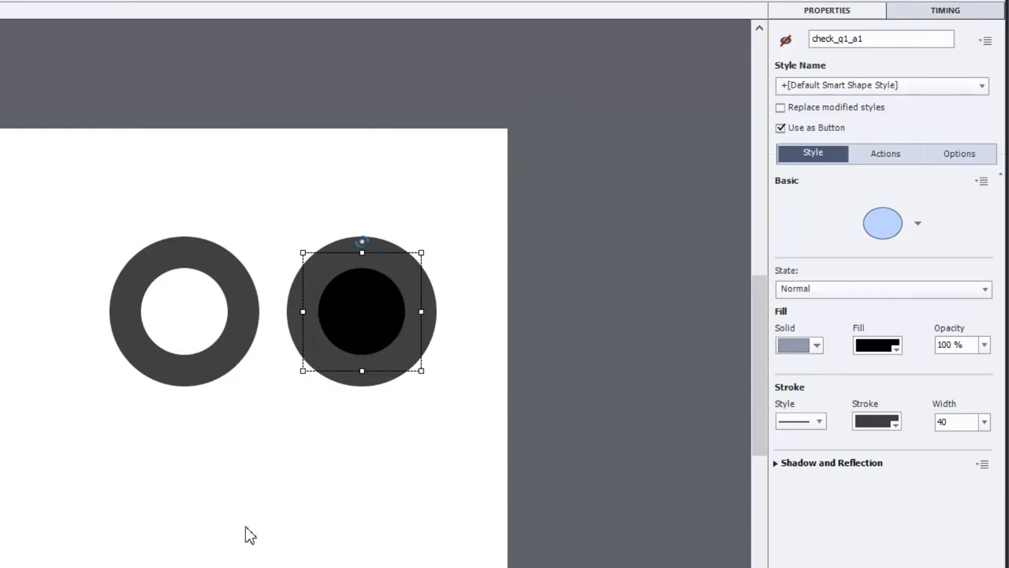
pyautogui.moveTo(358, 322)
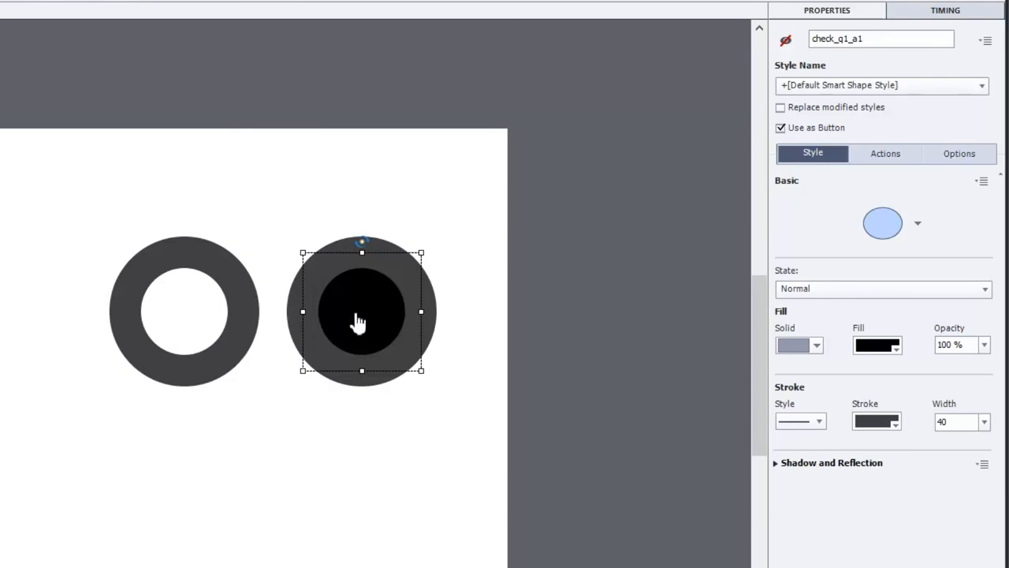
pyautogui.moveTo(245, 280)
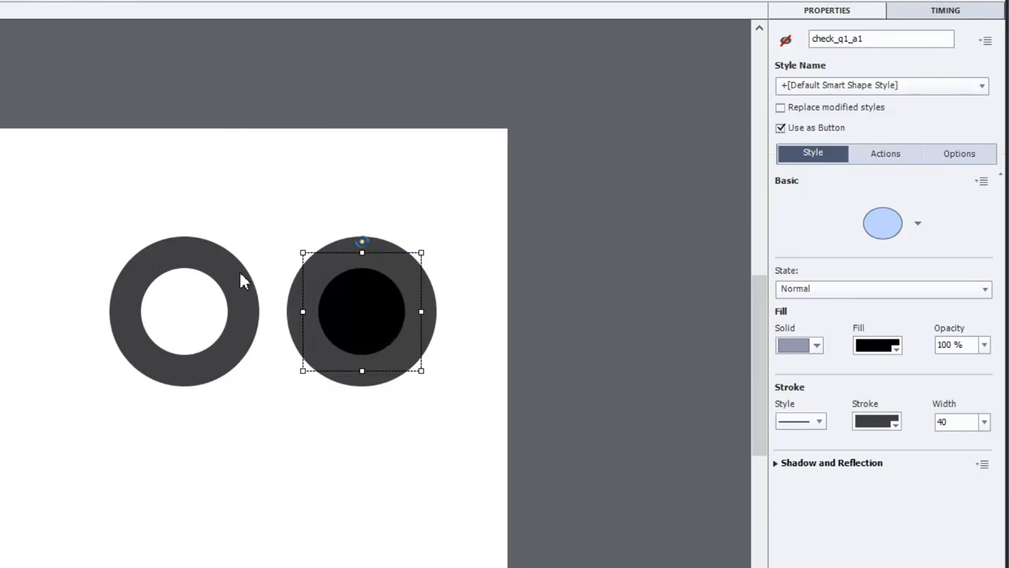
pyautogui.moveTo(377, 331)
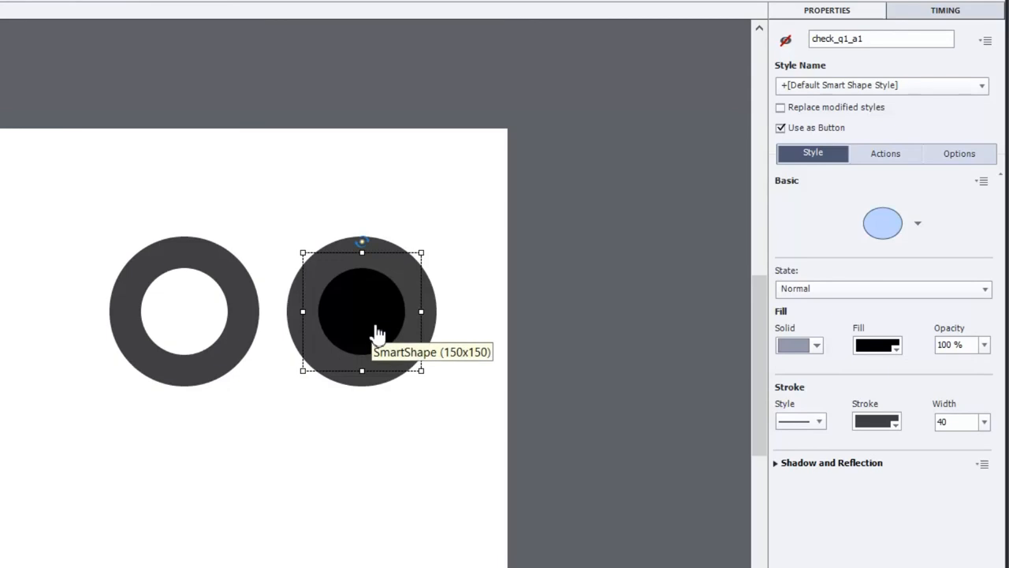
pyautogui.moveTo(210, 285)
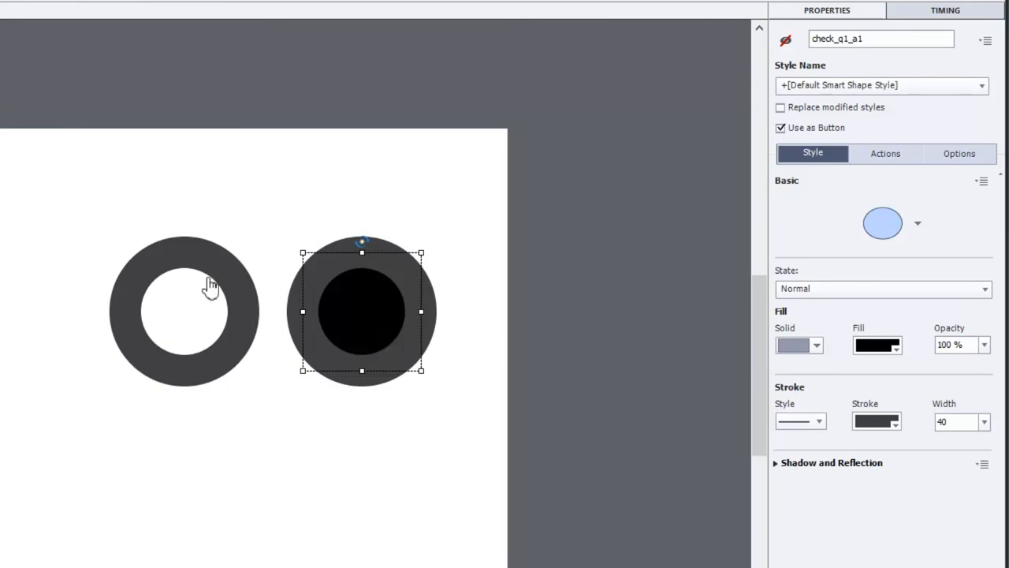
pyautogui.moveTo(456, 175)
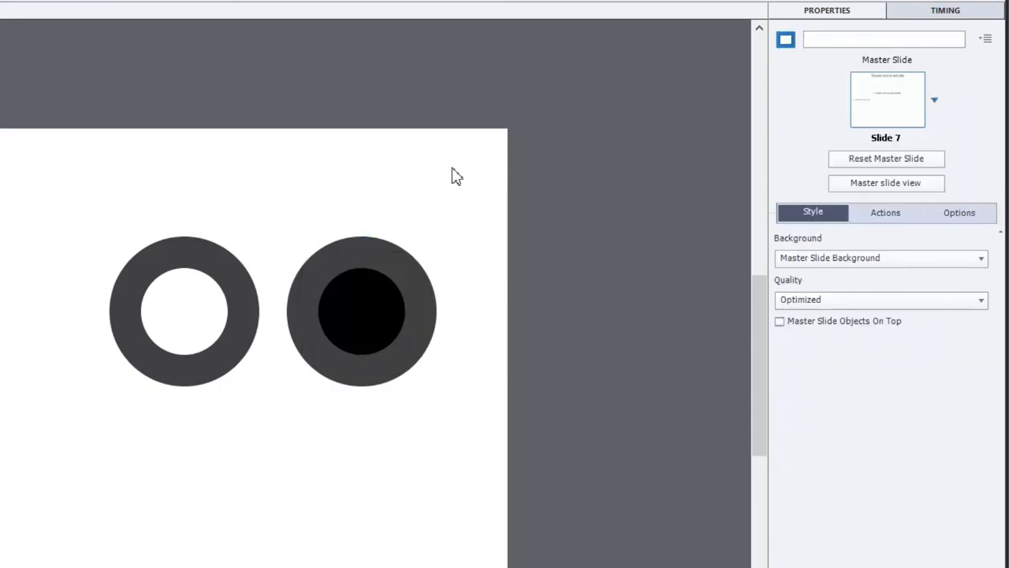
pyautogui.moveTo(410, 176)
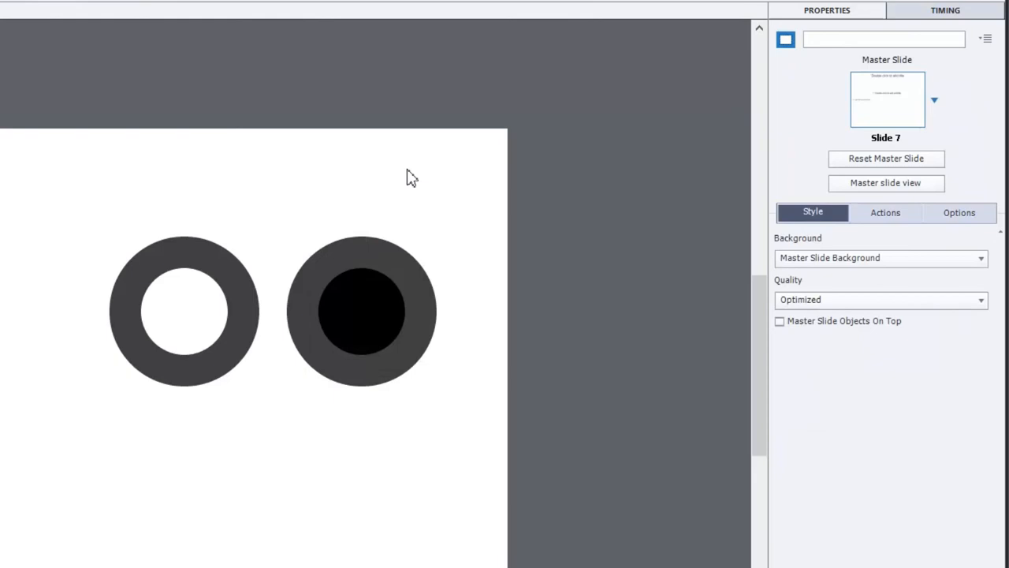
pyautogui.moveTo(158, 178)
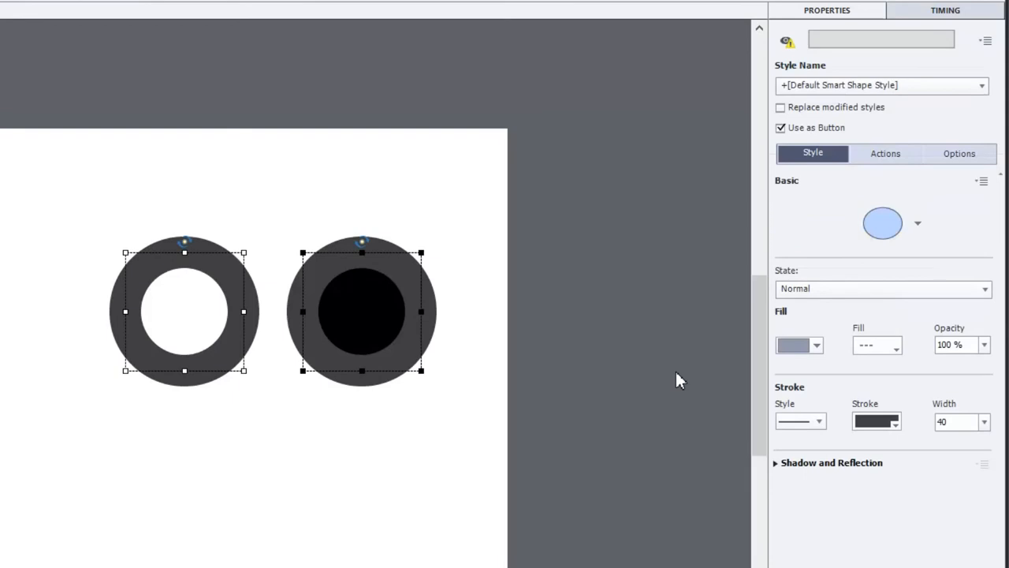
pyautogui.moveTo(350, 290)
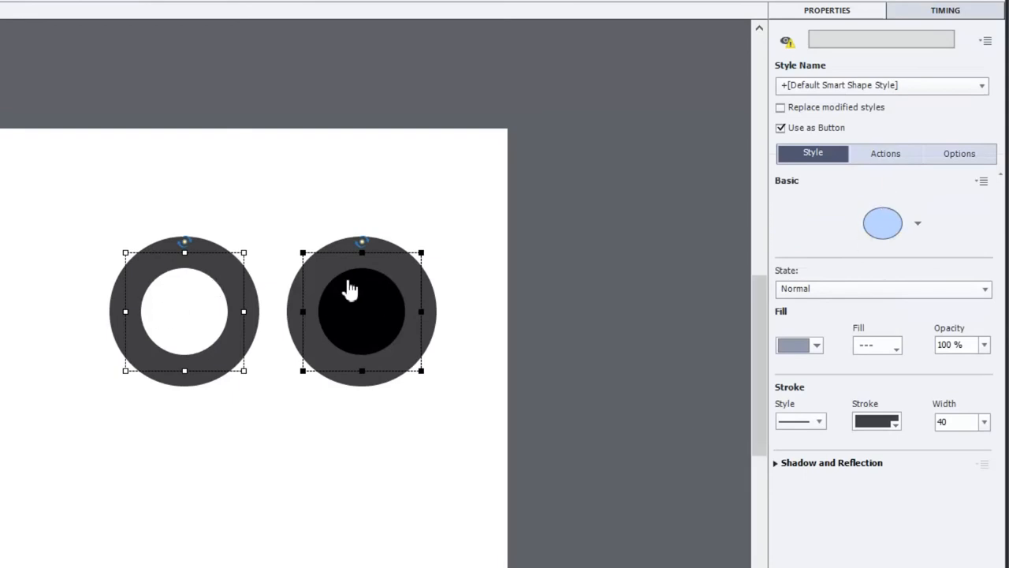
# Step: Set both rings' On Success to Execute Advanced Actions and open the Advanced Actions window
pyautogui.click(886, 153)
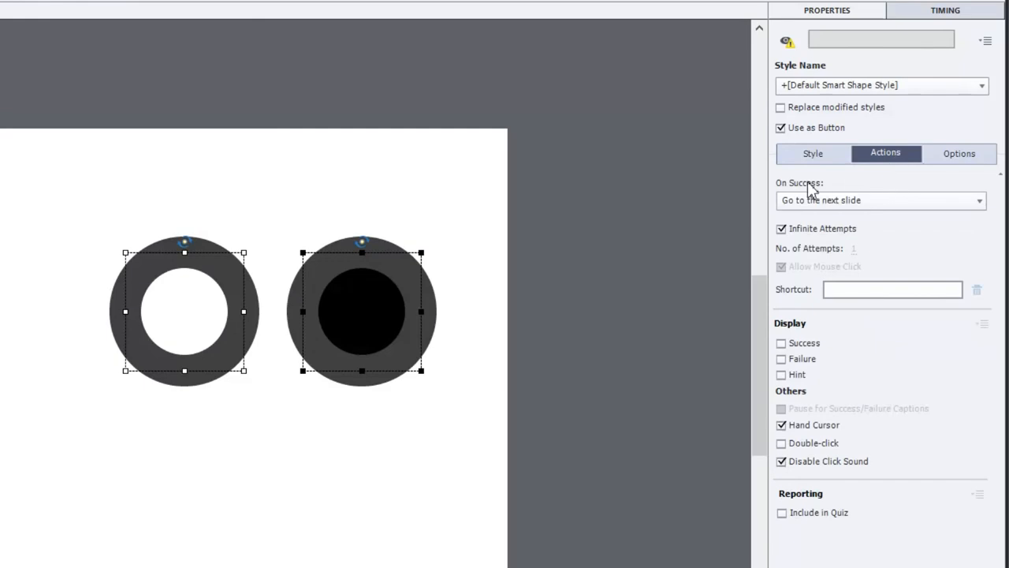
pyautogui.click(881, 200)
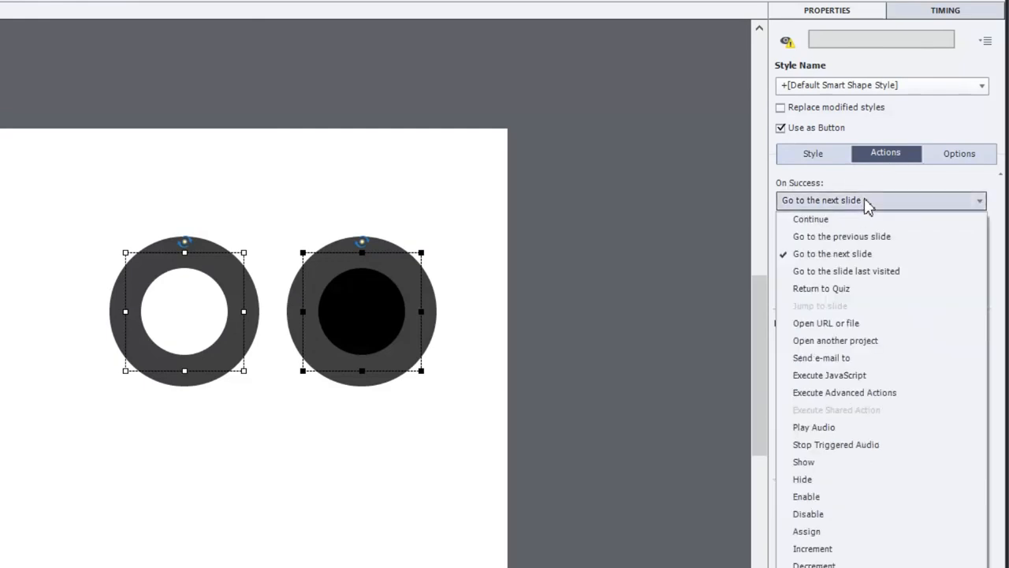
pyautogui.click(844, 392)
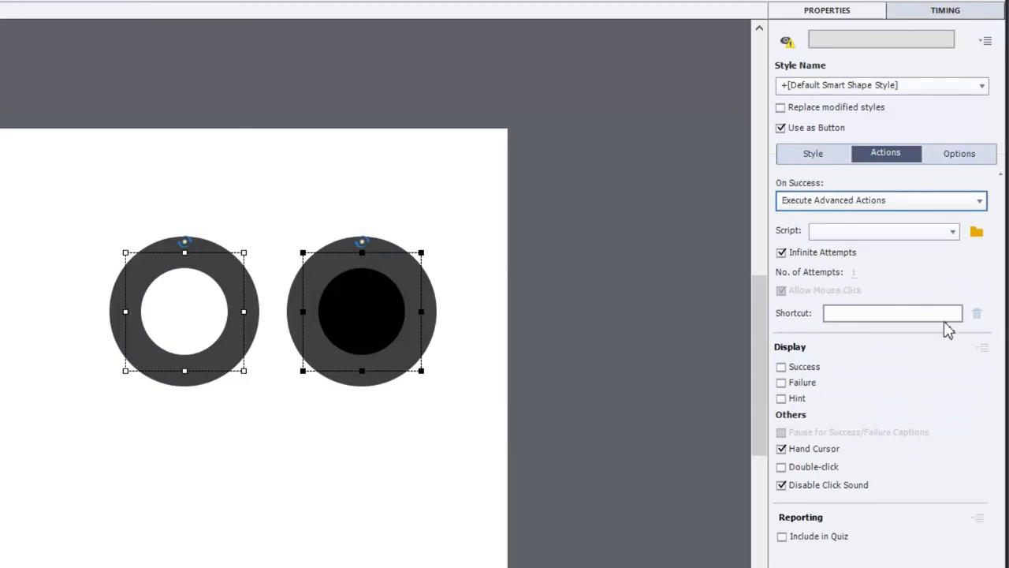
pyautogui.moveTo(976, 230)
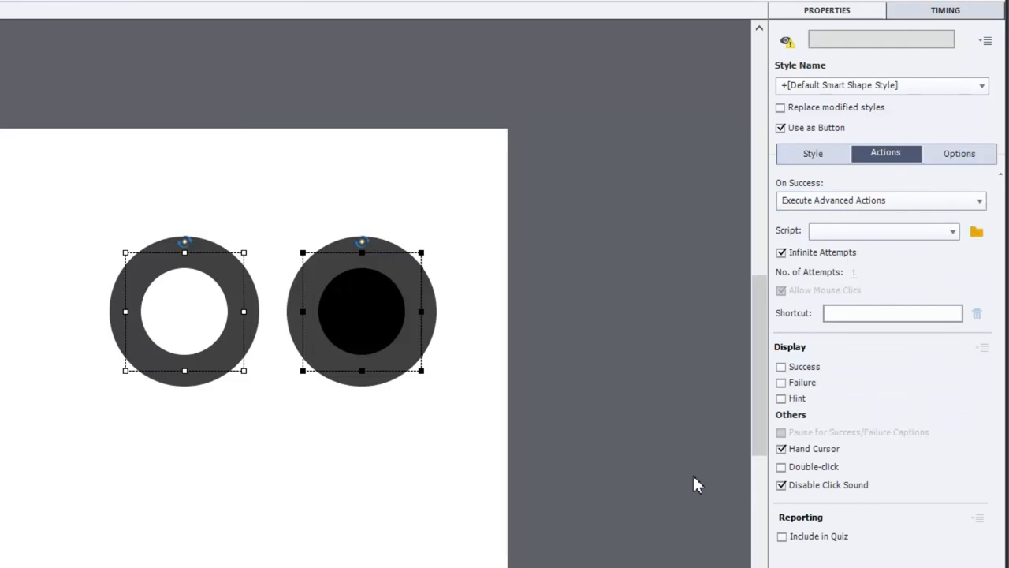
pyautogui.click(976, 231)
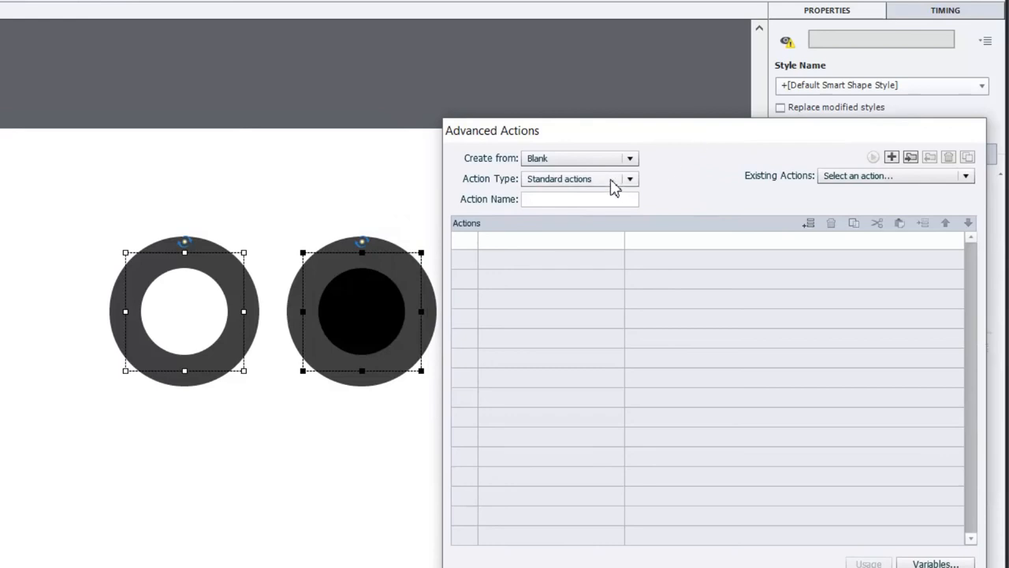
# Step: Make the new advanced action a Conditional action named toggle_q1_a1
pyautogui.click(580, 178)
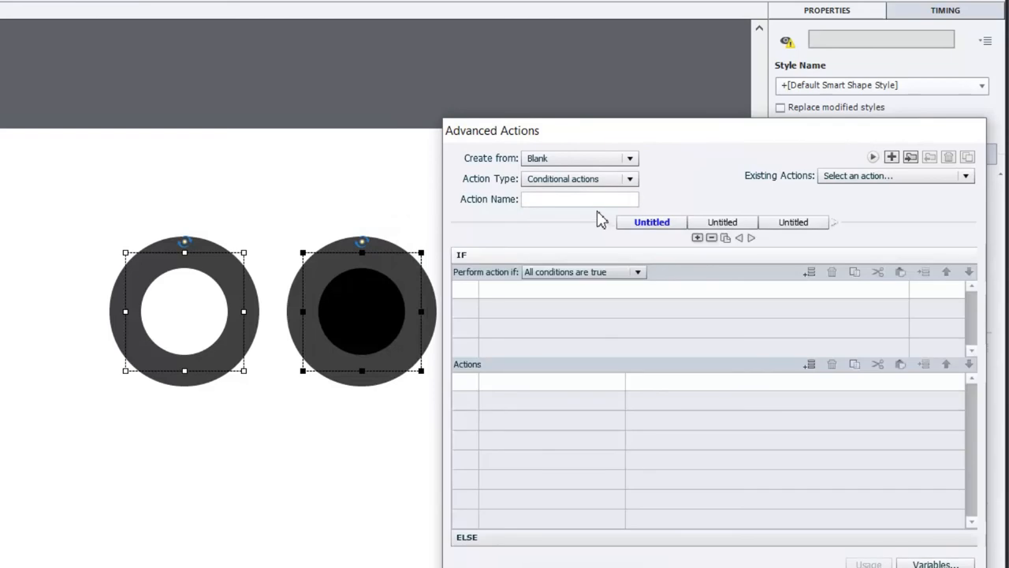
pyautogui.moveTo(596, 374)
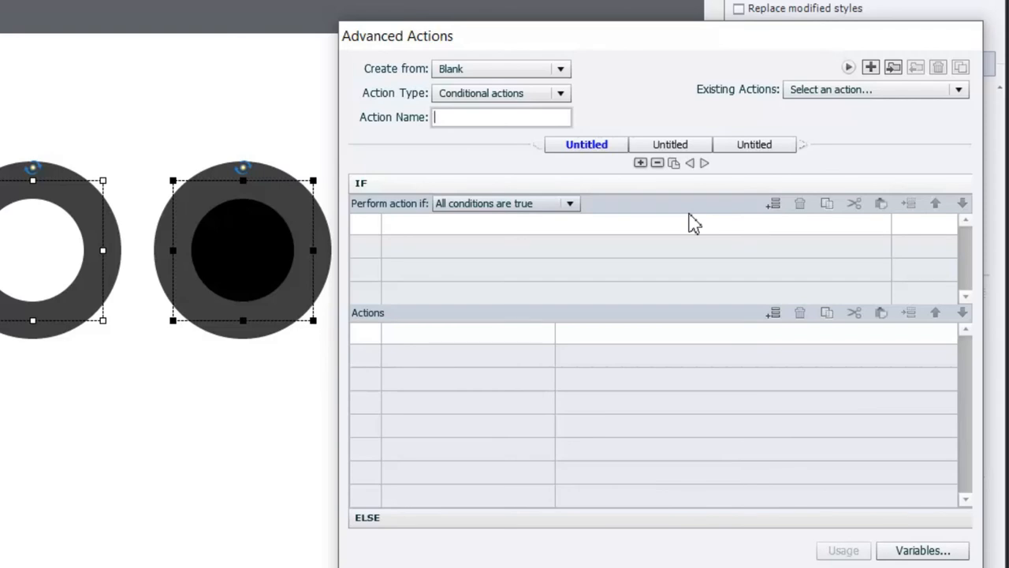
pyautogui.write('toggle')
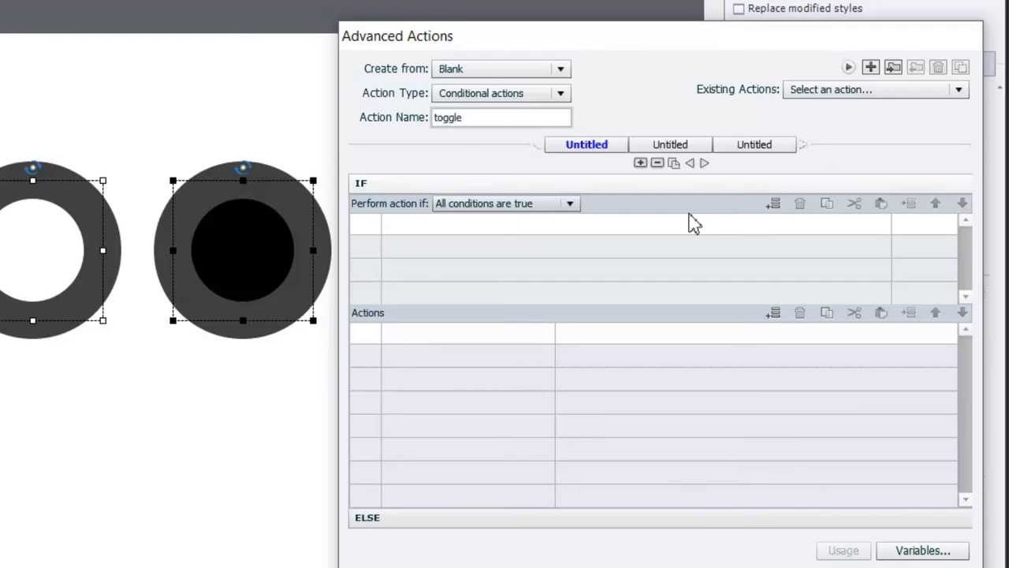
pyautogui.click(501, 117)
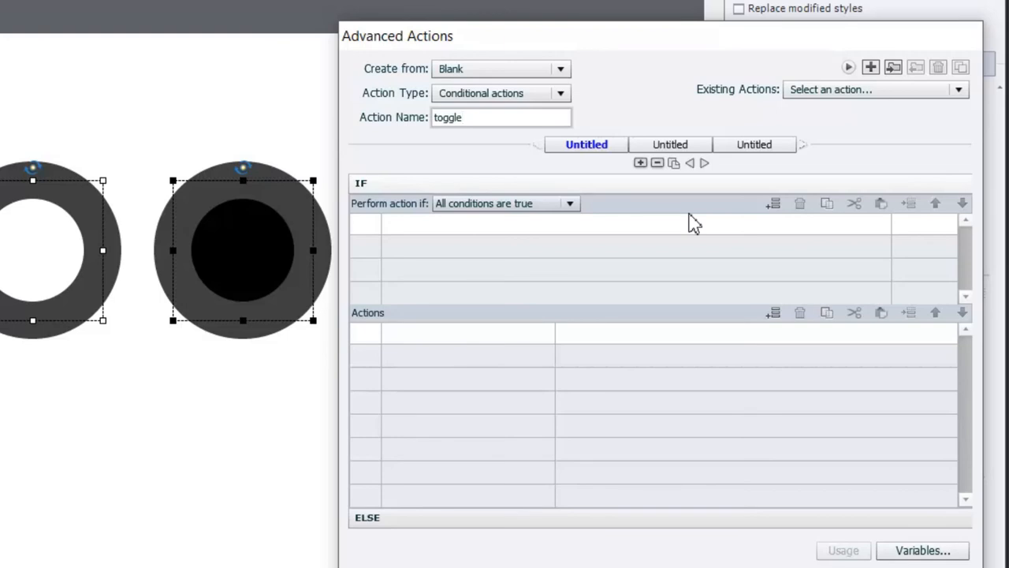
pyautogui.click(502, 116)
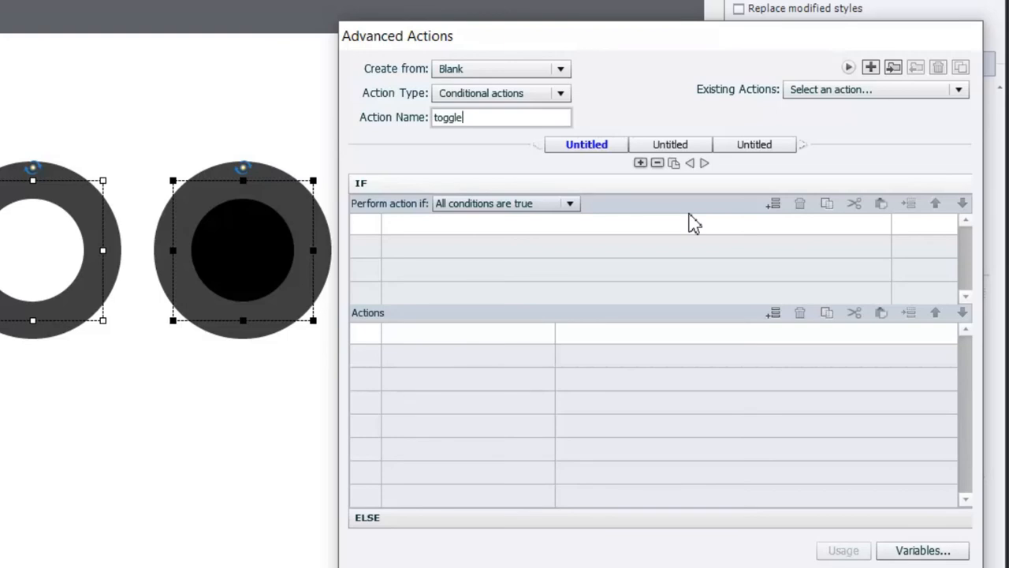
pyautogui.write('q1')
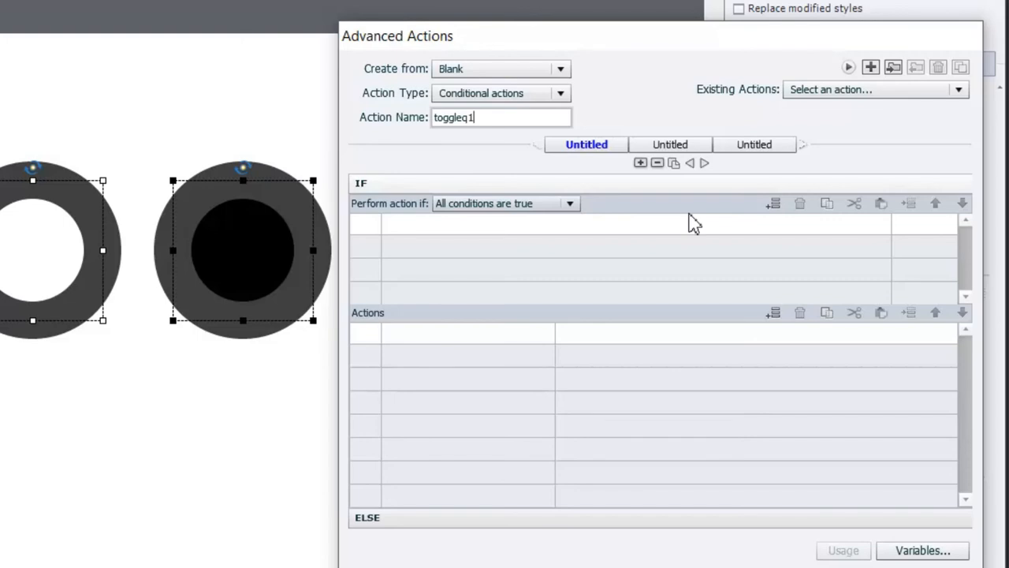
pyautogui.press('BackSpace')
pyautogui.write('_q1_a')
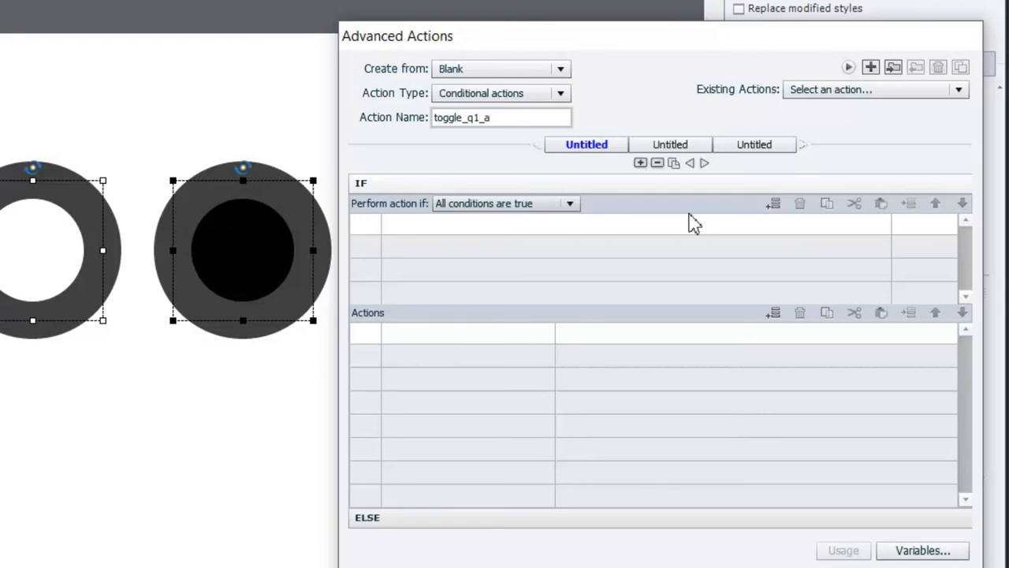
pyautogui.write('1')
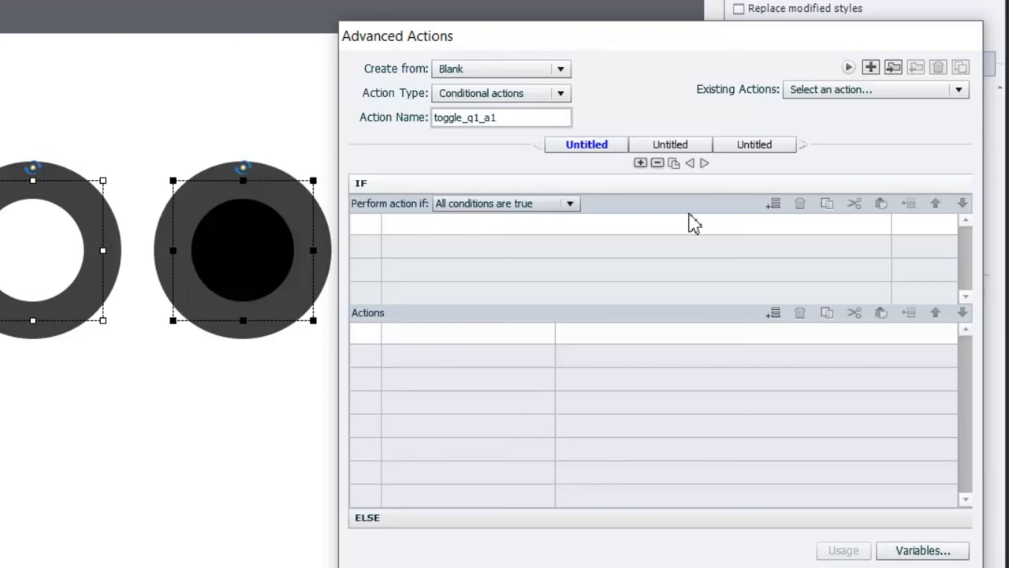
pyautogui.click(501, 116)
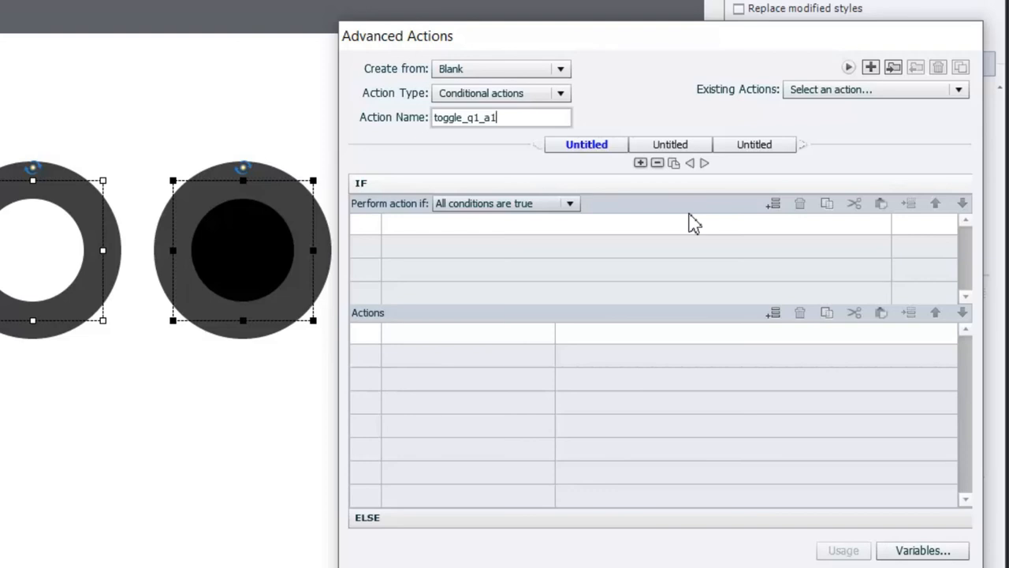
pyautogui.moveTo(264, 452)
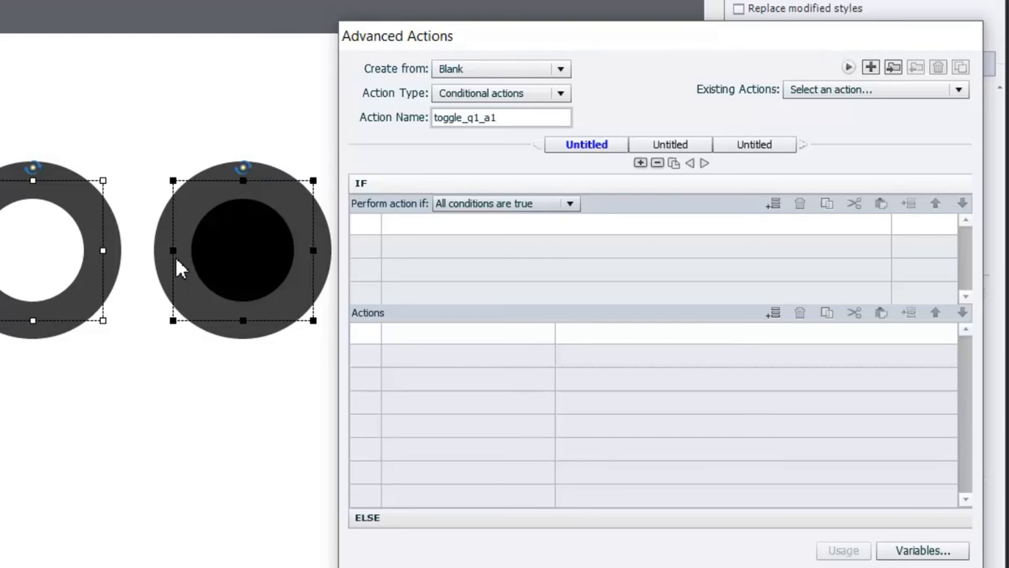
pyautogui.click(501, 116)
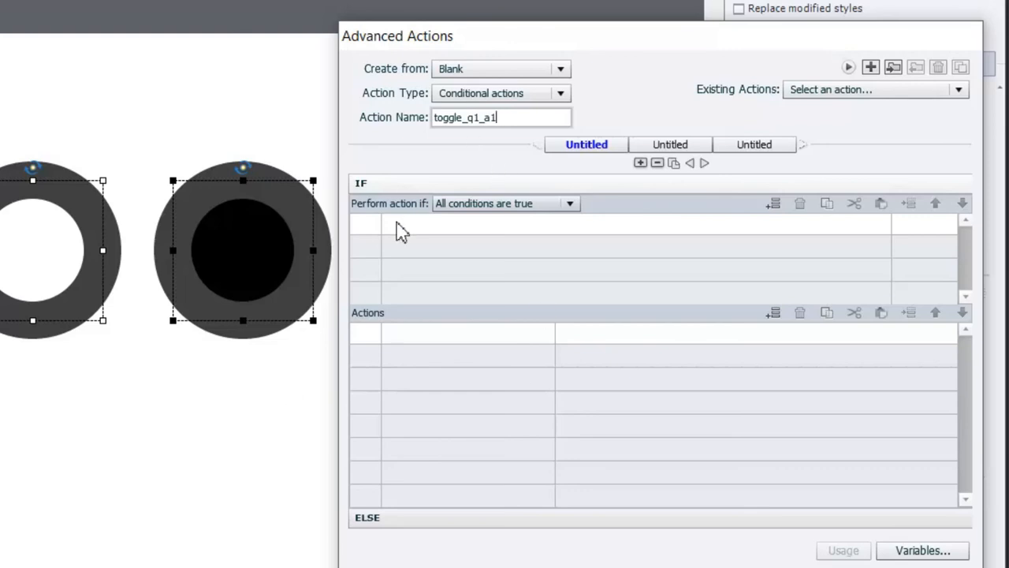
pyautogui.click(922, 550)
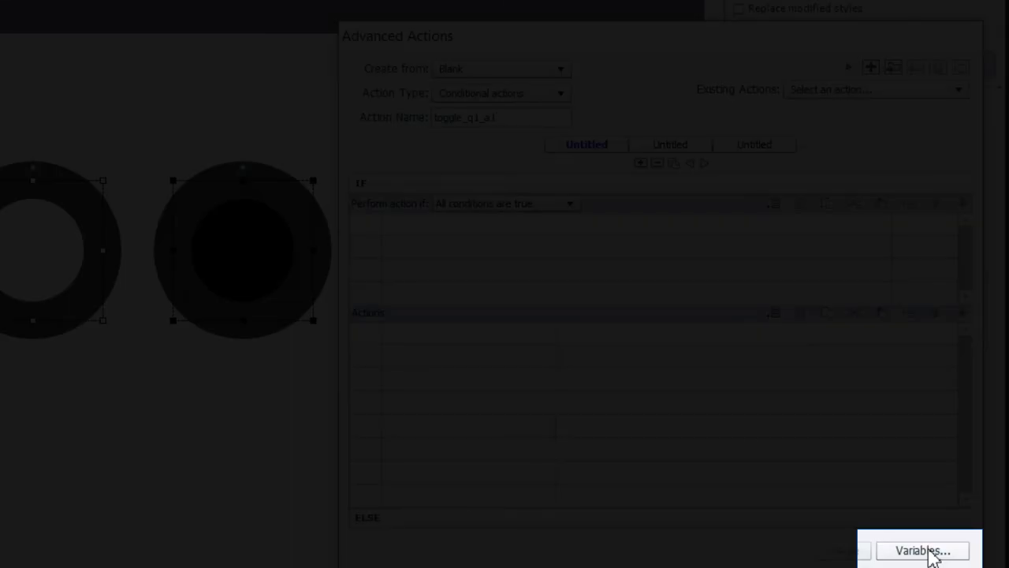
# Step: Add a user variable var_q1_a1 with value 0, save it and close Variables
pyautogui.click(921, 551)
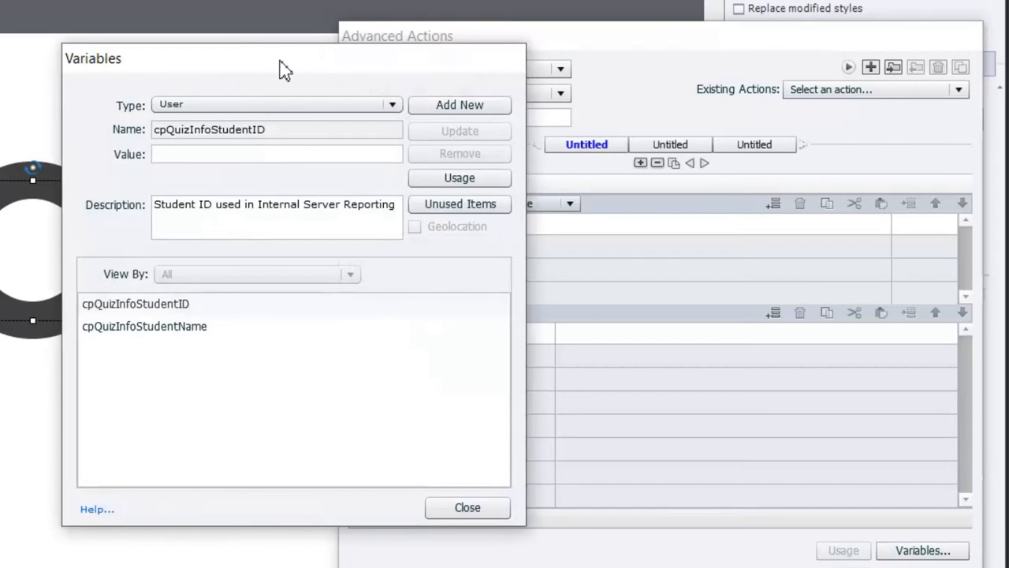
pyautogui.click(459, 105)
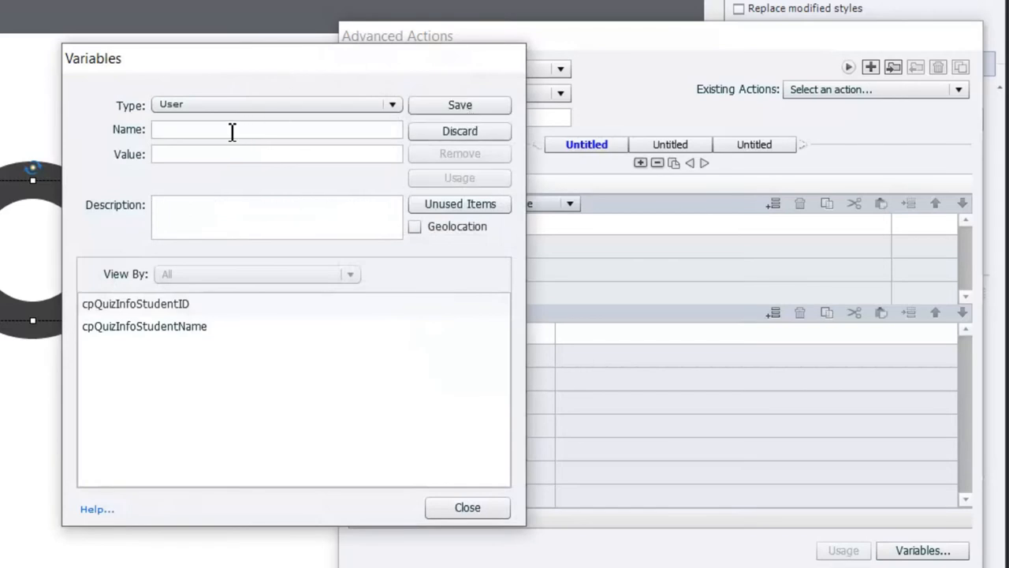
pyautogui.click(276, 129)
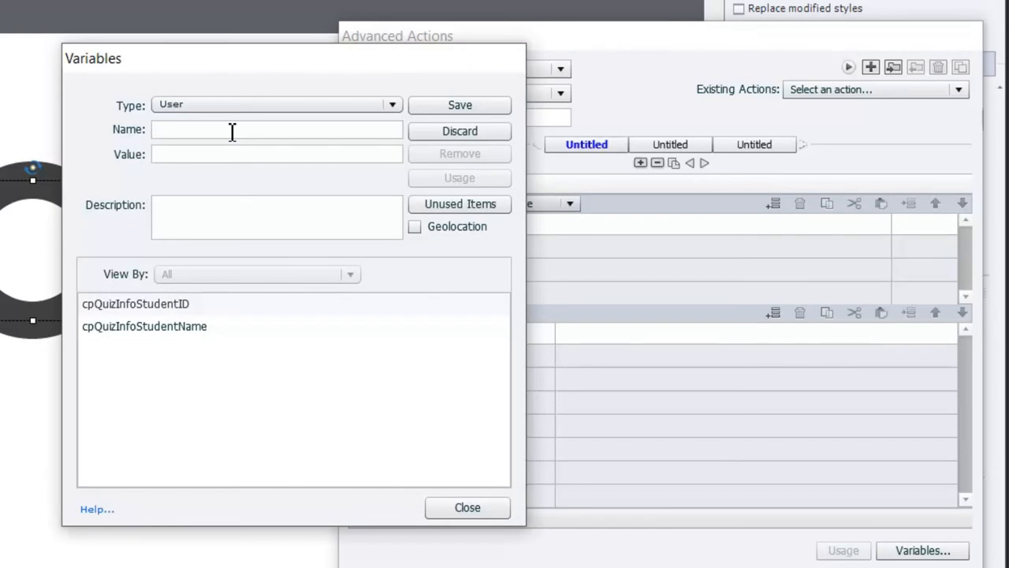
pyautogui.write('var_q1')
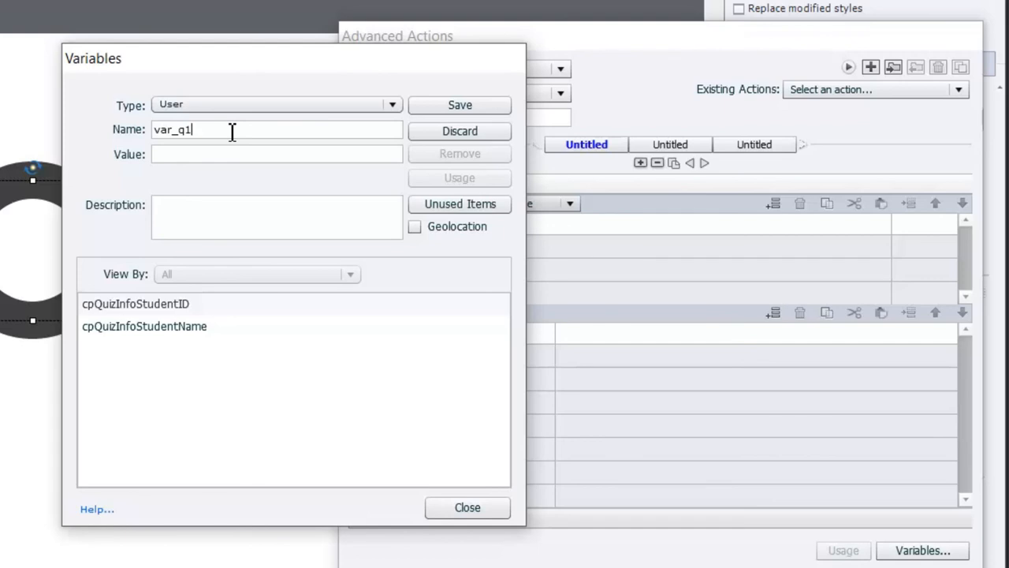
pyautogui.write('_a1')
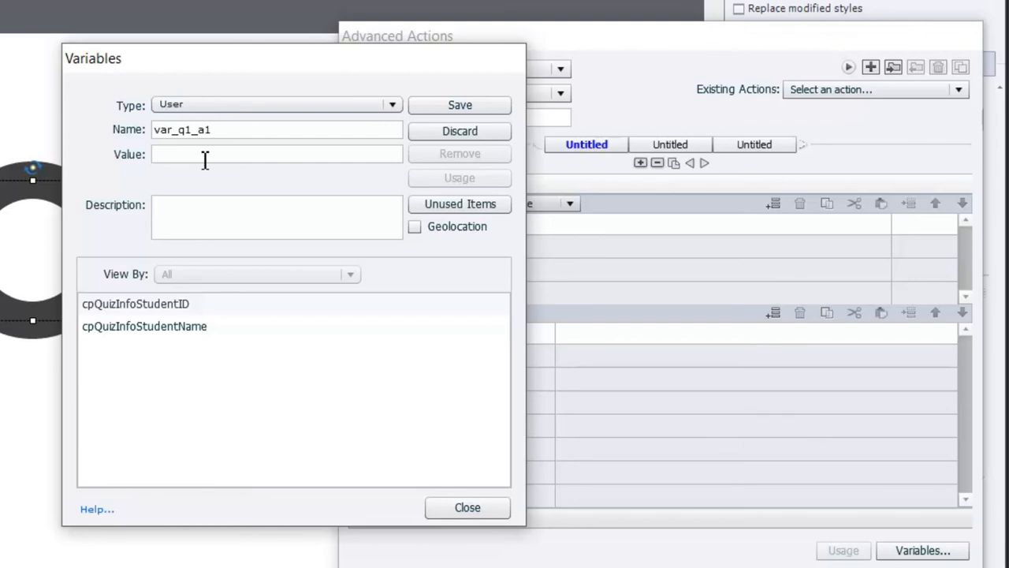
pyautogui.write('0')
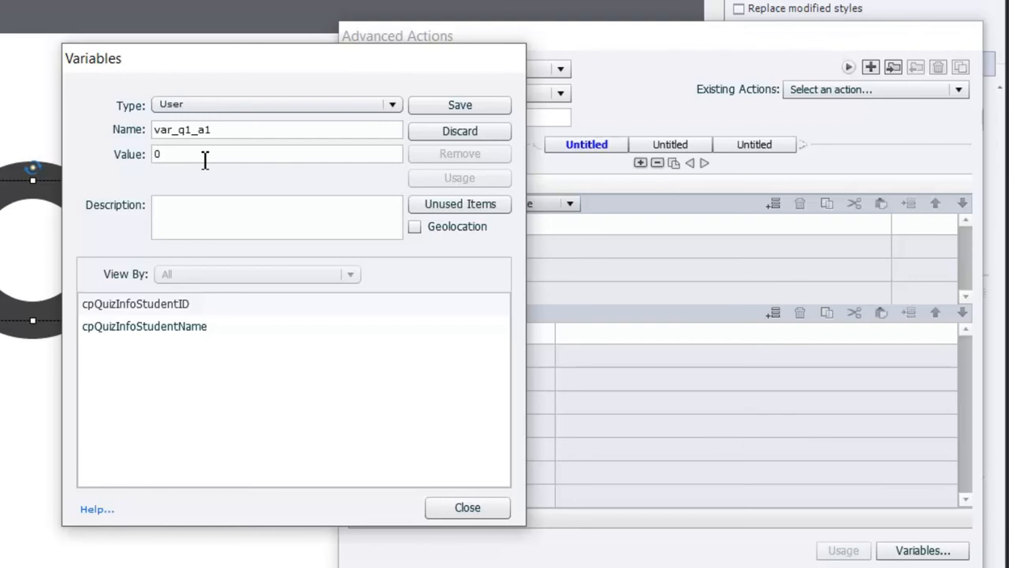
pyautogui.moveTo(623, 172)
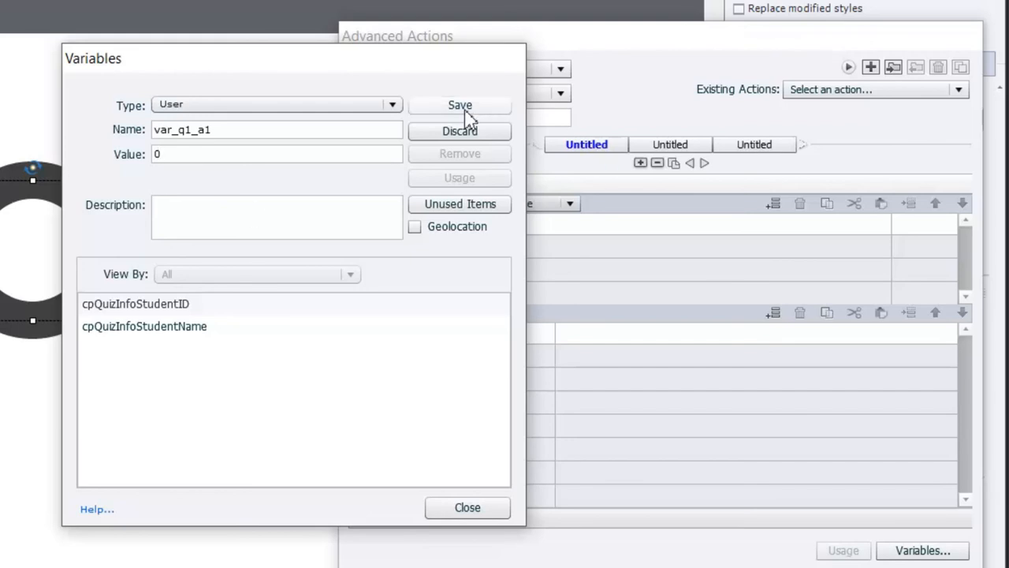
pyautogui.click(460, 105)
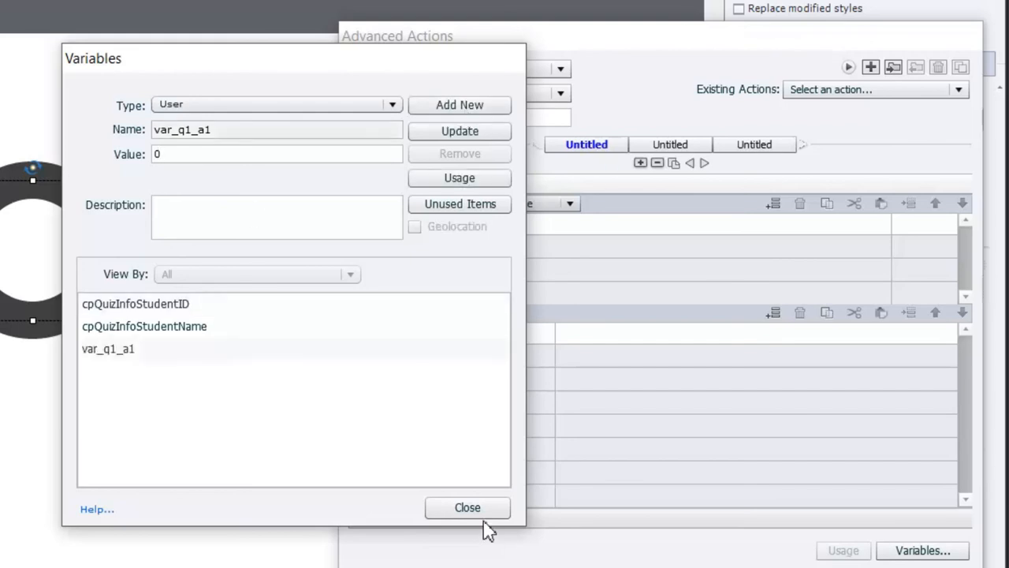
pyautogui.click(467, 507)
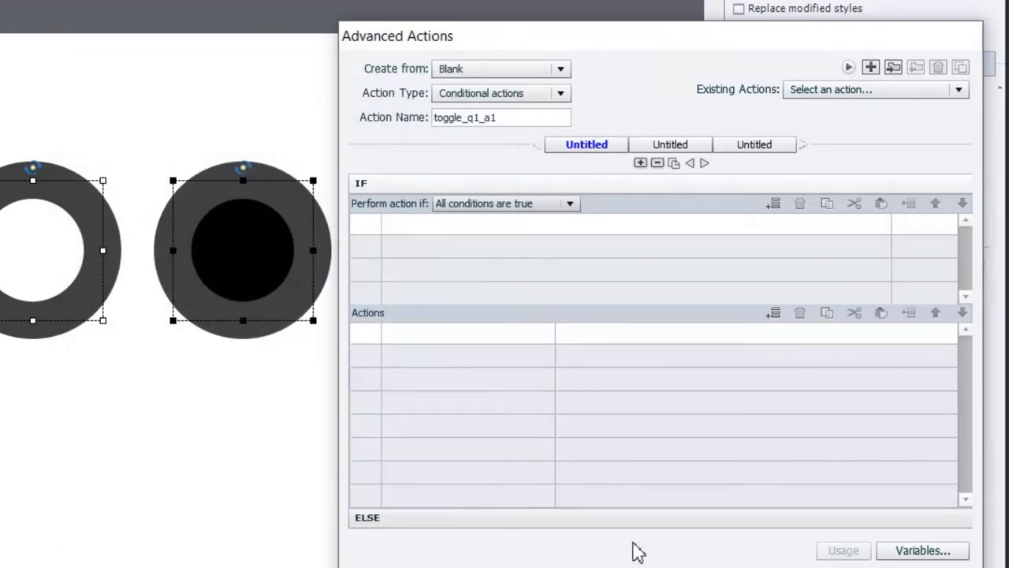
pyautogui.moveTo(418, 243)
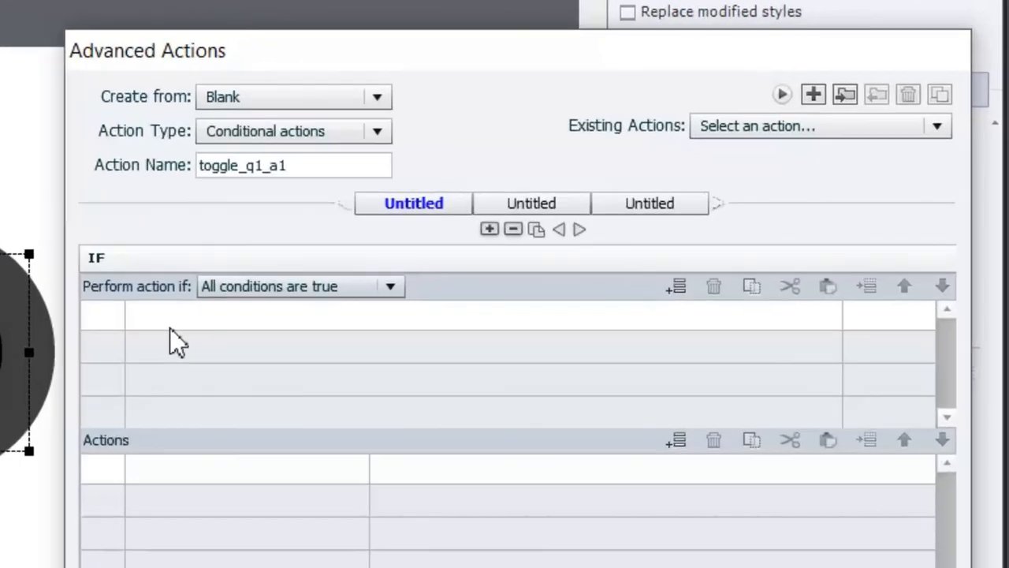
# Step: Set the IF condition to var_q1_a1 is equal to literal 0
pyautogui.click(676, 285)
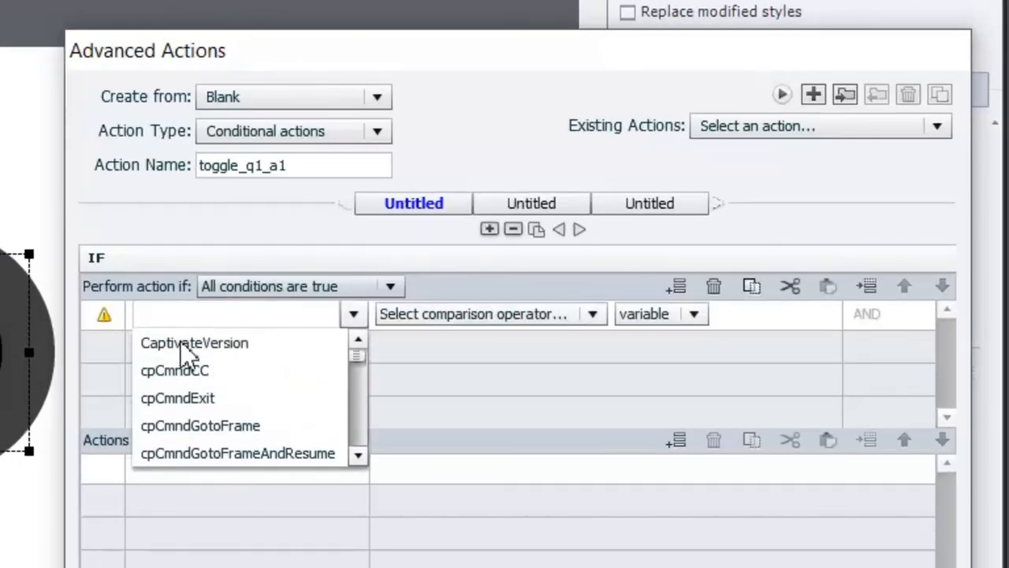
pyautogui.write('var_q1_a1')
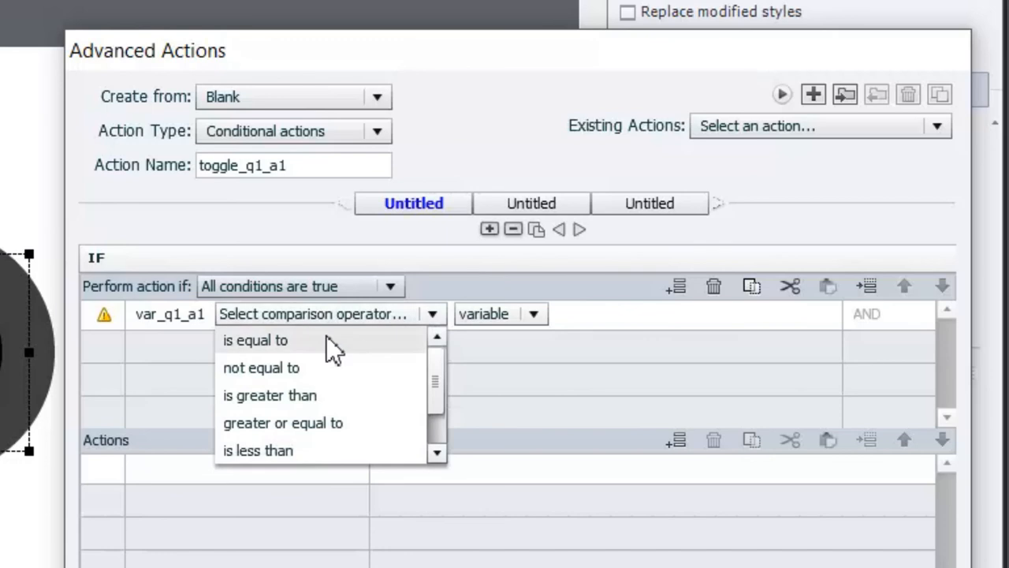
pyautogui.click(254, 340)
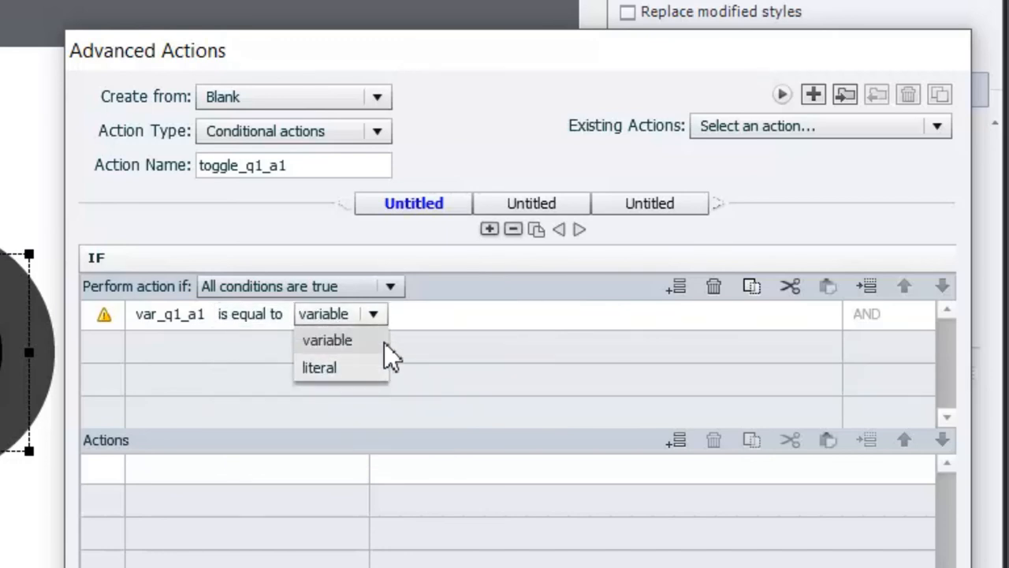
pyautogui.click(318, 367)
pyautogui.write('0')
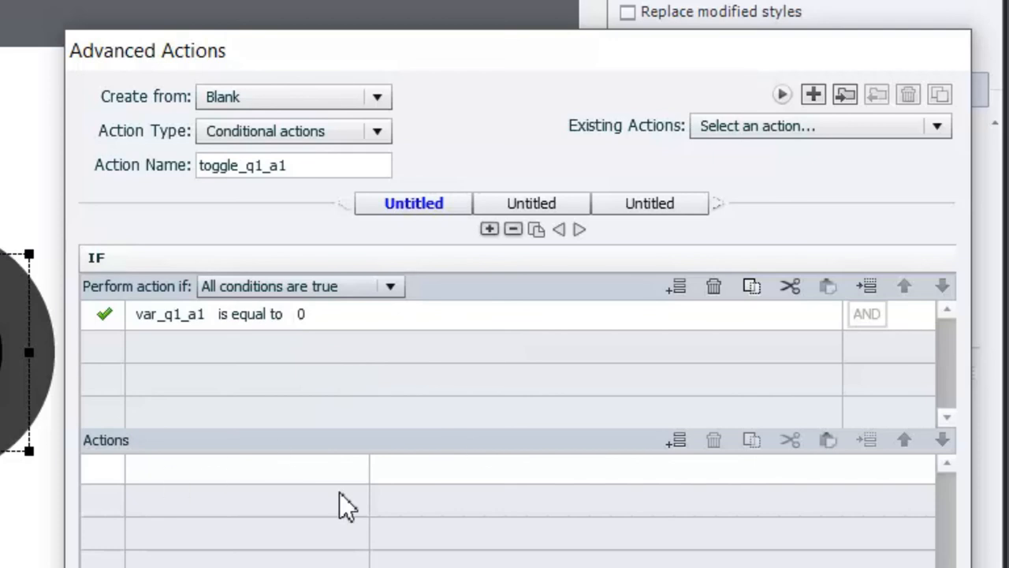
pyautogui.moveTo(185, 489)
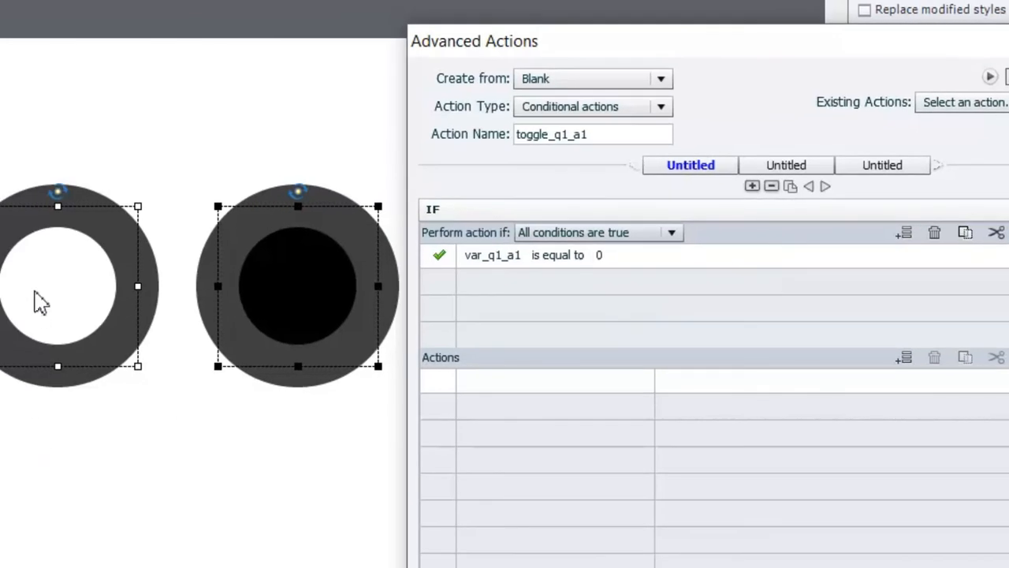
pyautogui.moveTo(359, 272)
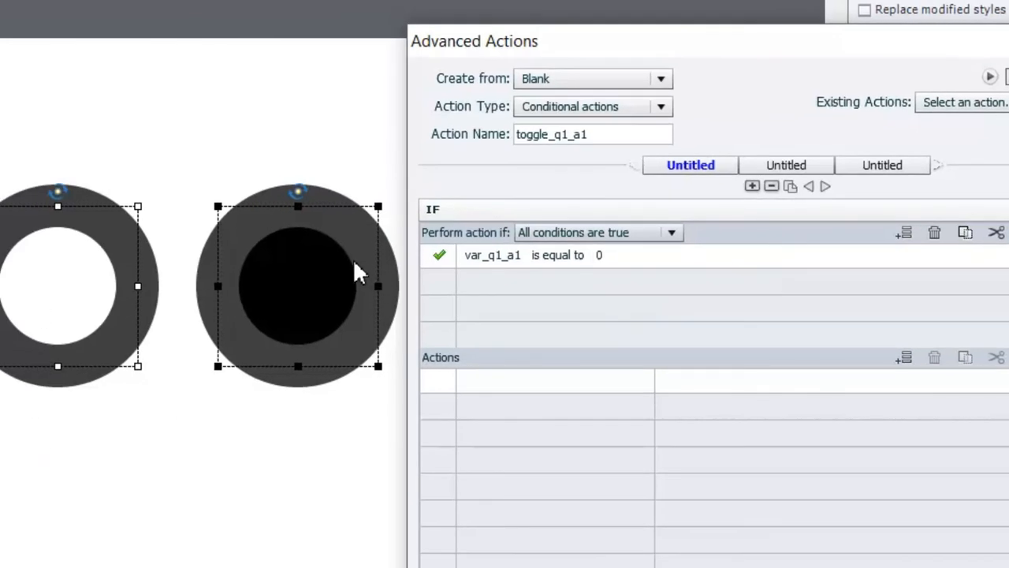
pyautogui.moveTo(519, 390)
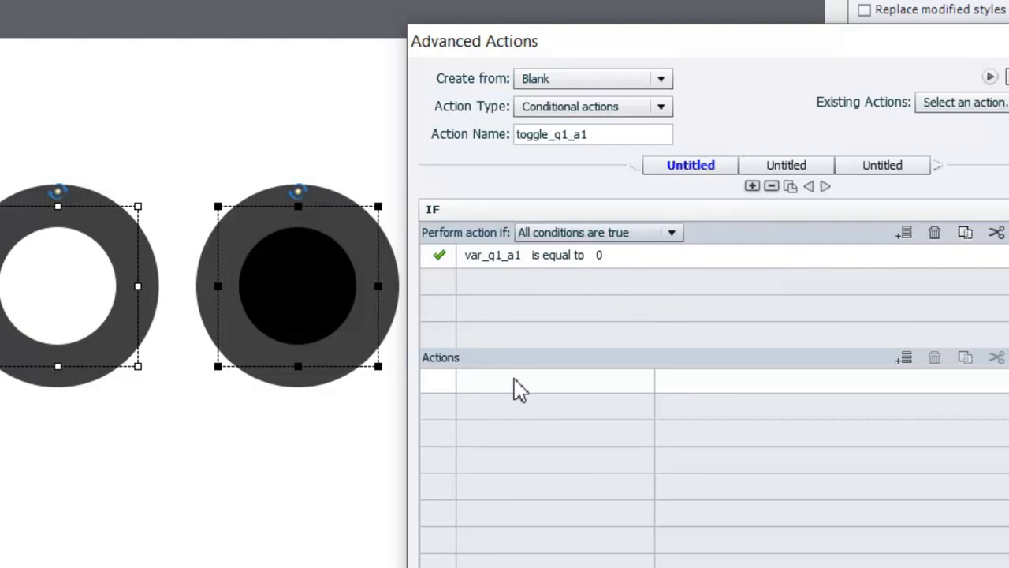
# Step: Add IF actions: hide uncheck_q1_a1, show check_q1_a1, assign var_q1_a1 the value 1
pyautogui.click(536, 380)
pyautogui.write('Hide')
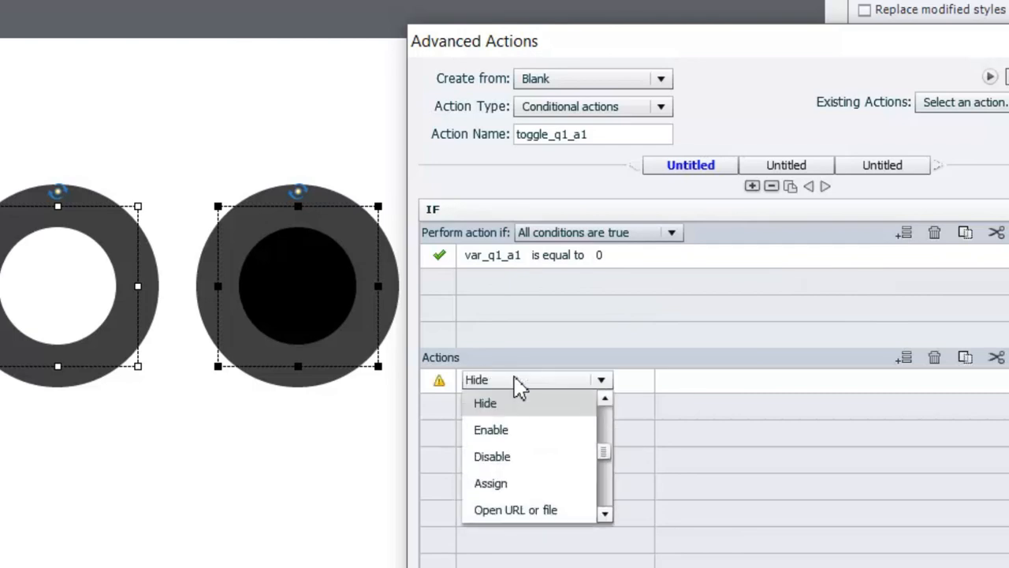
pyautogui.click(485, 403)
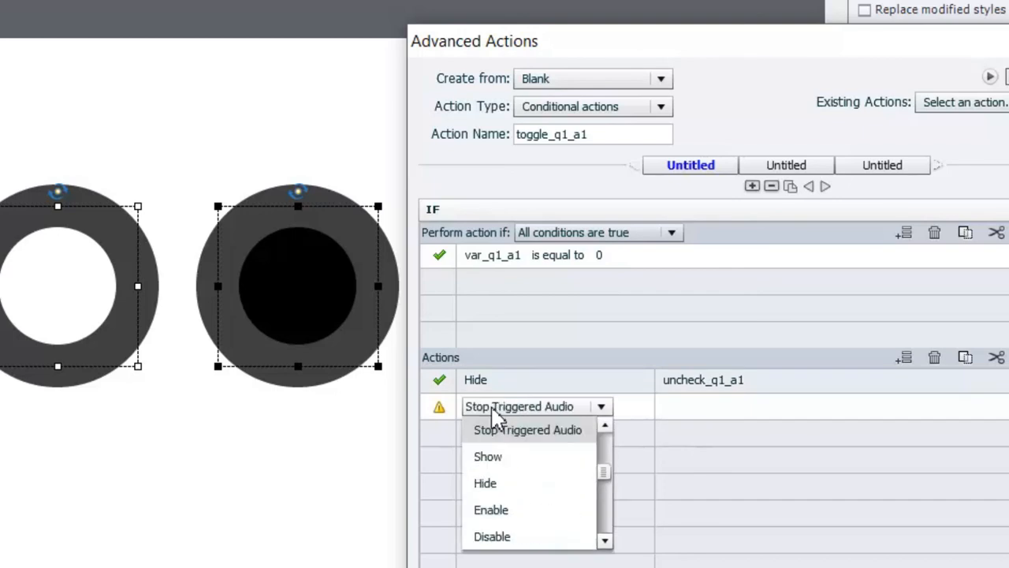
pyautogui.click(487, 455)
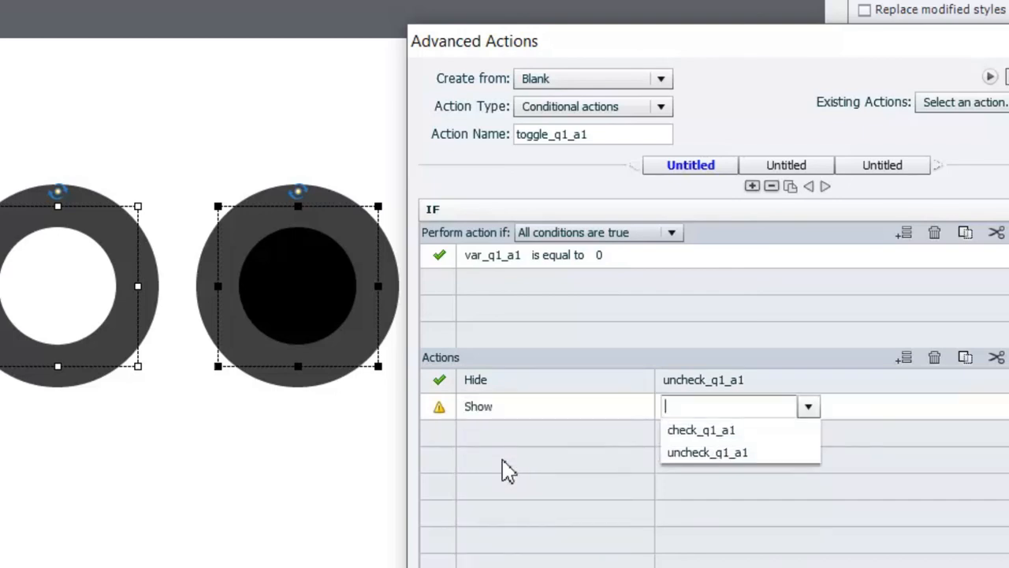
pyautogui.moveTo(717, 430)
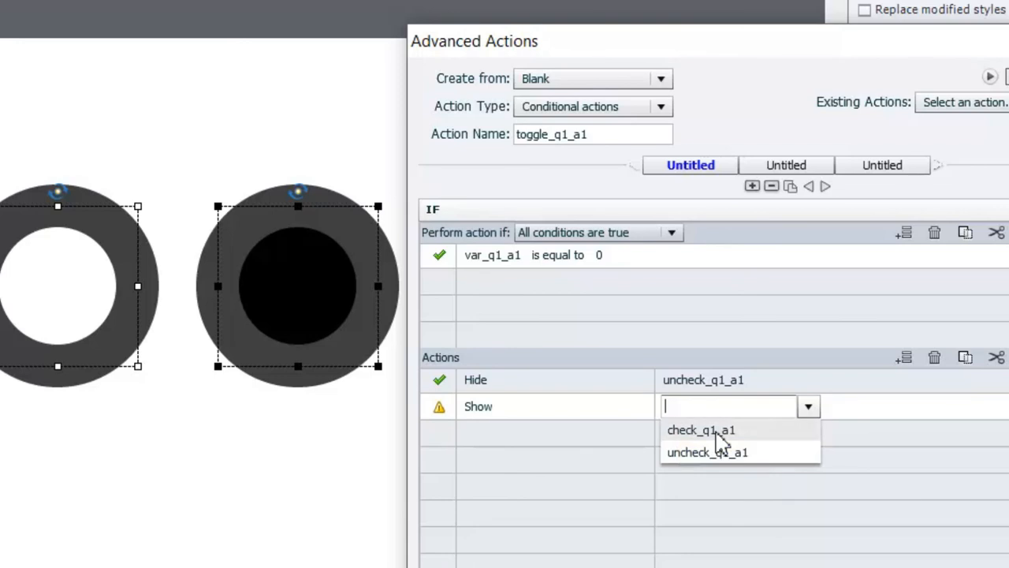
pyautogui.click(701, 430)
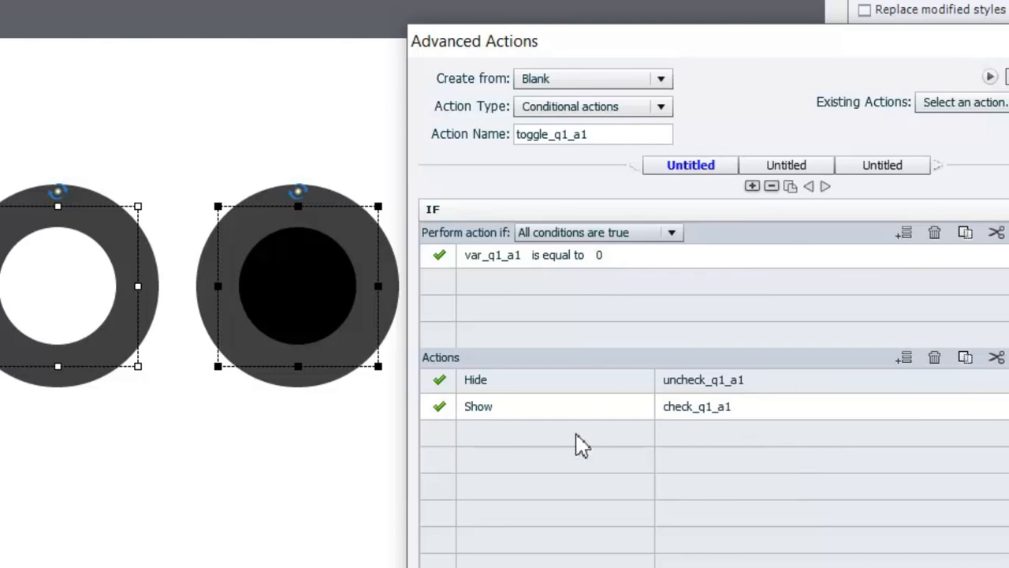
pyautogui.click(536, 433)
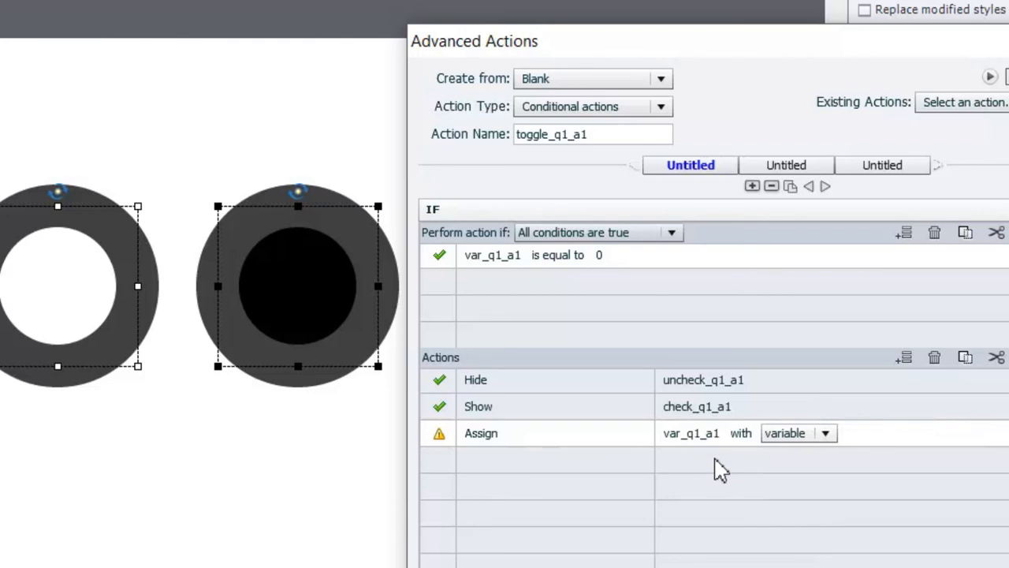
pyautogui.click(826, 433)
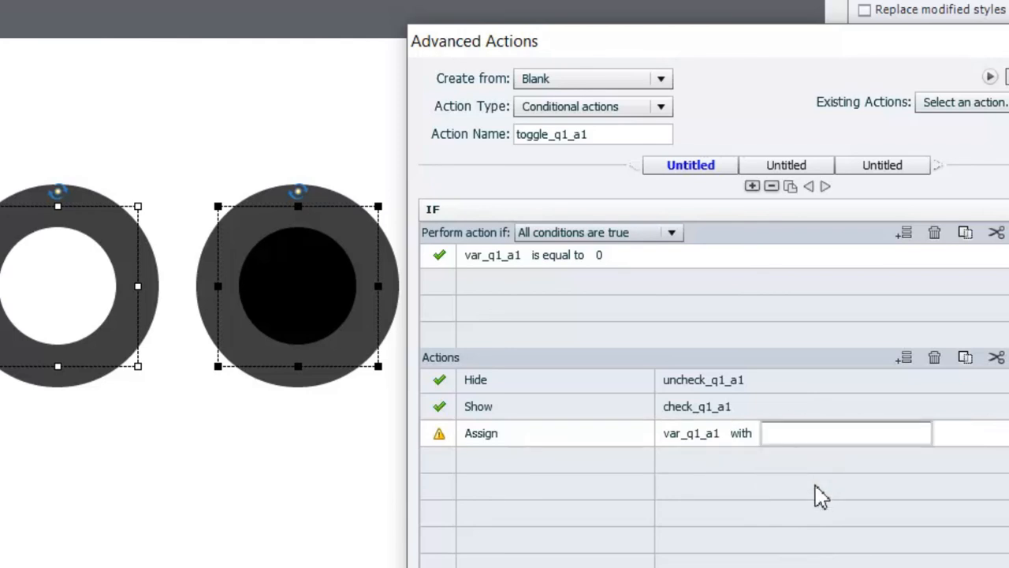
pyautogui.write('1')
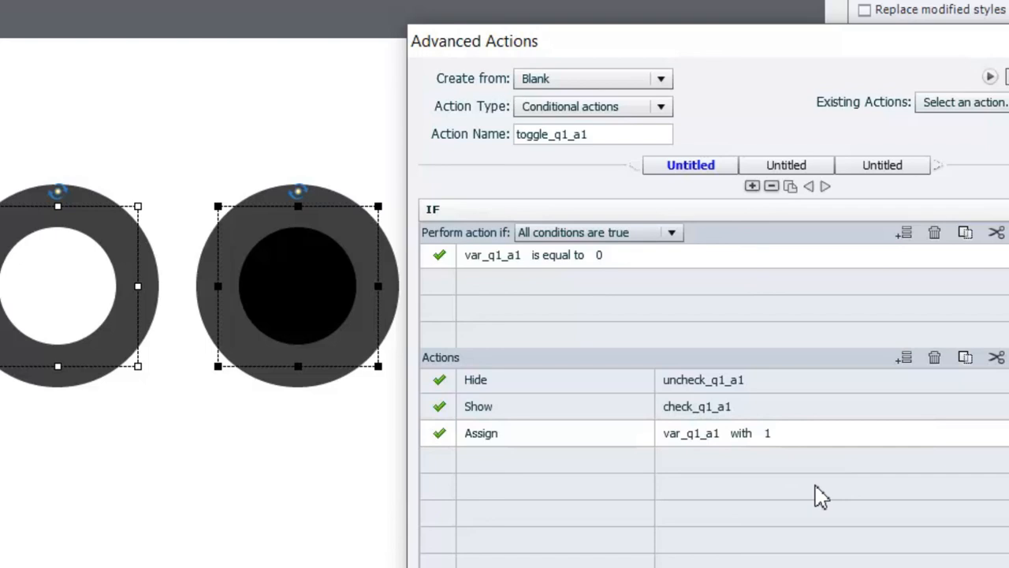
pyautogui.moveTo(775, 391)
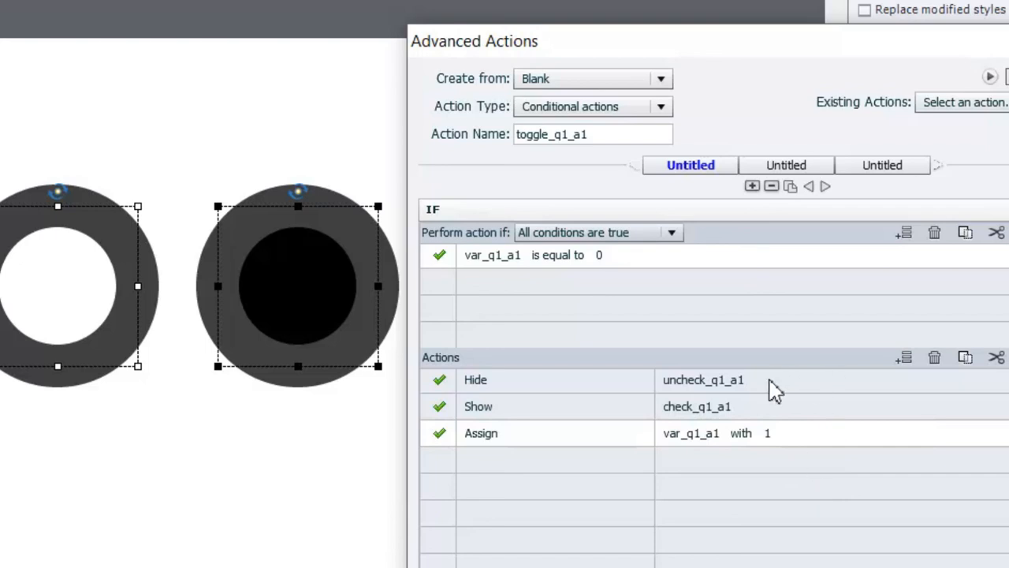
pyautogui.moveTo(836, 399)
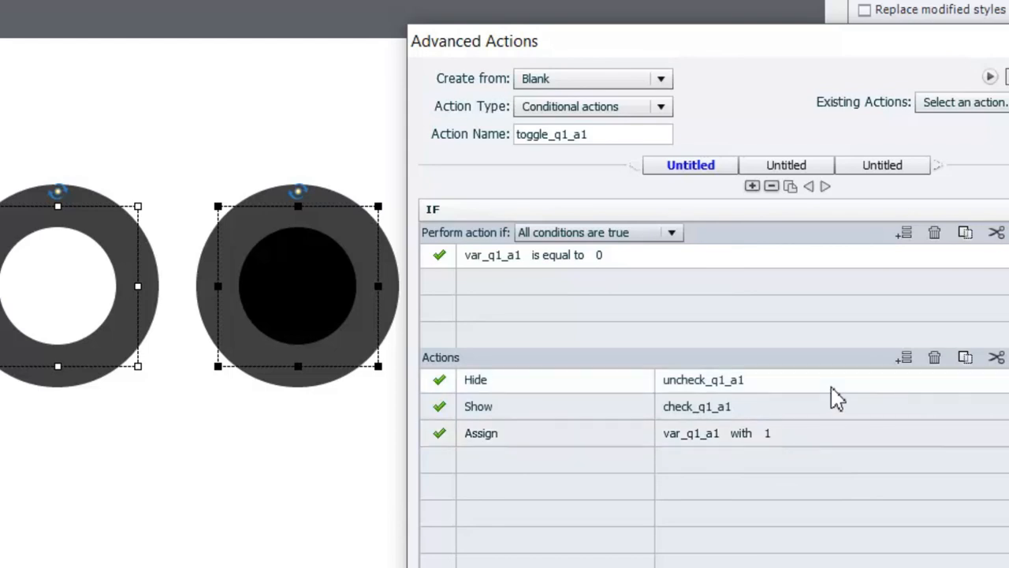
pyautogui.moveTo(844, 449)
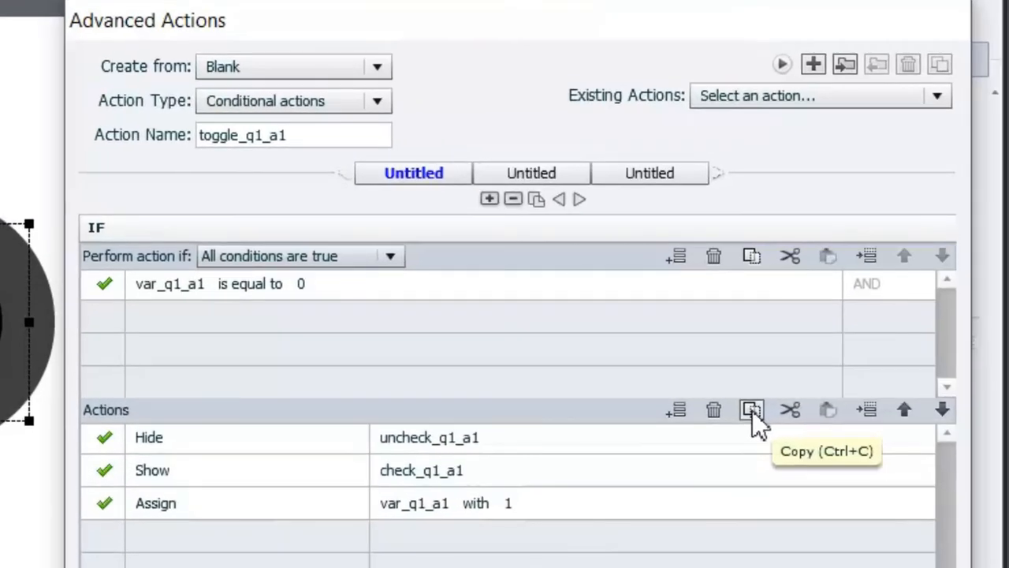
# Step: In the ELSE actions, hide check_q1_a1, show uncheck_q1_a1, and assign a literal value
pyautogui.scroll(-3)
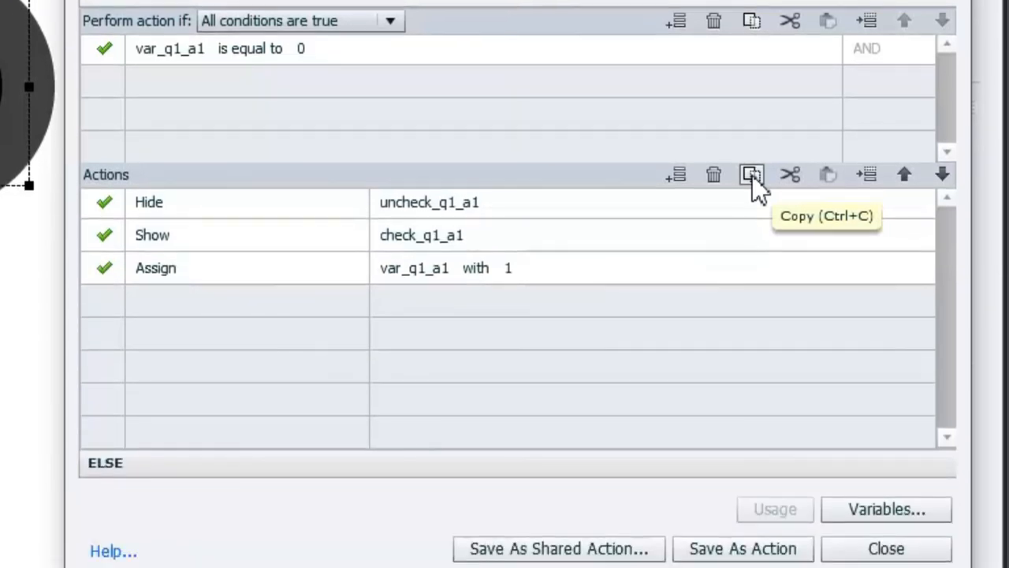
pyautogui.moveTo(367, 435)
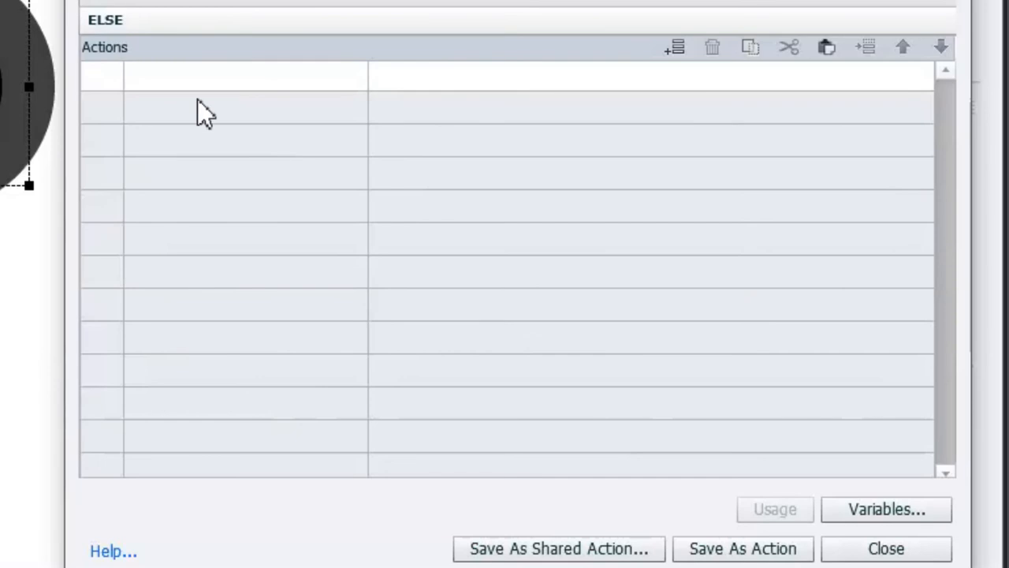
pyautogui.moveTo(205, 87)
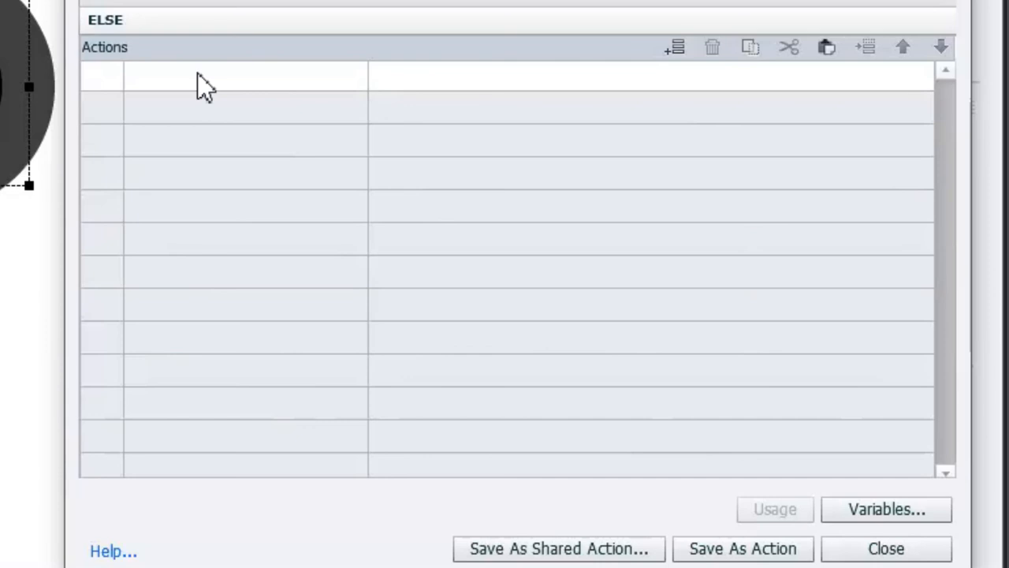
pyautogui.moveTo(590, 107)
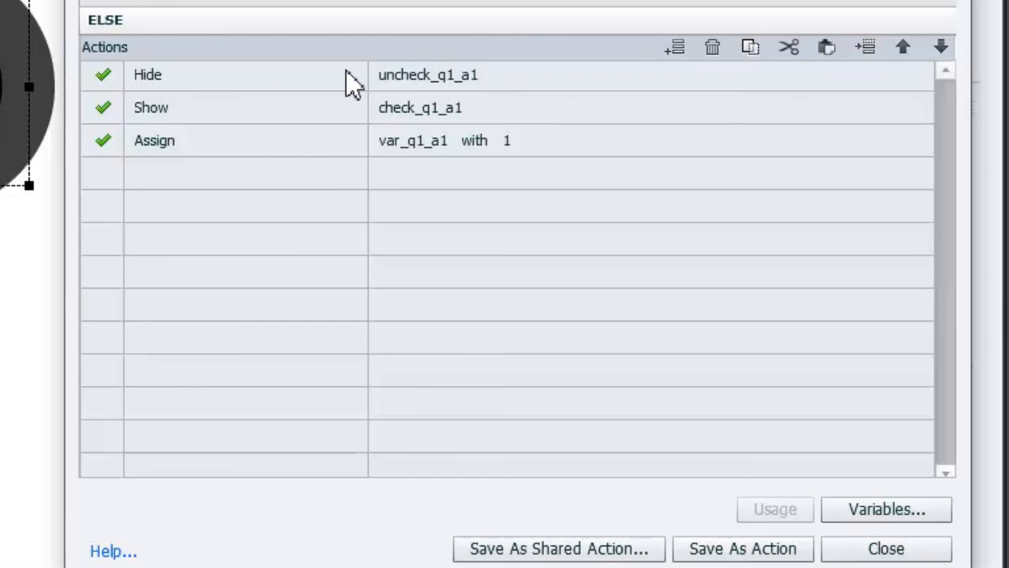
pyautogui.click(428, 74)
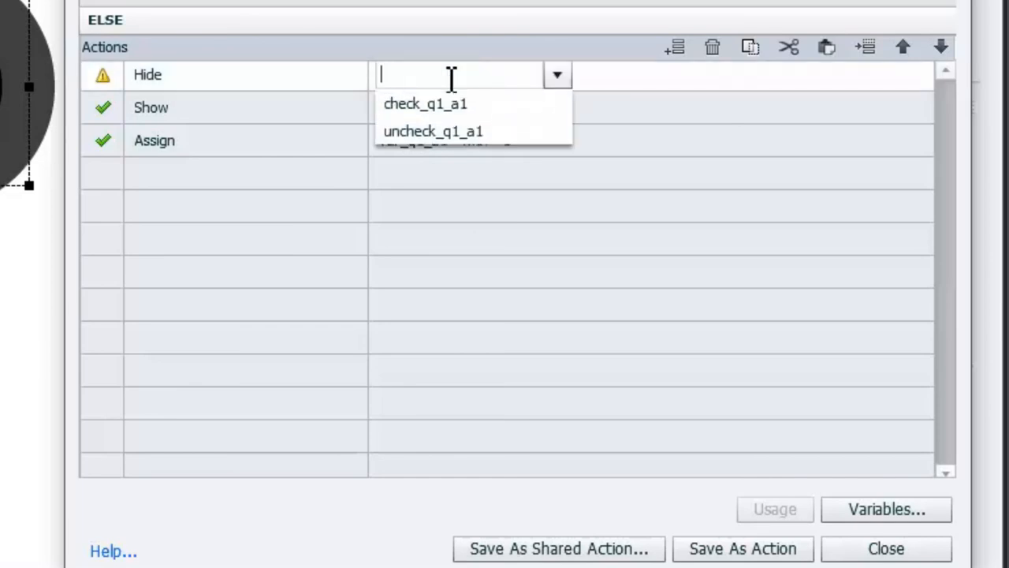
pyautogui.moveTo(426, 103)
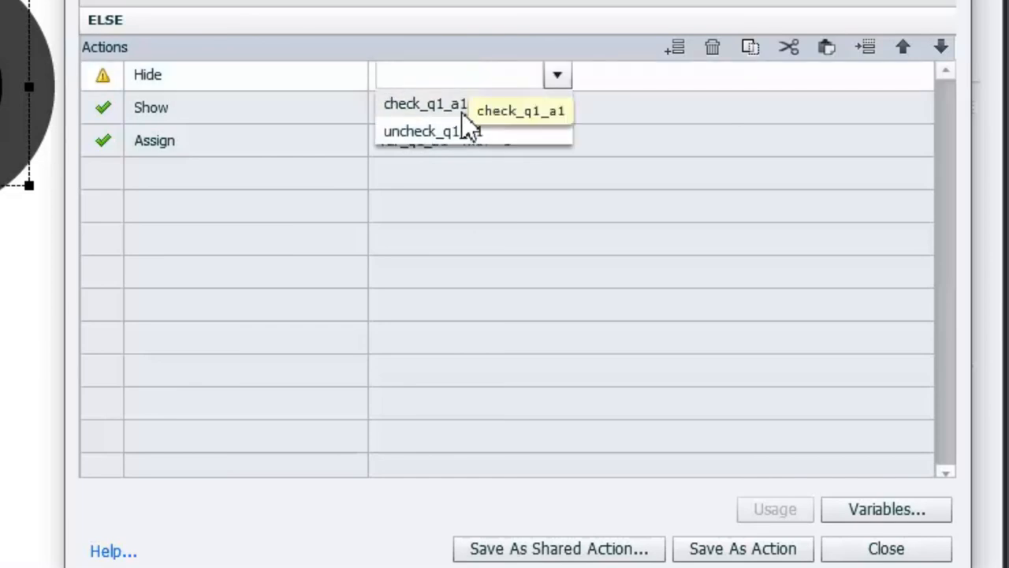
pyautogui.click(424, 103)
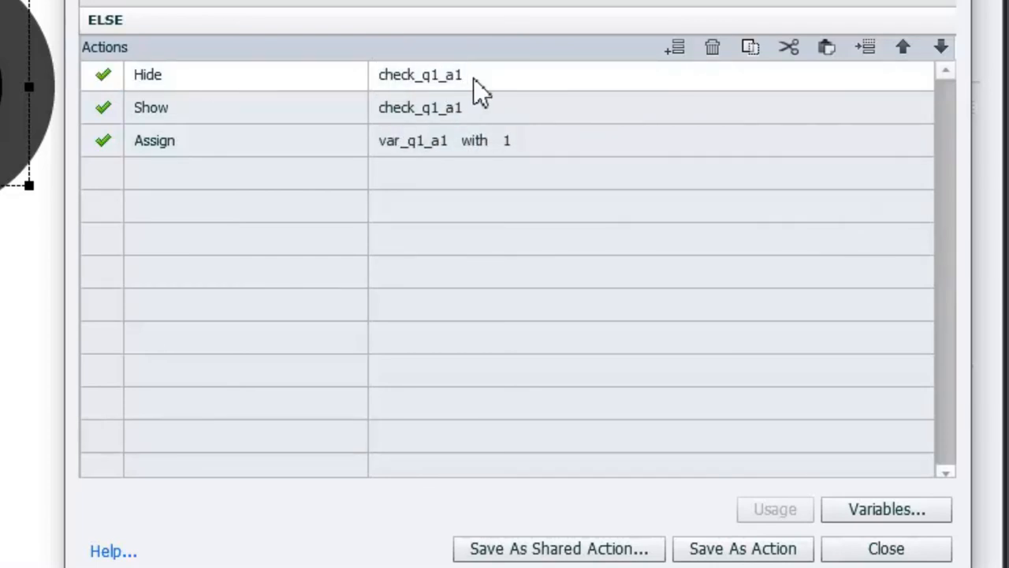
pyautogui.moveTo(168, 124)
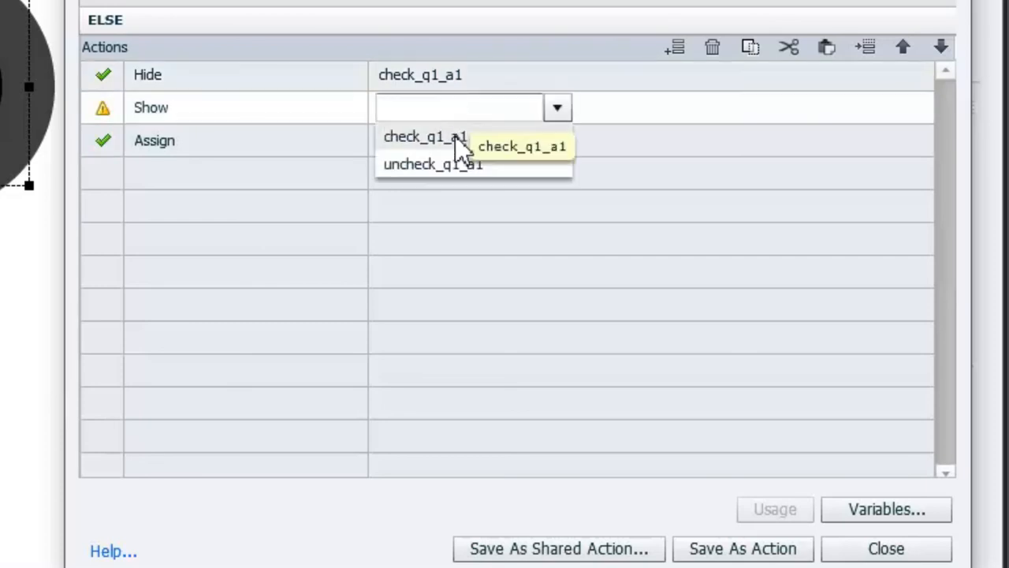
pyautogui.click(432, 164)
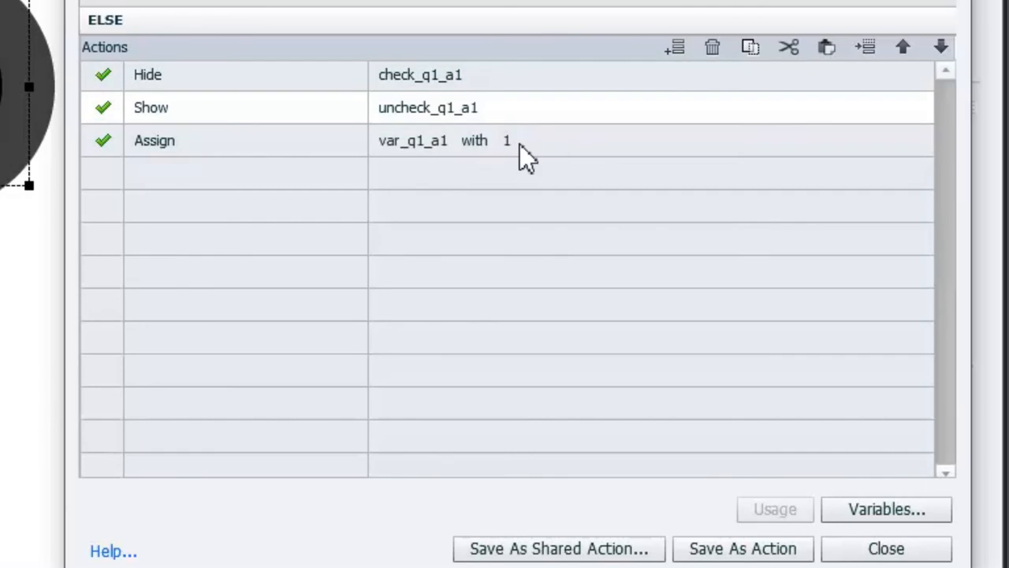
pyautogui.click(507, 140)
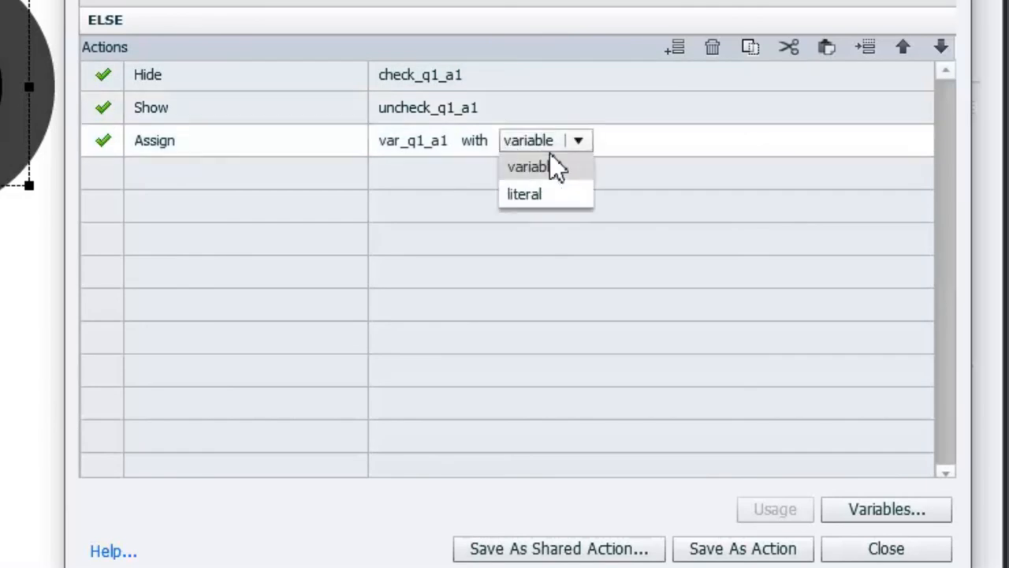
pyautogui.click(525, 194)
pyautogui.write('0')
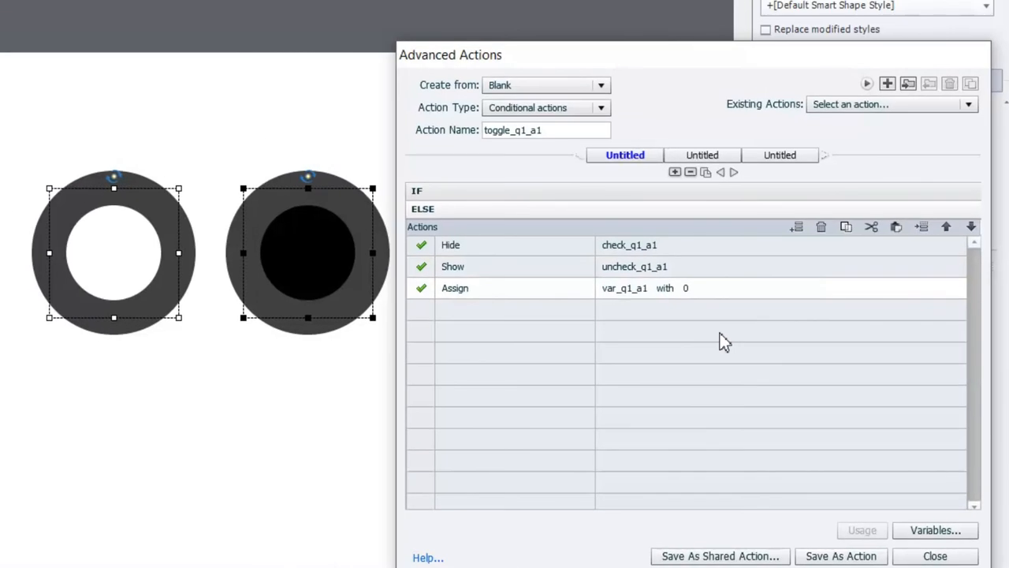
pyautogui.moveTo(426, 261)
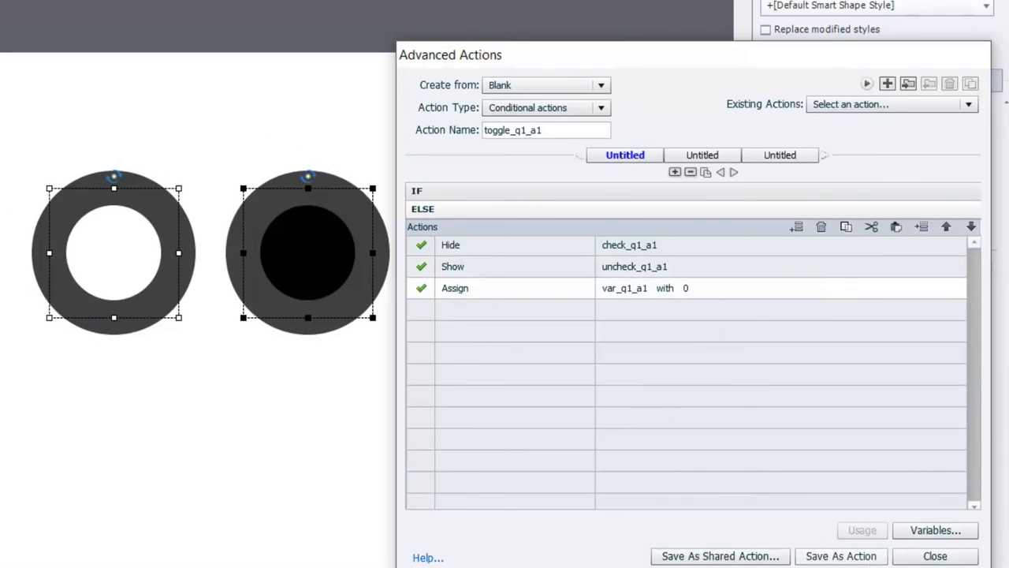
# Step: Save the toggle_q1_a1 action and dismiss the confirmation
pyautogui.click(841, 556)
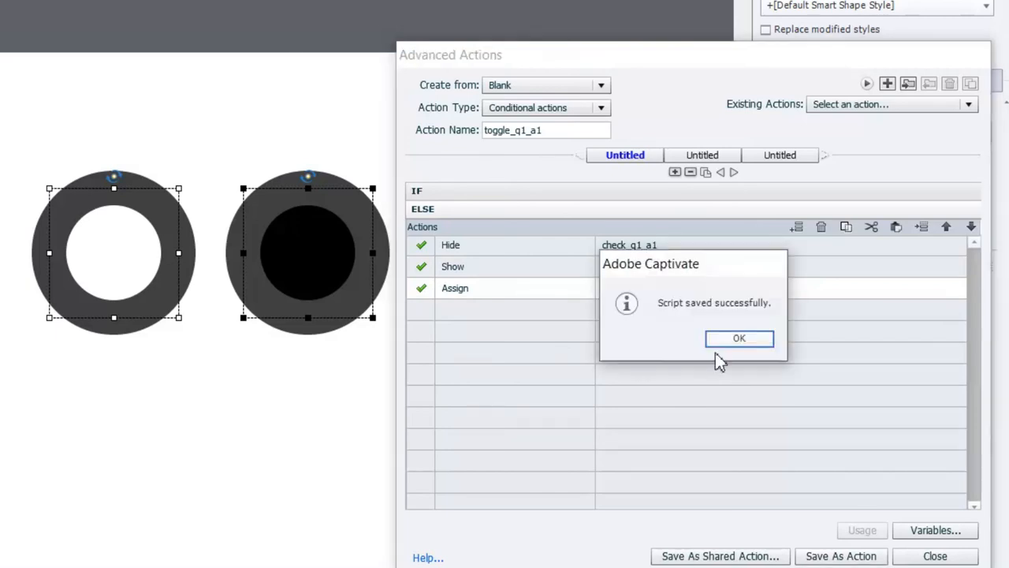
pyautogui.click(739, 337)
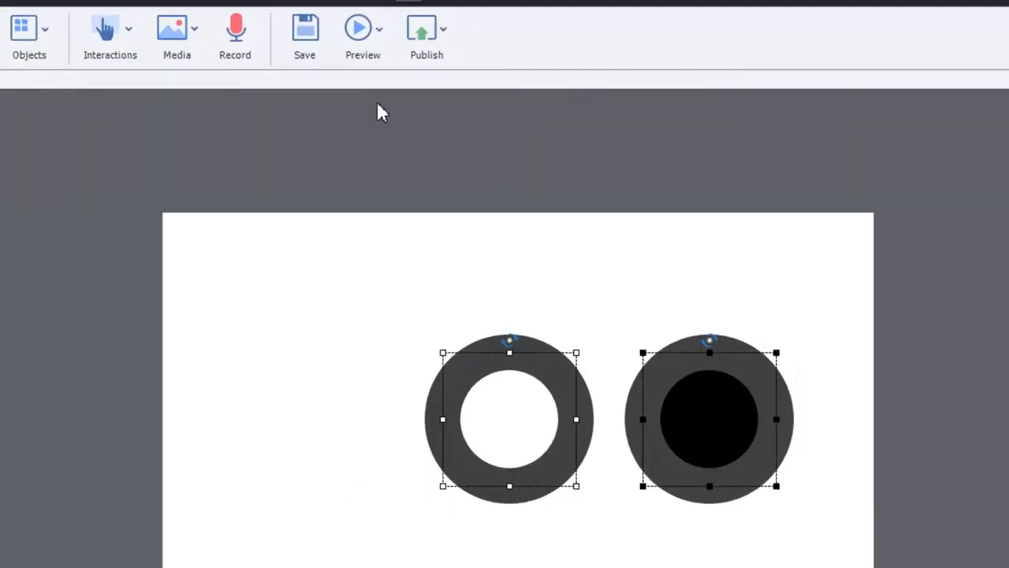
pyautogui.moveTo(343, 195)
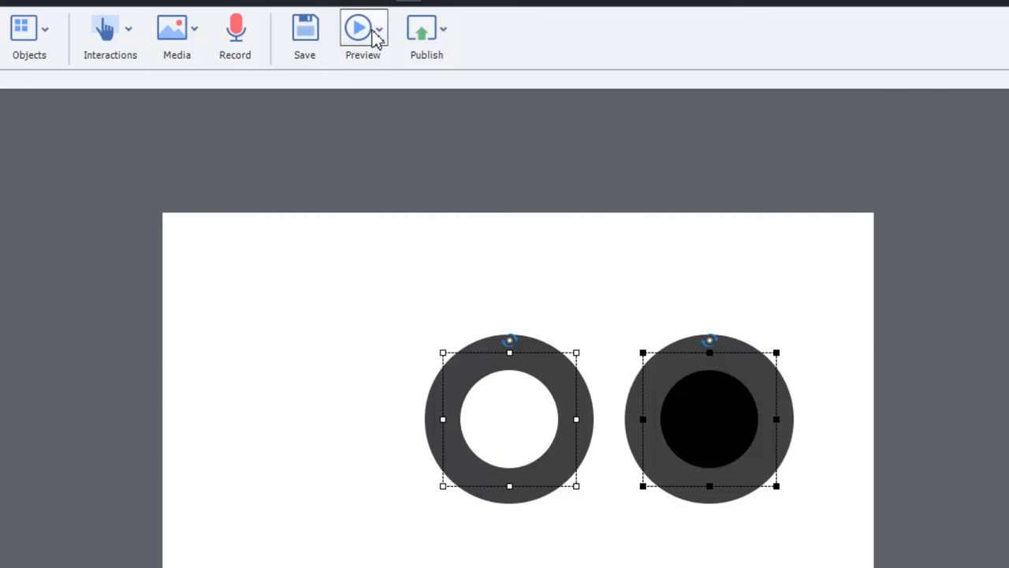
pyautogui.moveTo(403, 225)
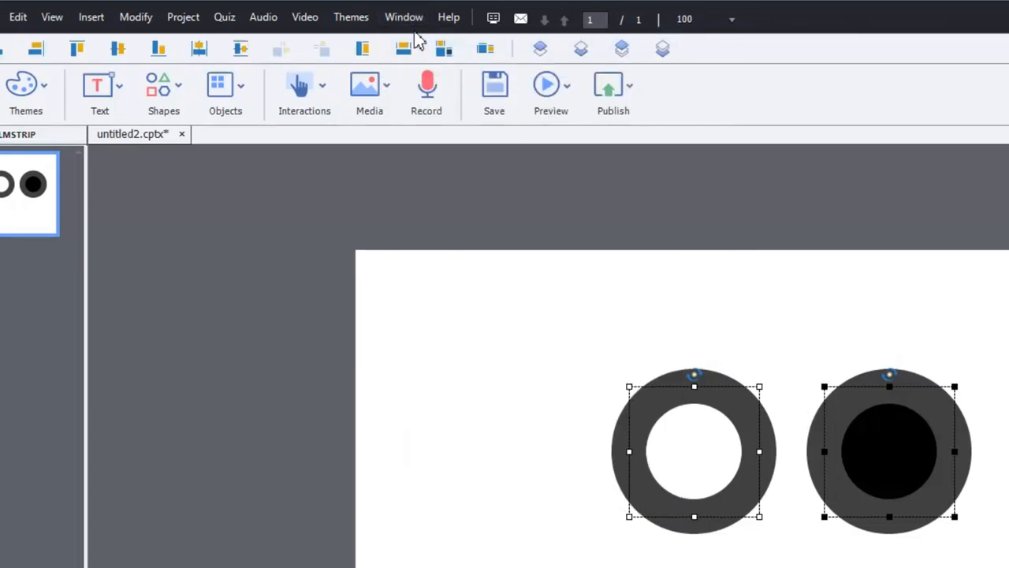
pyautogui.moveTo(443, 49)
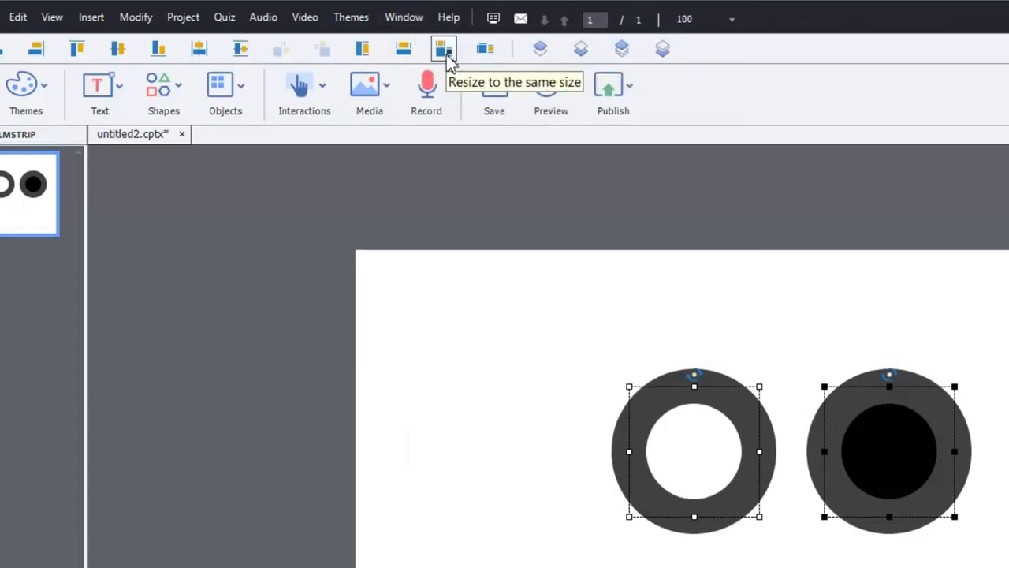
pyautogui.moveTo(484, 49)
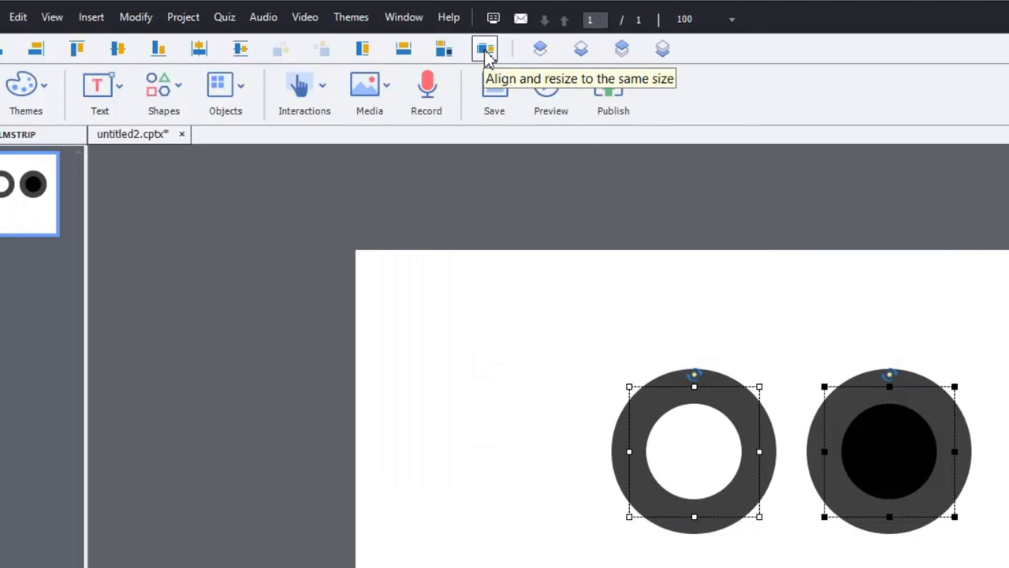
# Step: Align and resize both ring buttons to the same size and position
pyautogui.click(485, 49)
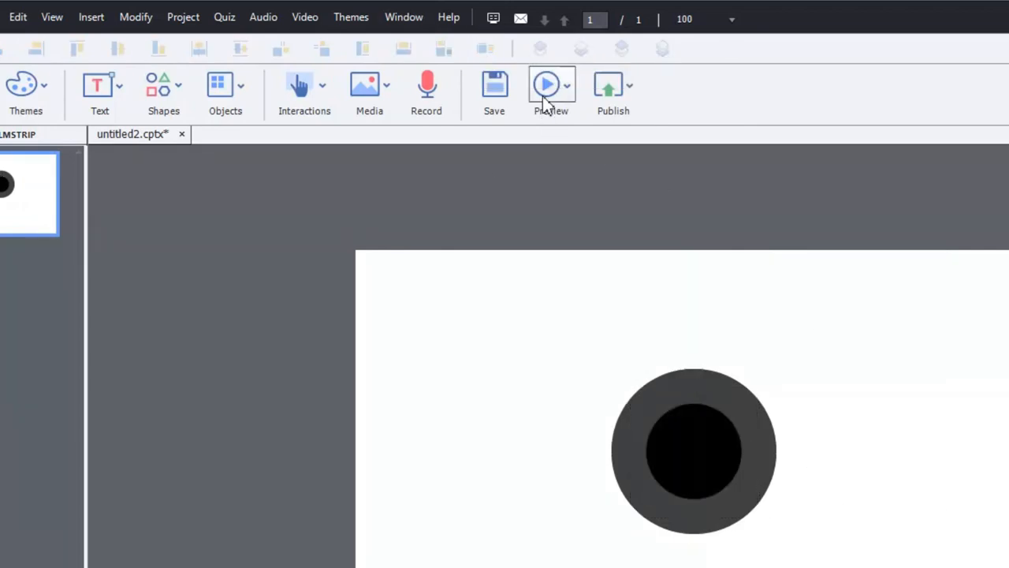
# Step: Preview the project In Browser
pyautogui.click(550, 87)
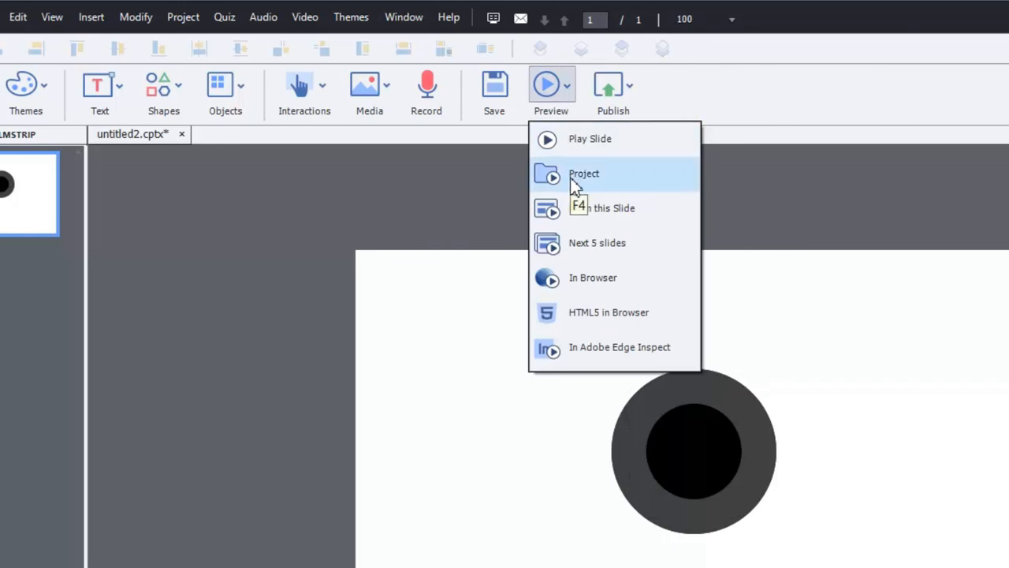
pyautogui.click(583, 173)
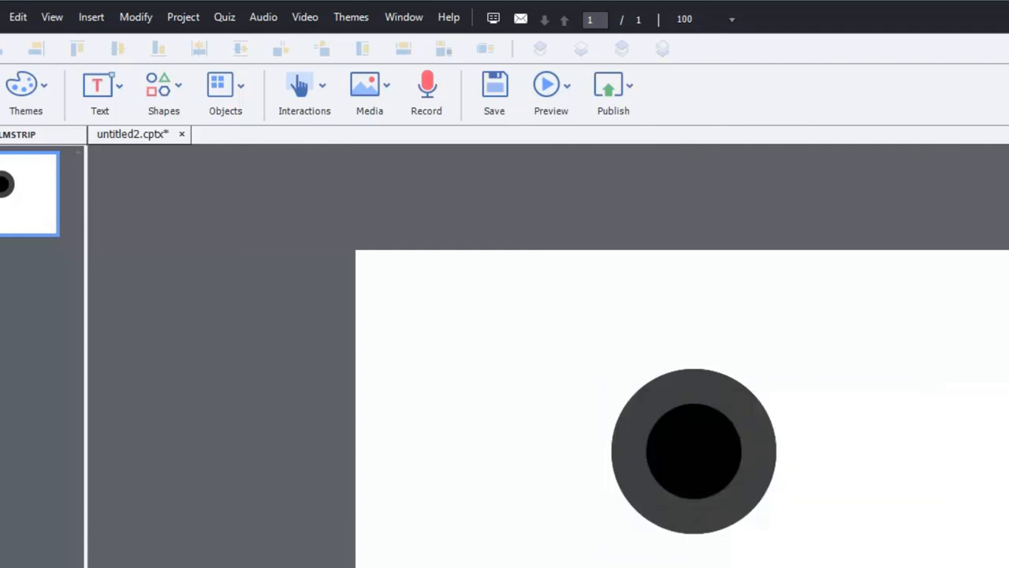
pyautogui.click(550, 90)
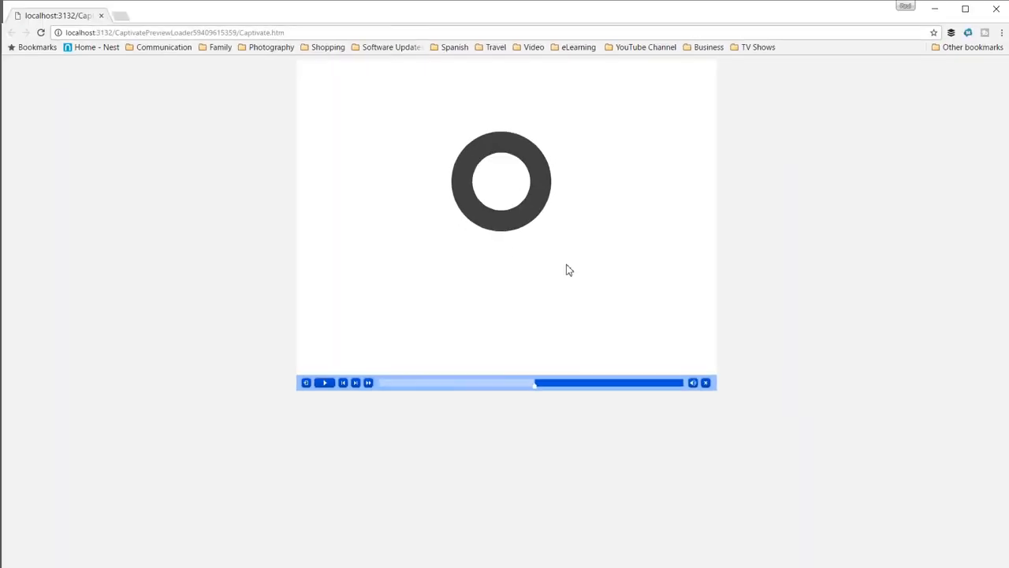